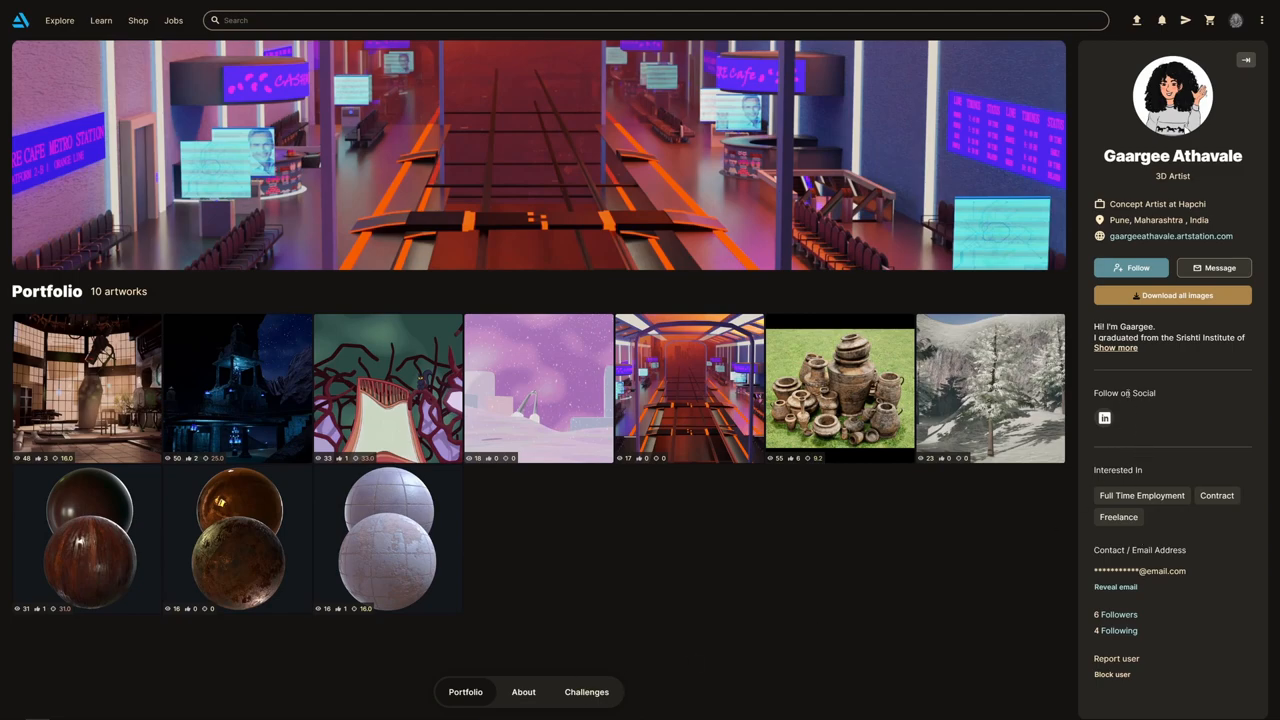
mouse_move(1138, 384)
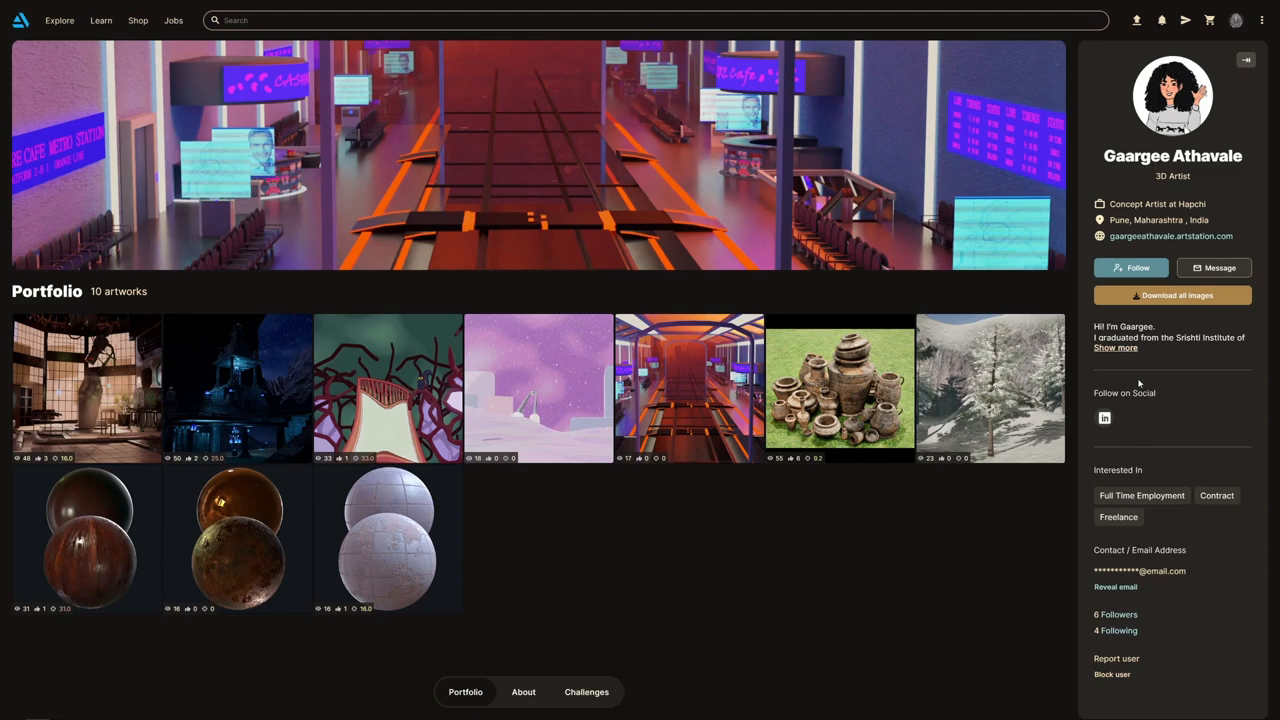
Expand the artist's full bio and view the About page with work history and skills
left_click(1116, 348)
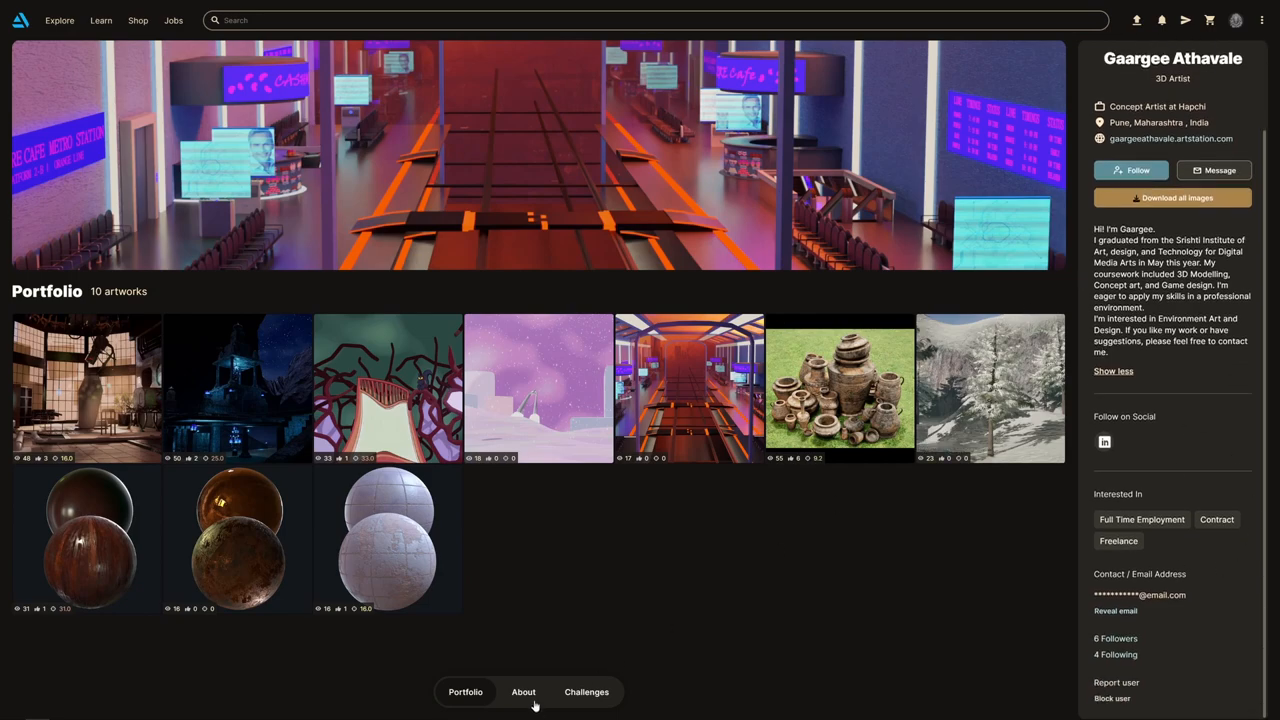
left_click(524, 692)
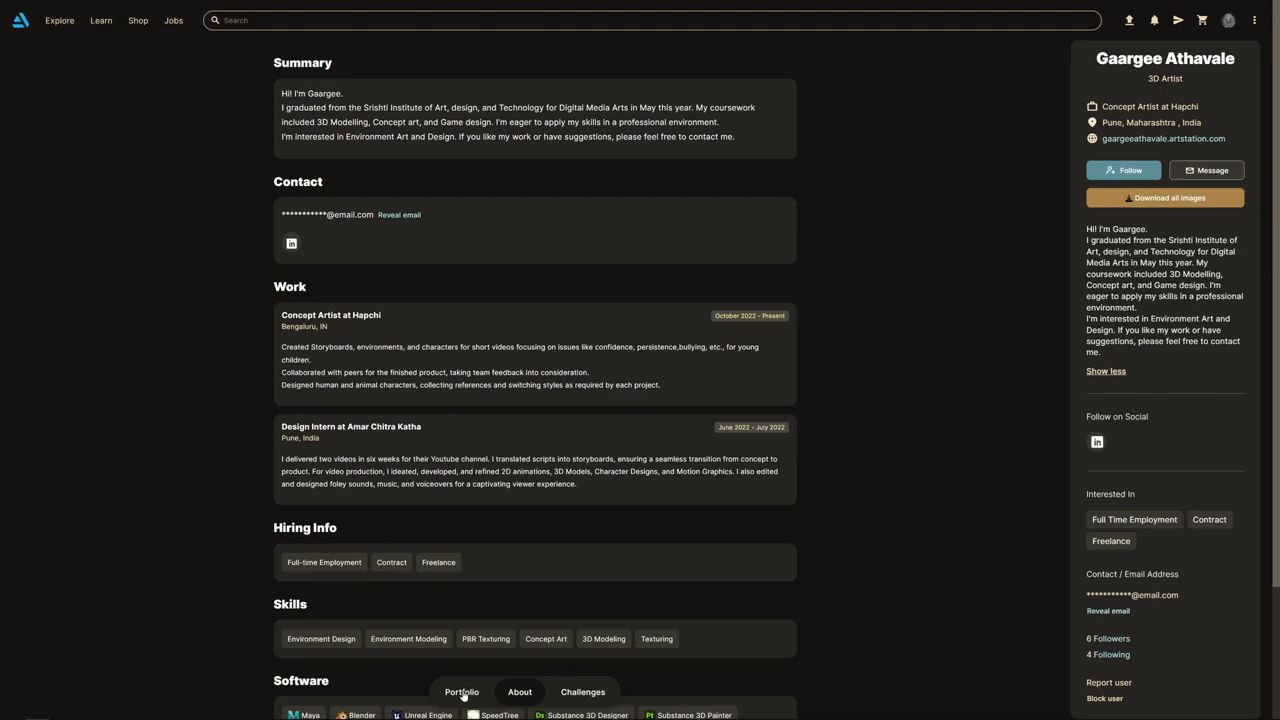
Return to the portfolio grid and browse the Ceramic Tiles project
left_click(460, 692)
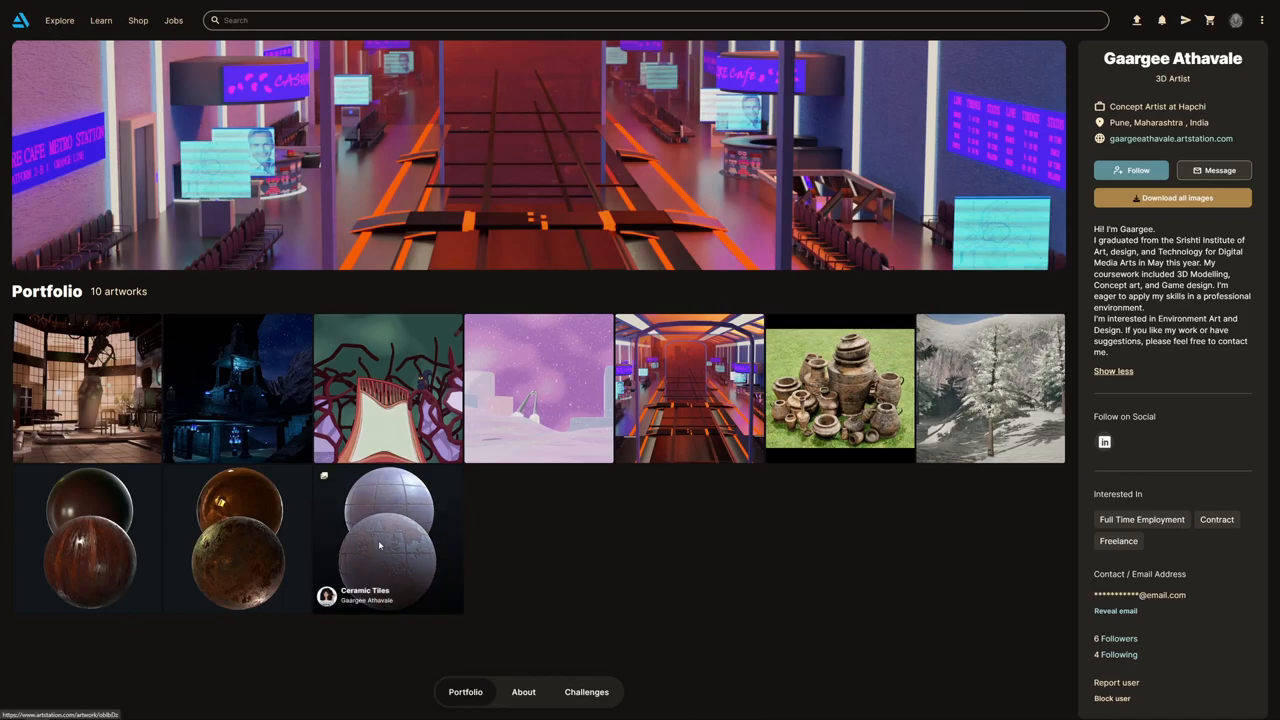
left_click(388, 540)
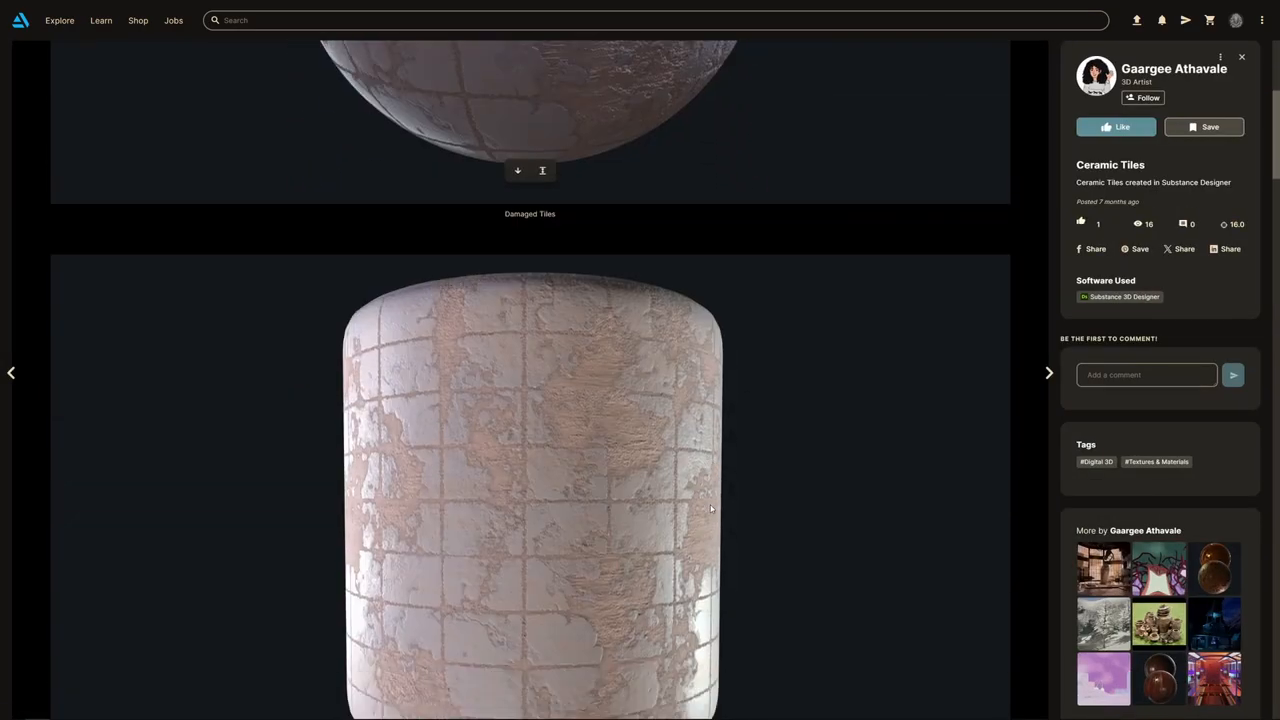
scroll("down", 3)
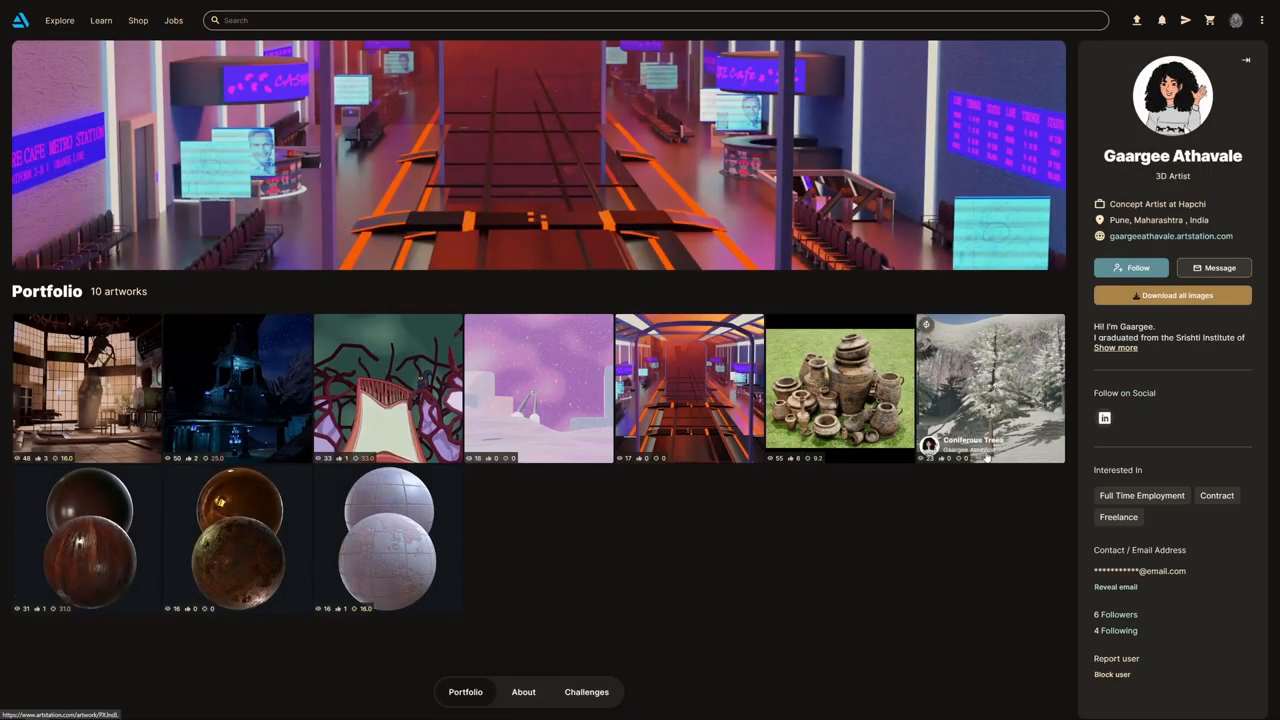
View the Coniferous Trees project, then browse the Urns clay pot renders
left_click(990, 388)
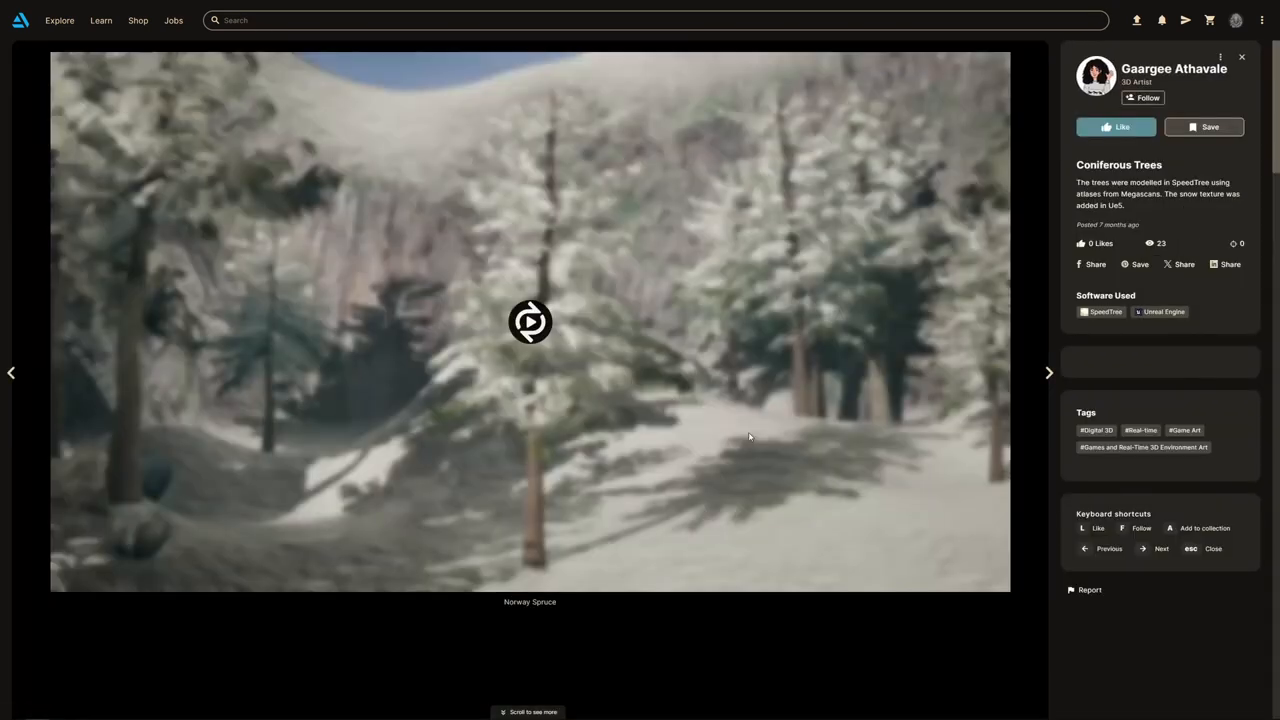
left_click(530, 320)
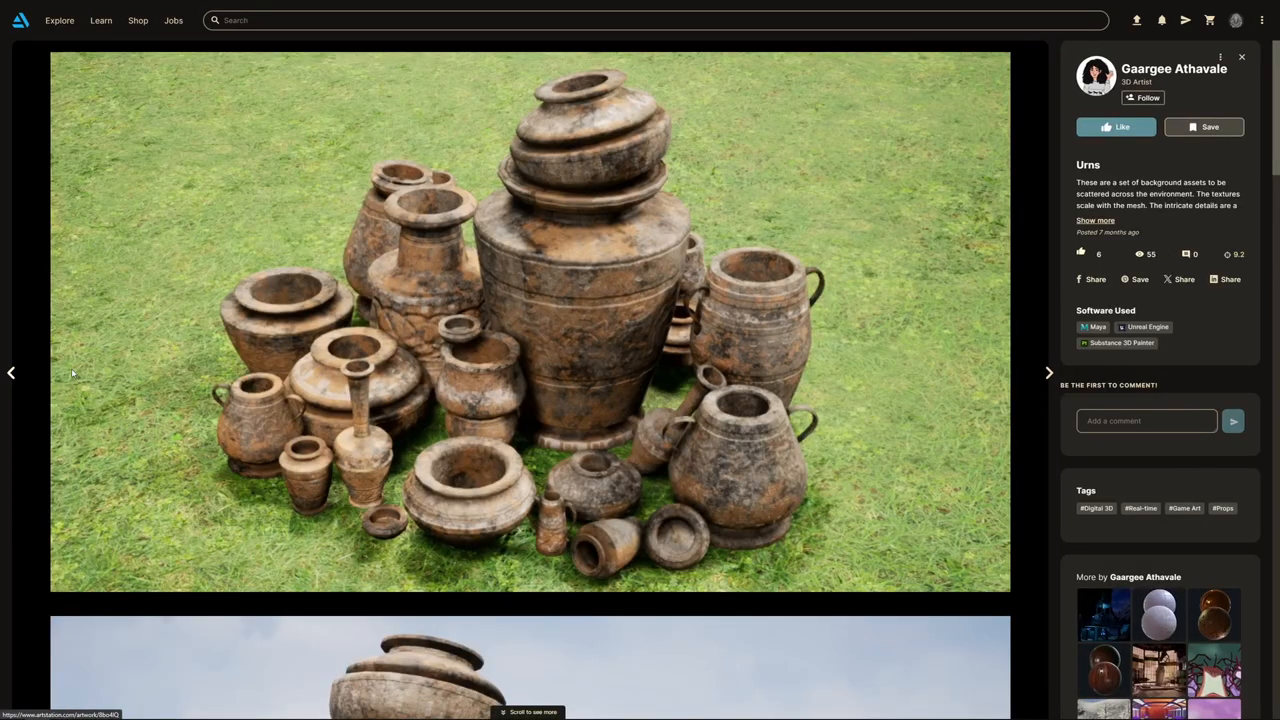
scroll("down", 3)
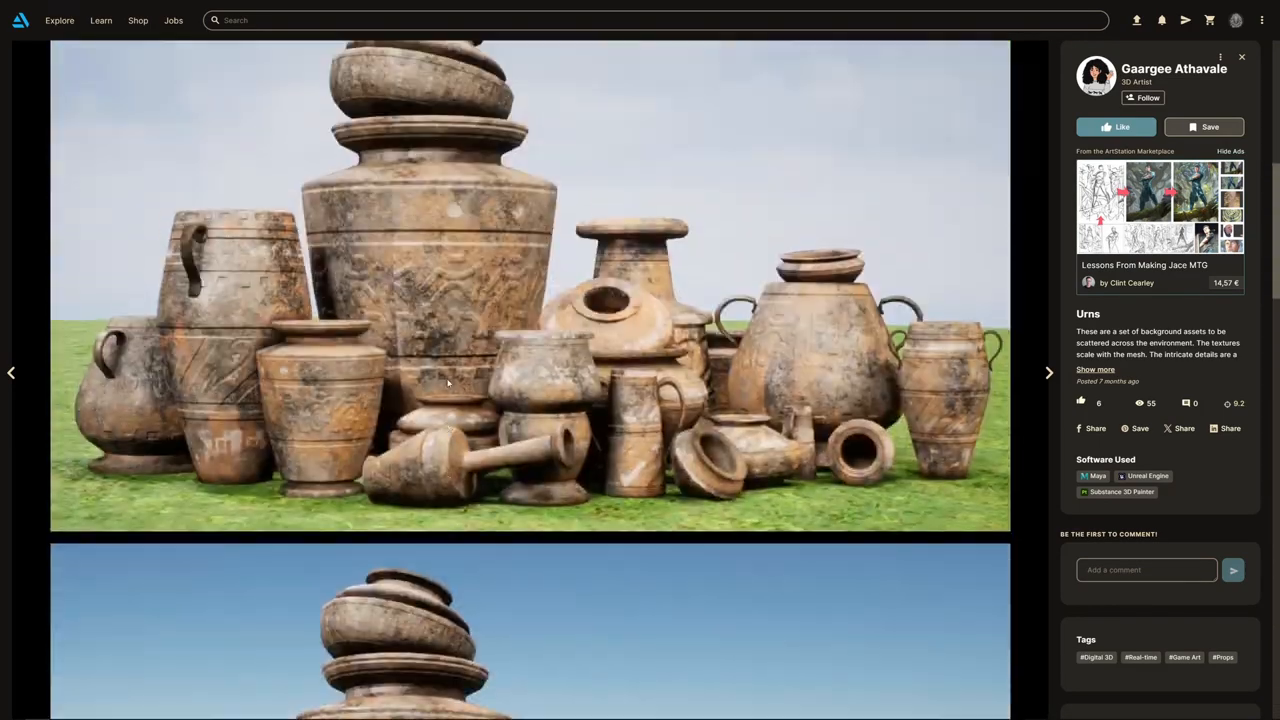
Move to the Cashmere Cafe Metro Station project and read its expanded description
left_click(1048, 372)
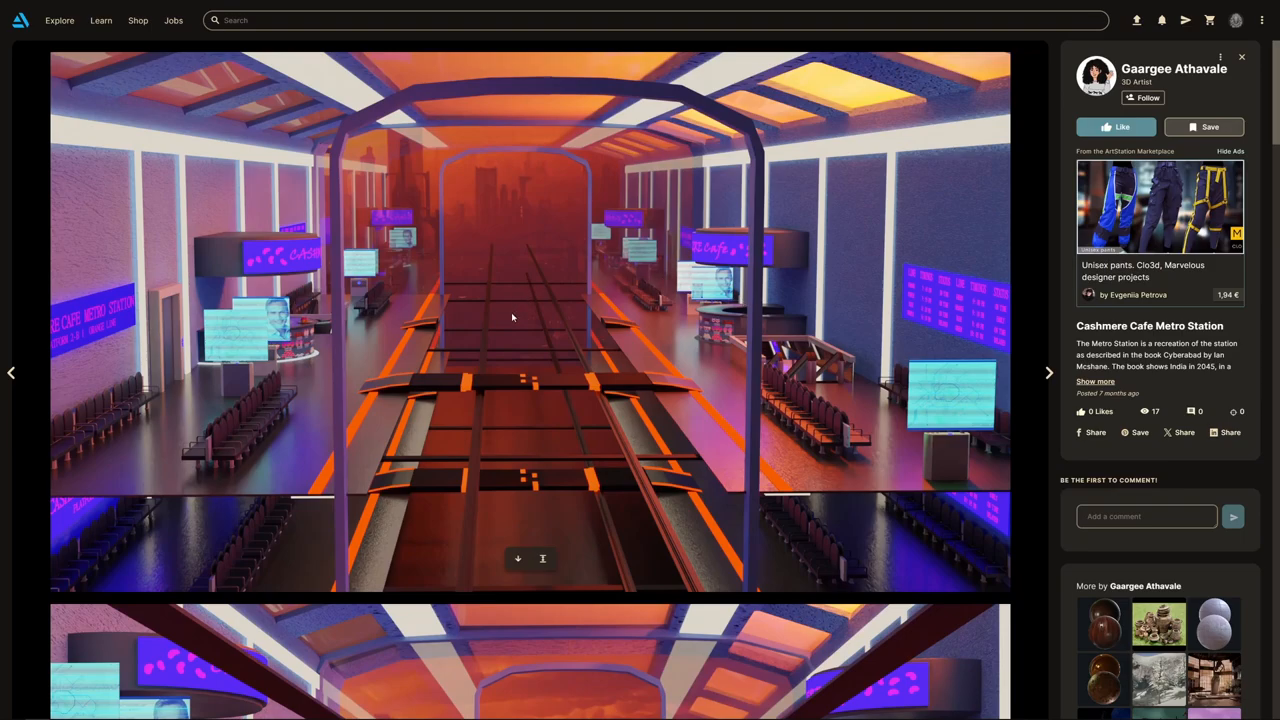
mouse_move(720, 452)
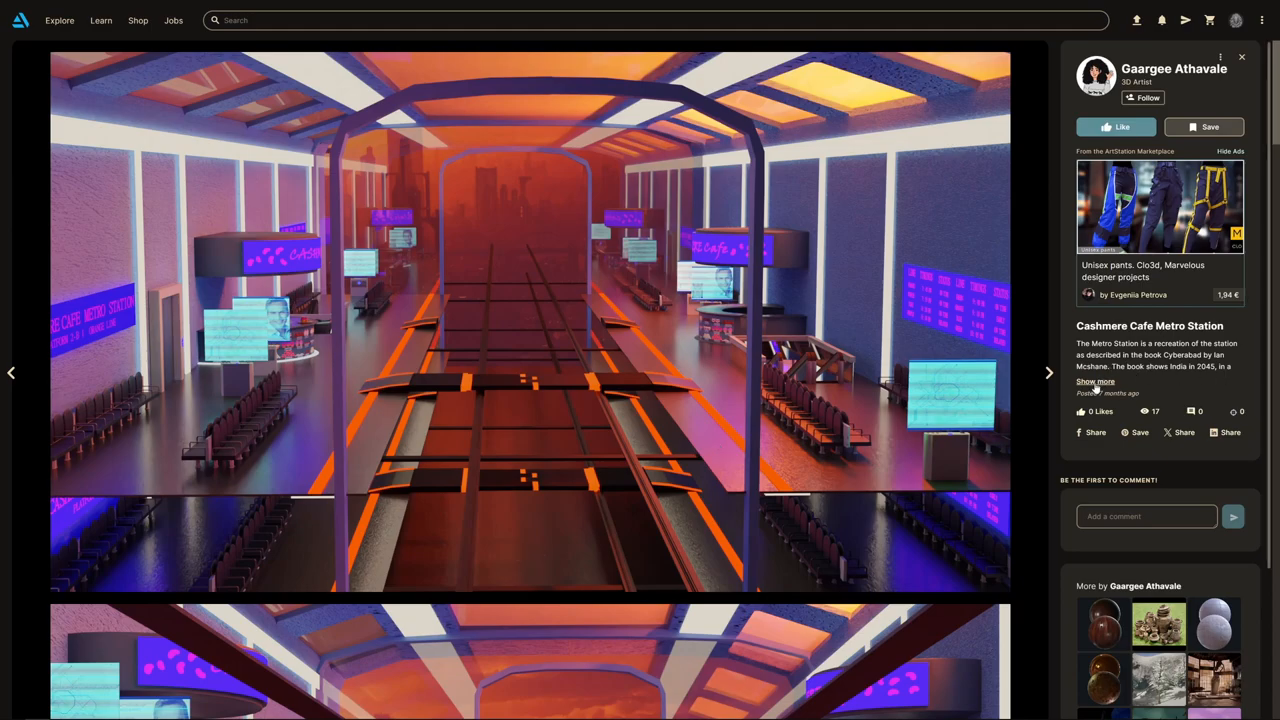
left_click(1094, 382)
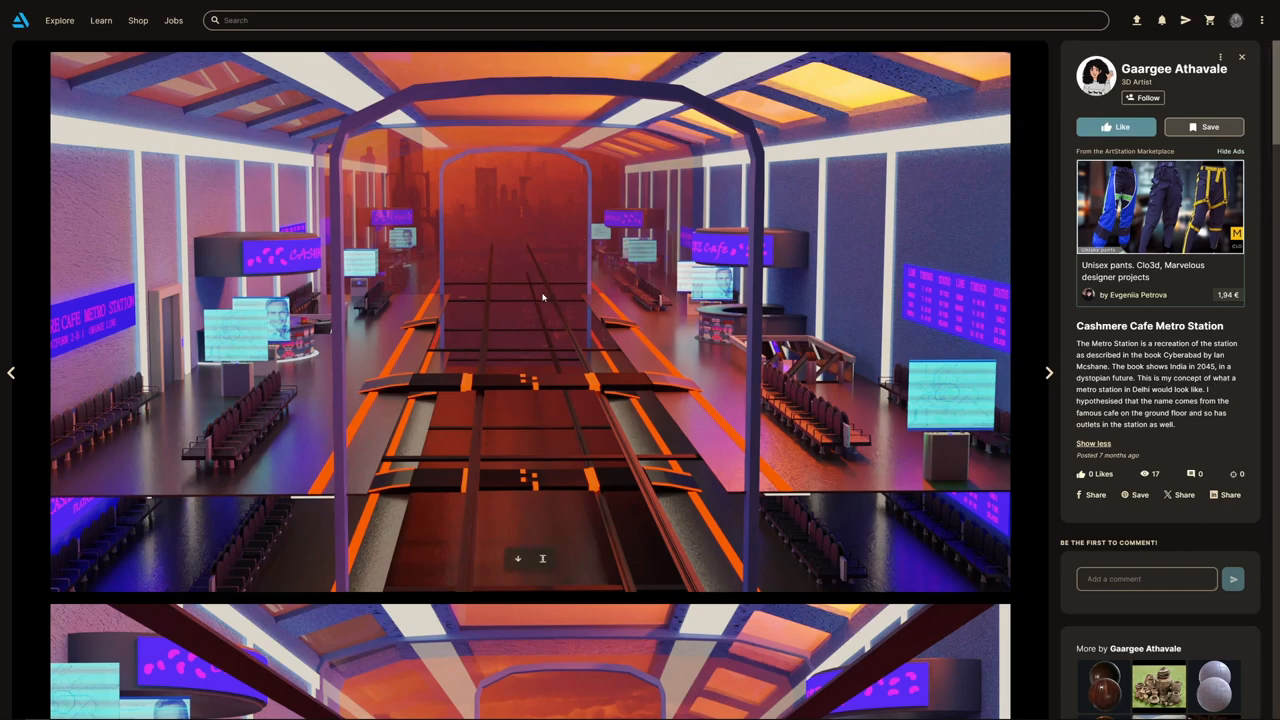
mouse_move(214, 188)
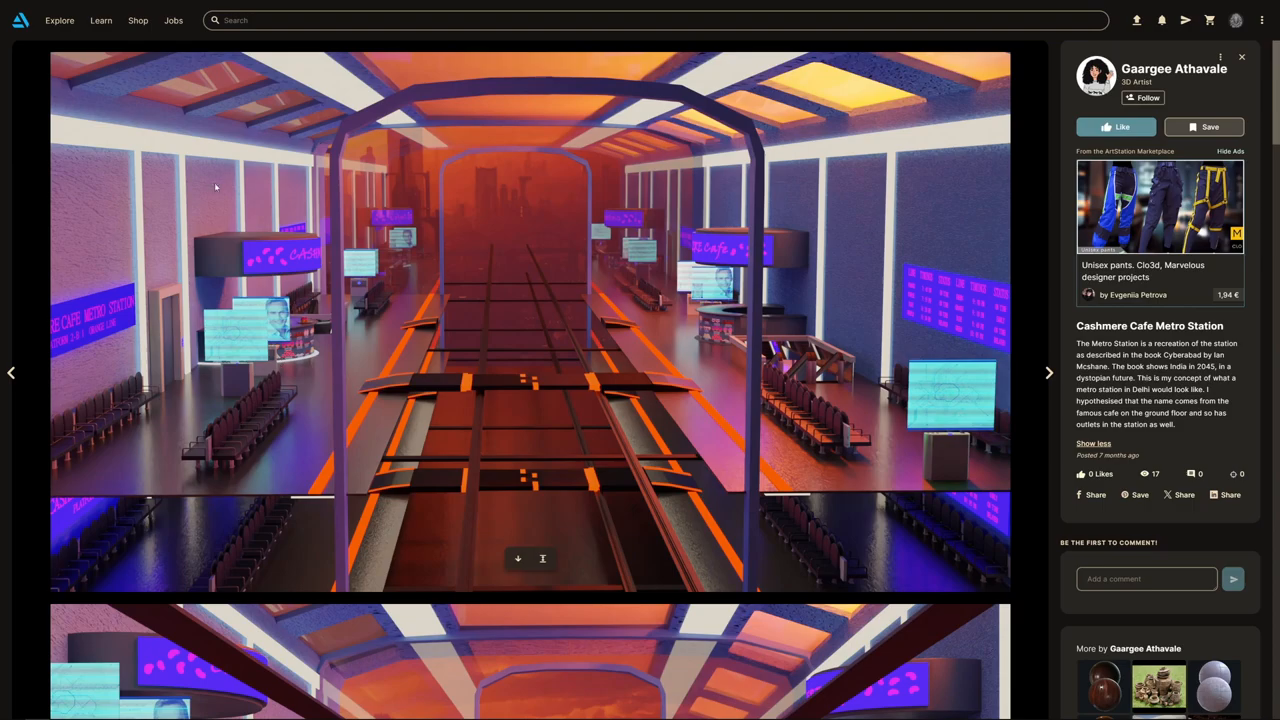
mouse_move(532, 320)
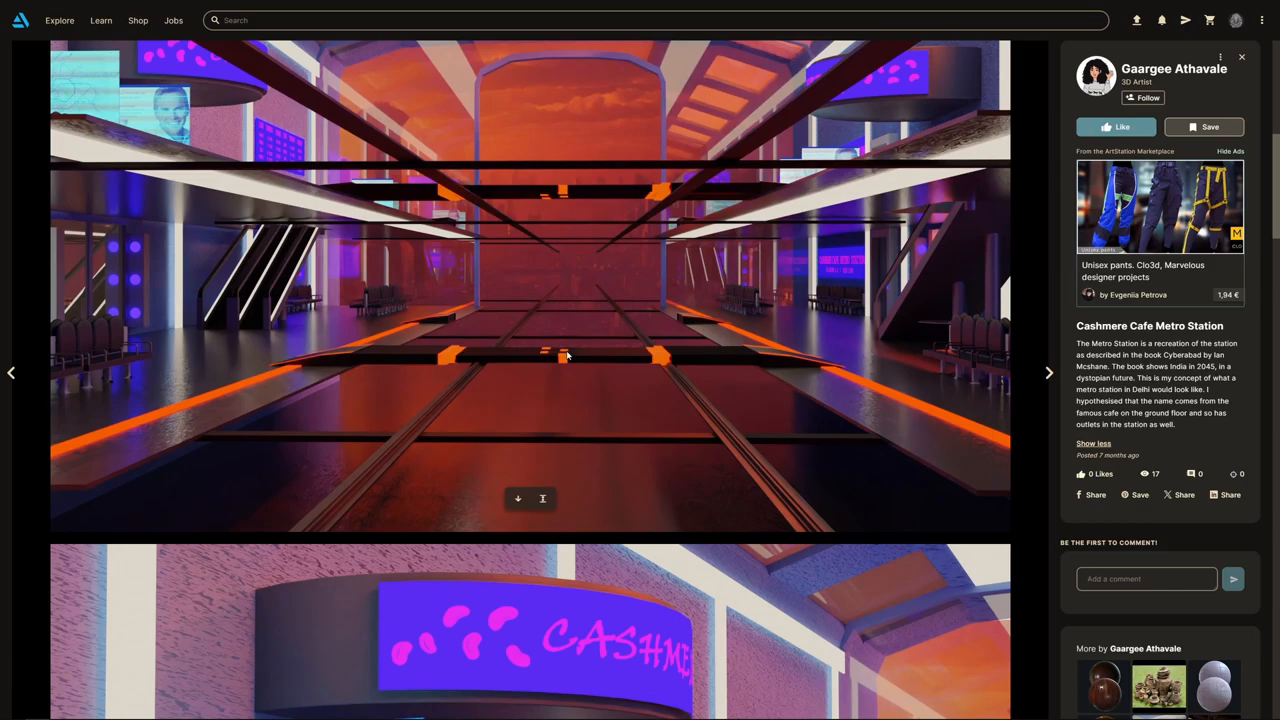
mouse_move(456, 284)
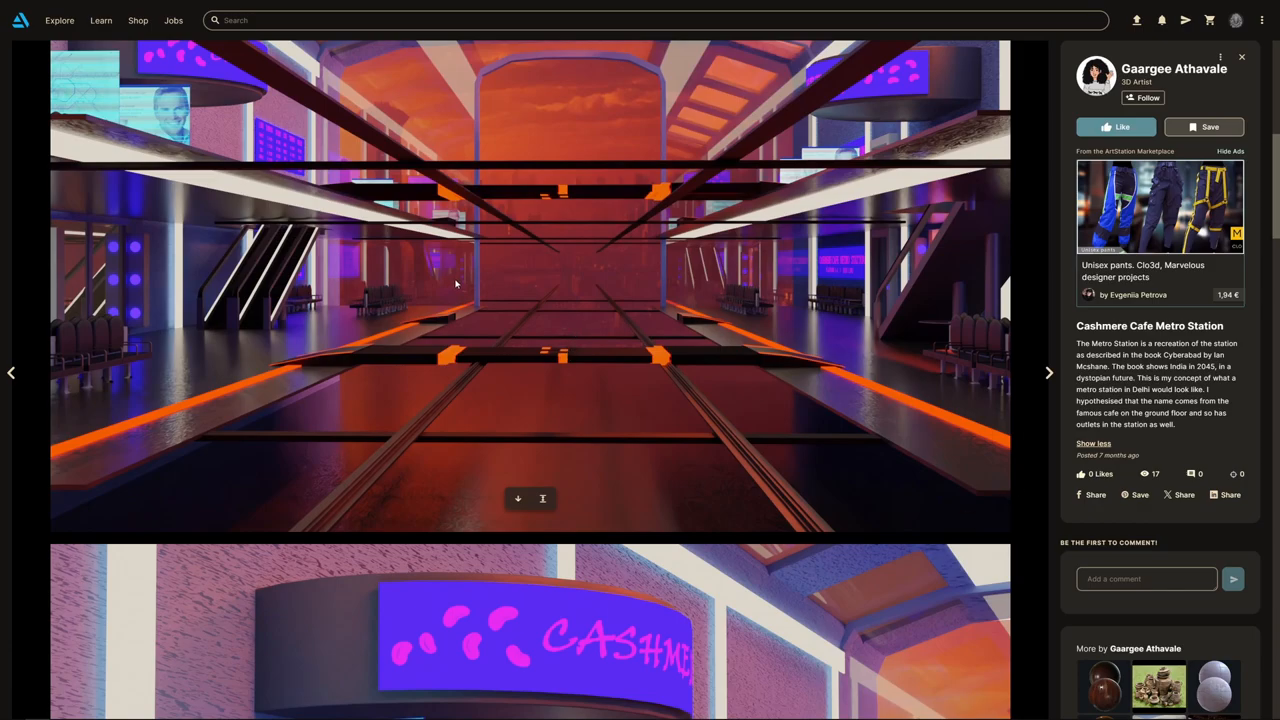
scroll("down", 3)
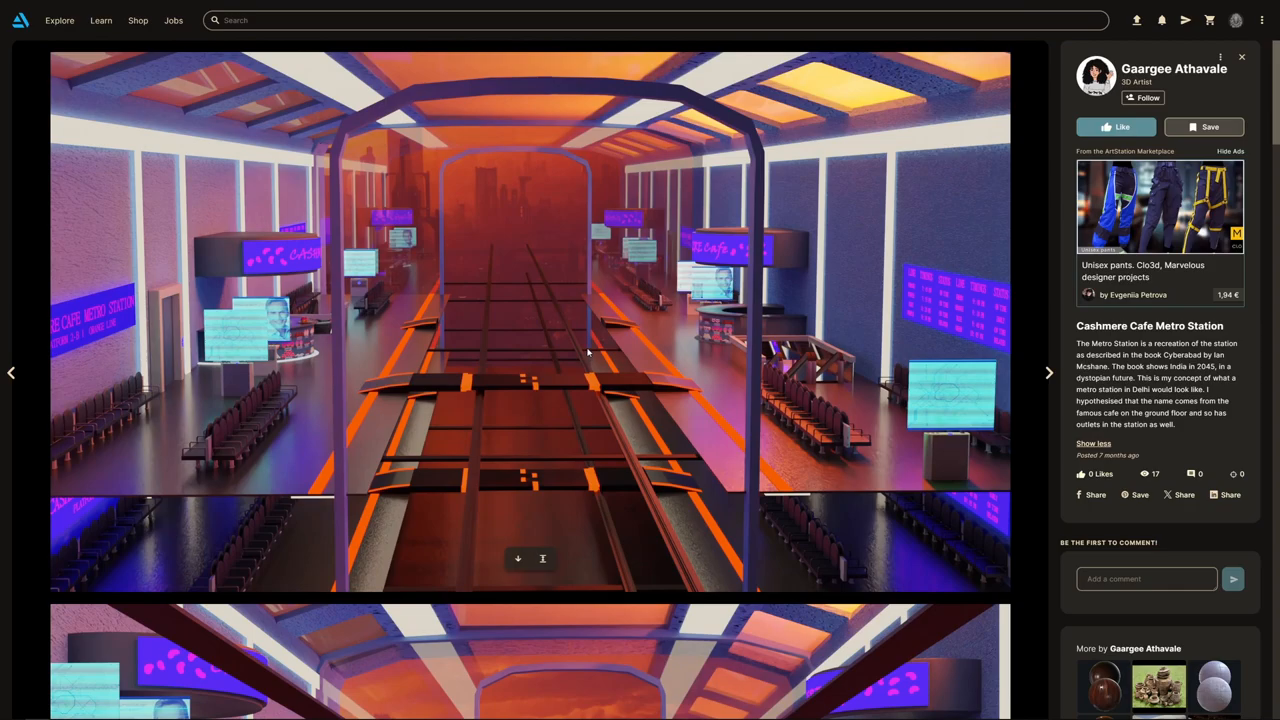
mouse_move(564, 252)
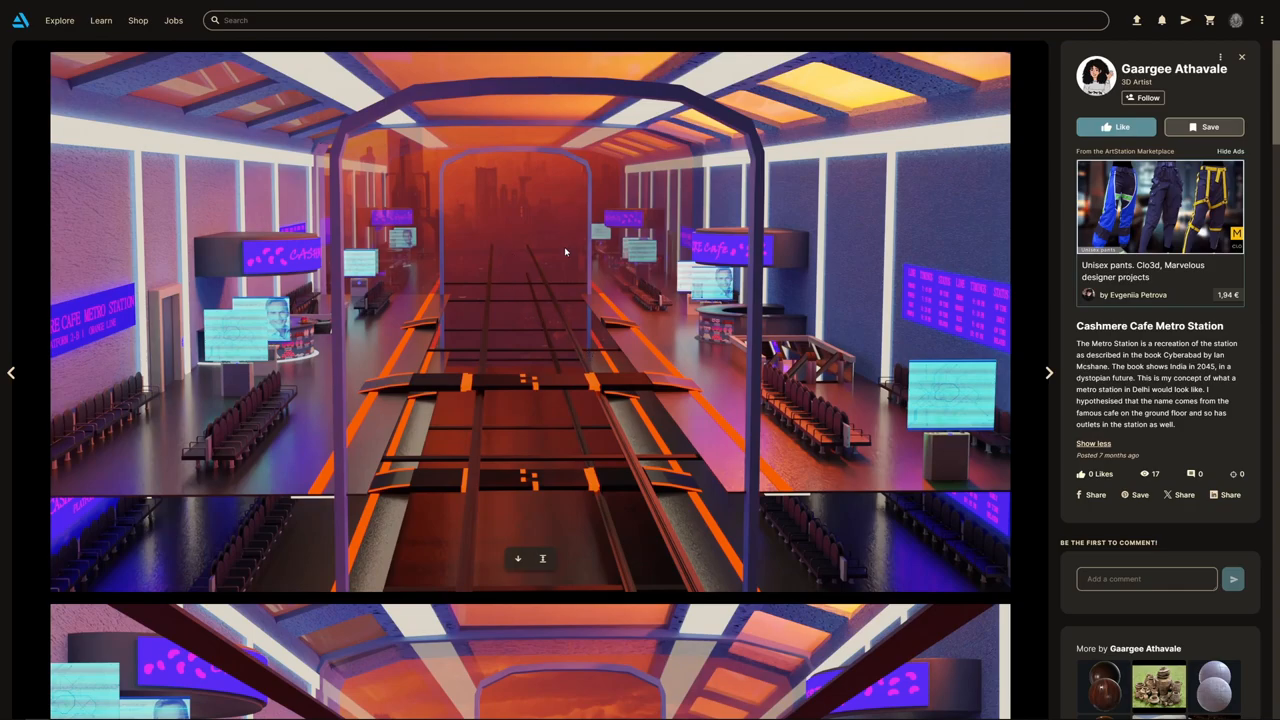
mouse_move(630, 392)
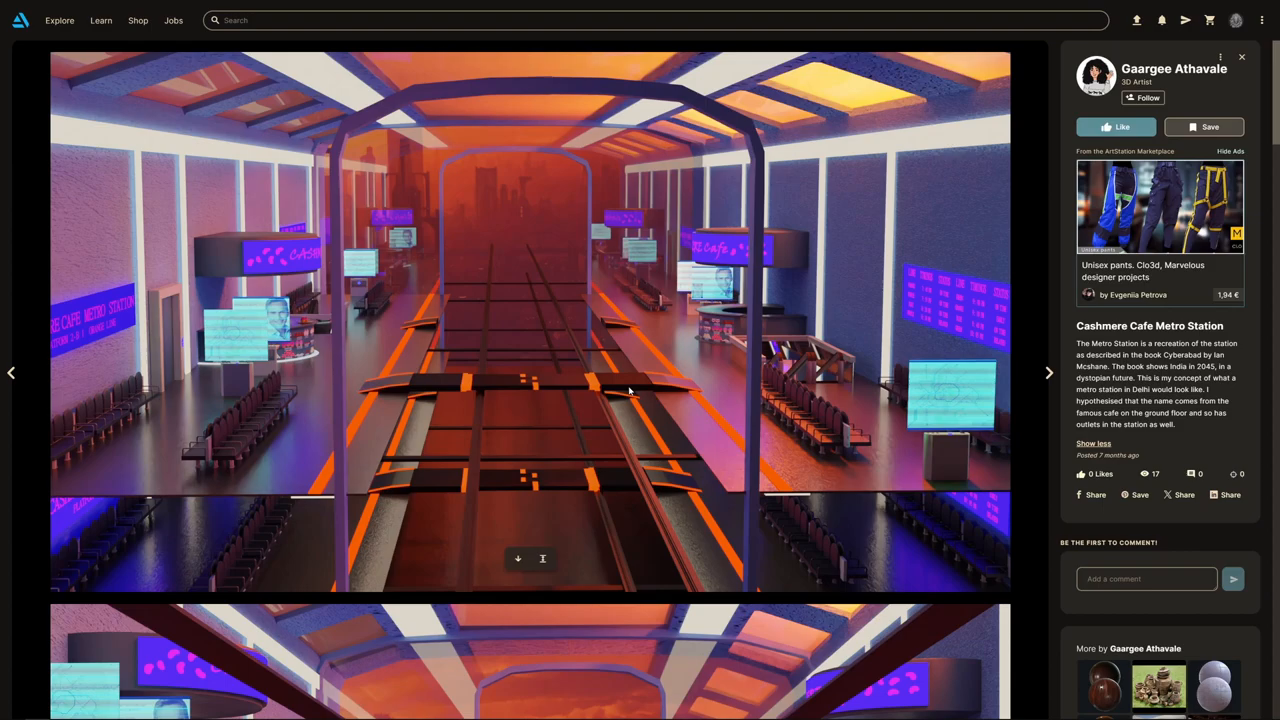
mouse_move(636, 378)
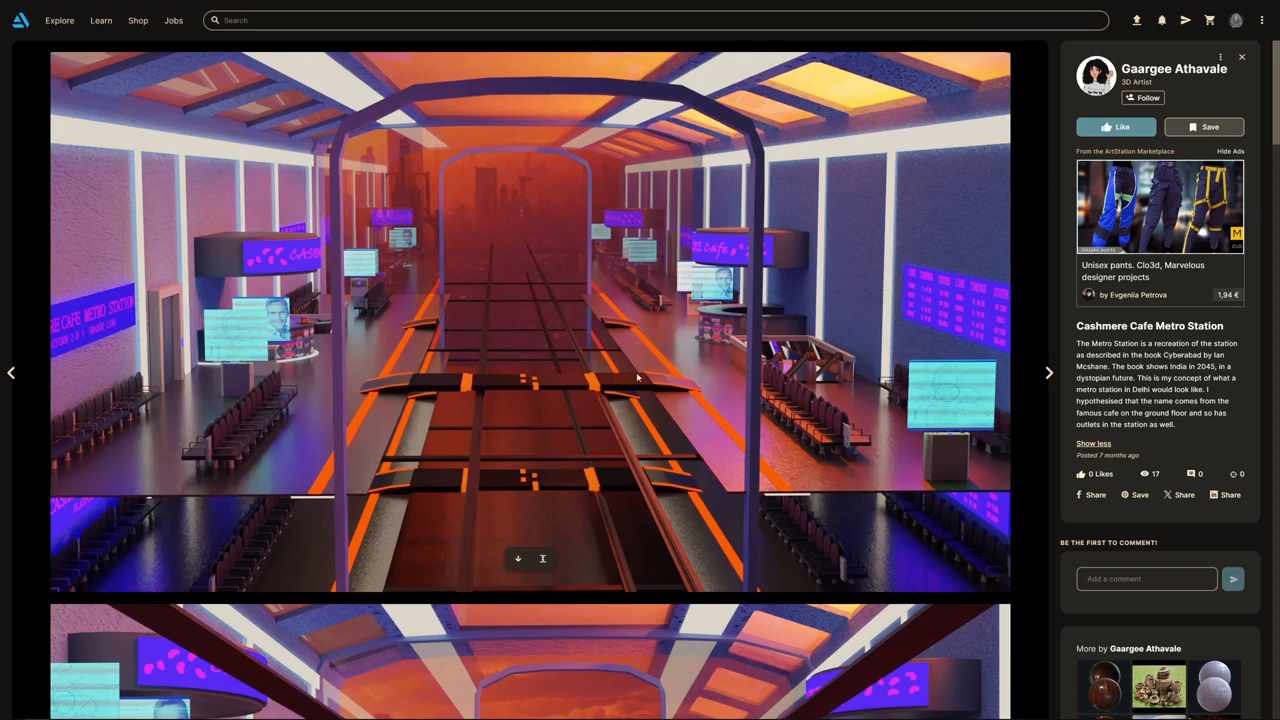
mouse_move(620, 364)
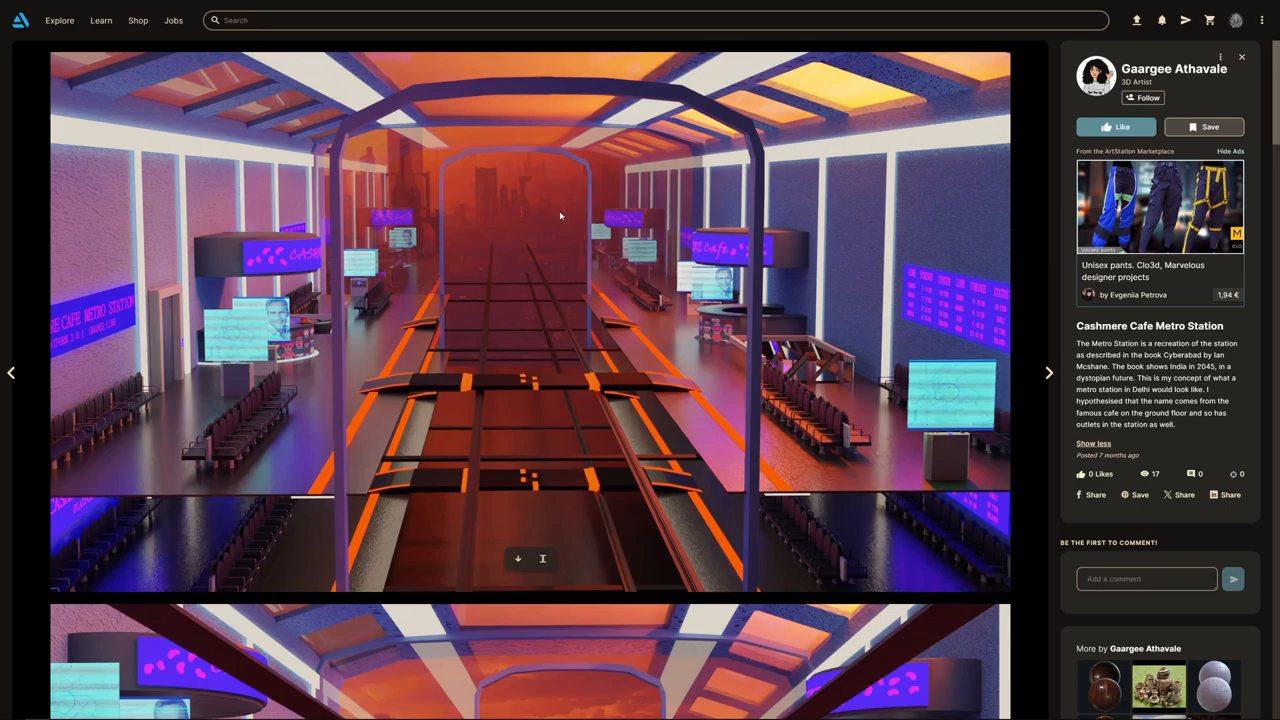
mouse_move(556, 320)
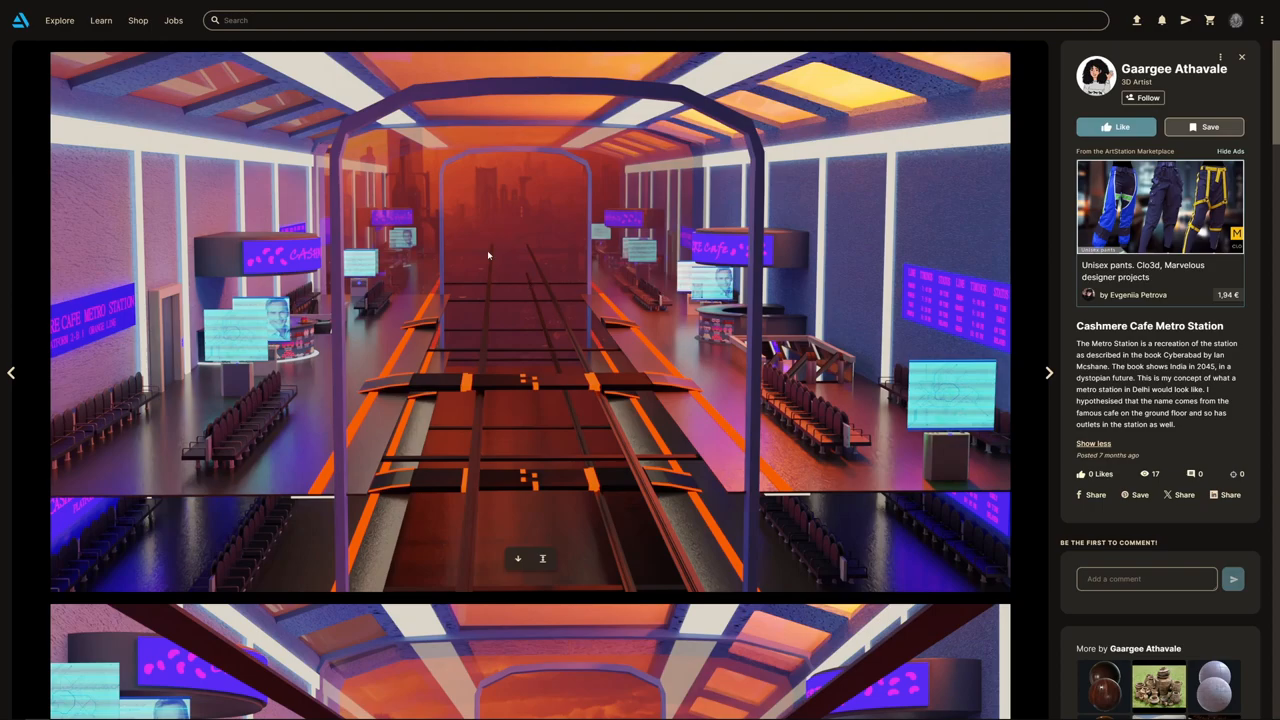
mouse_move(556, 260)
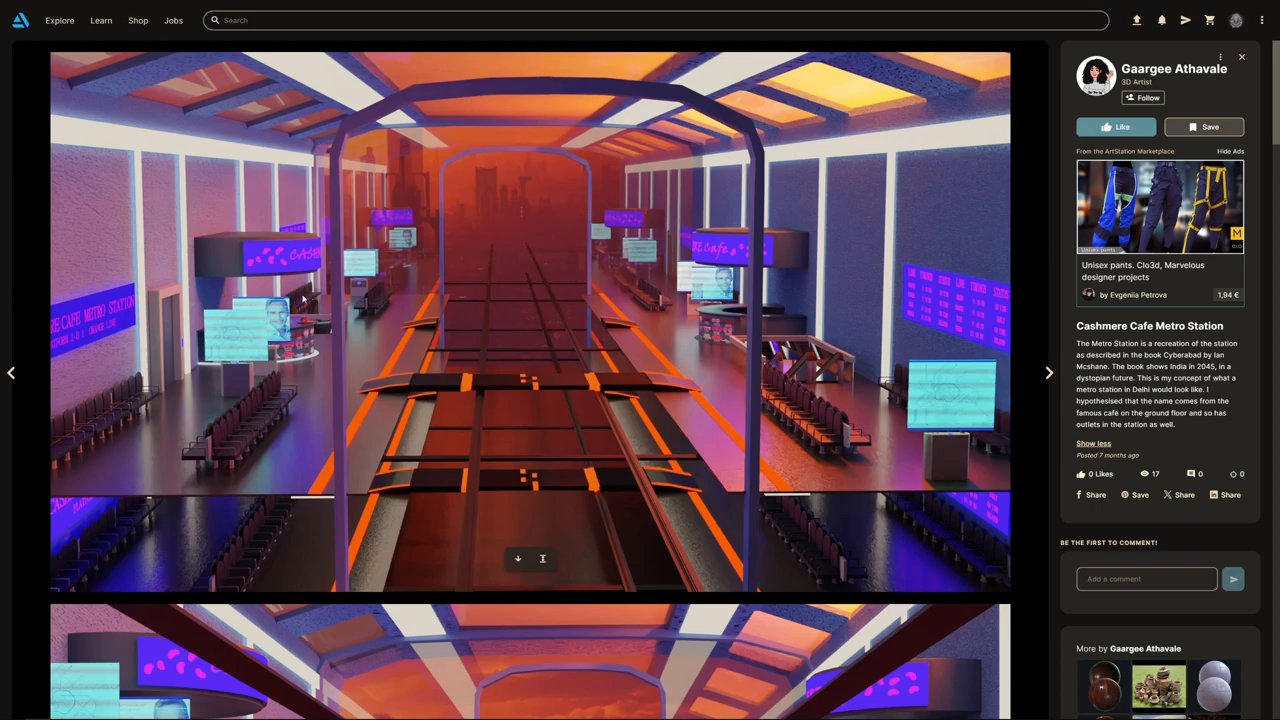
scroll("down", 3)
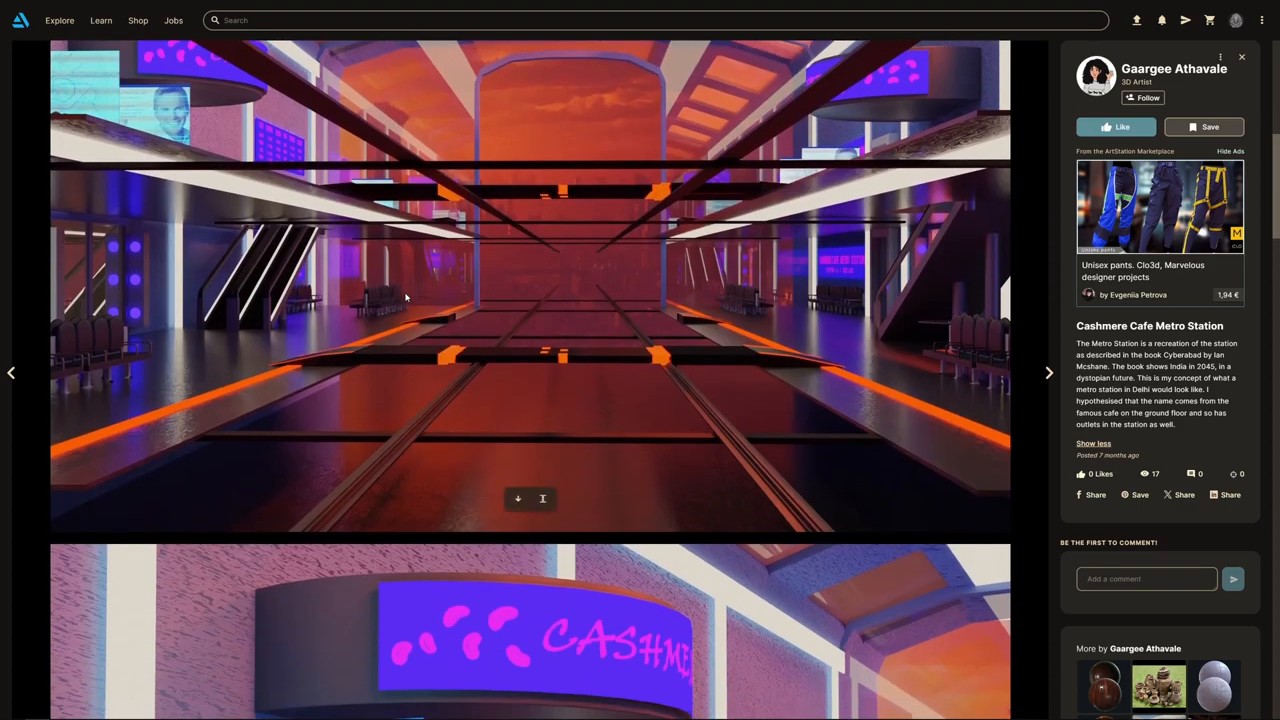
scroll("down", 3)
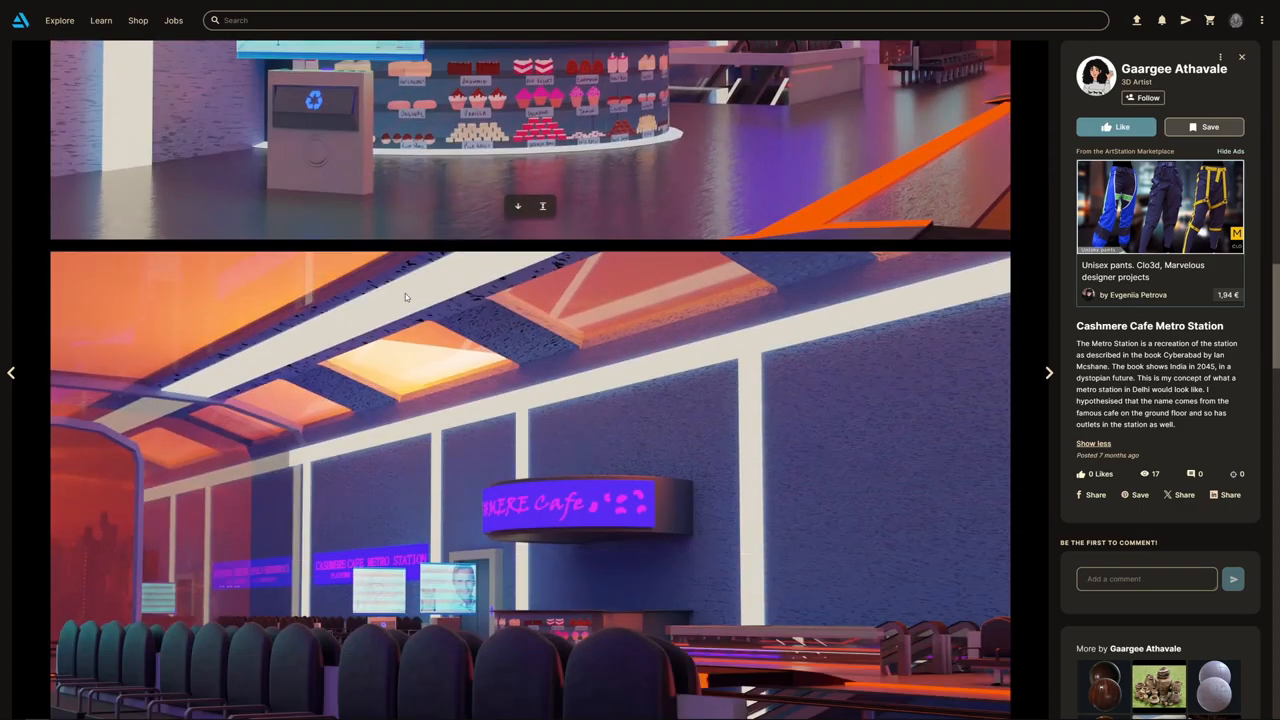
scroll("down", 3)
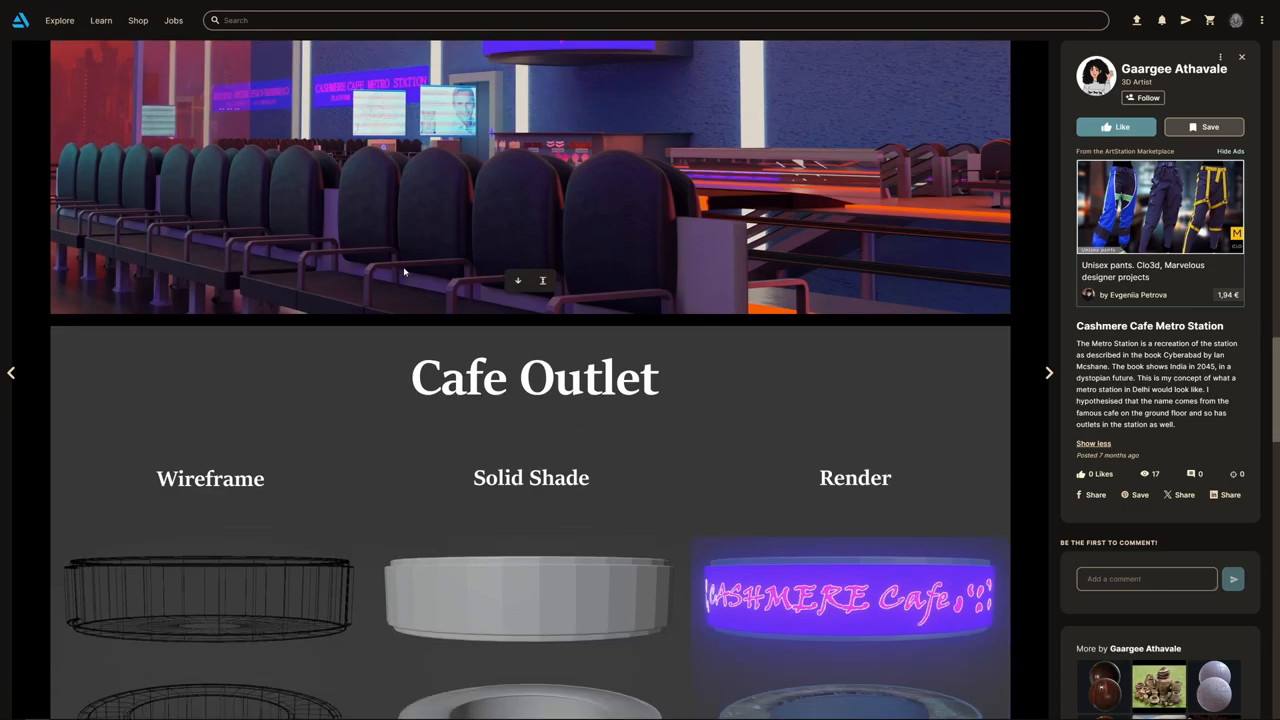
scroll("down", 3)
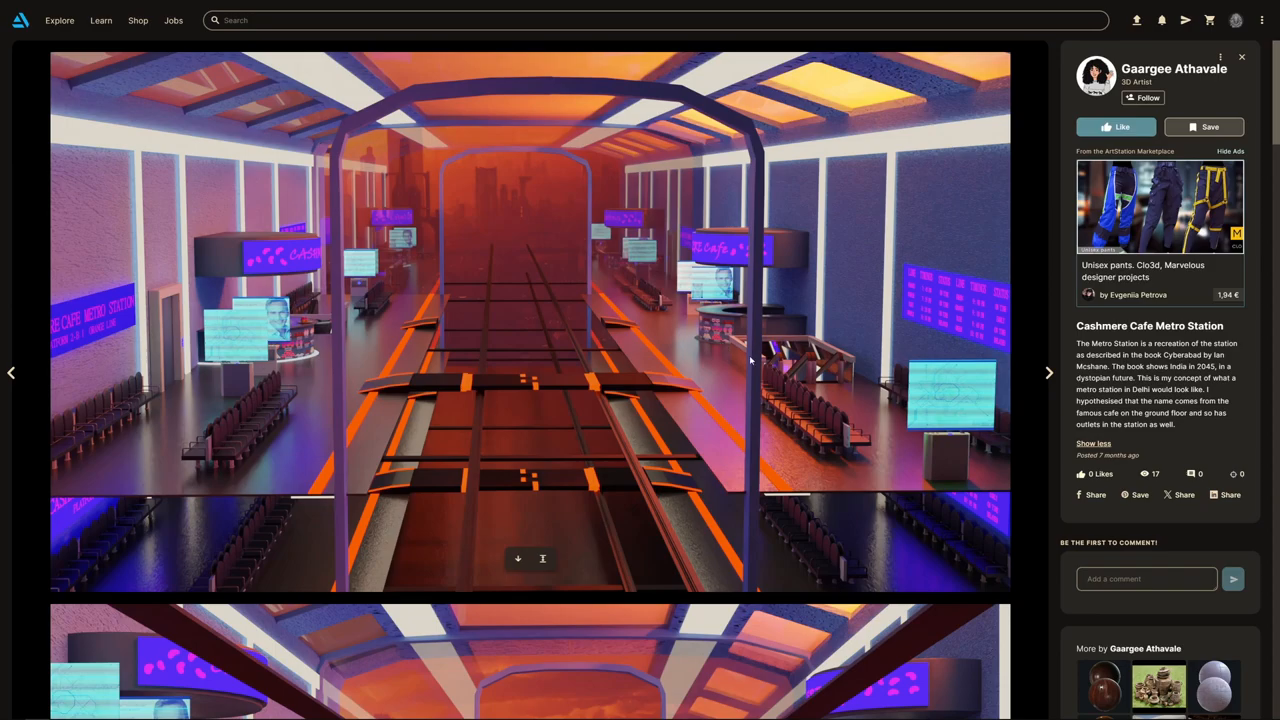
mouse_move(712, 386)
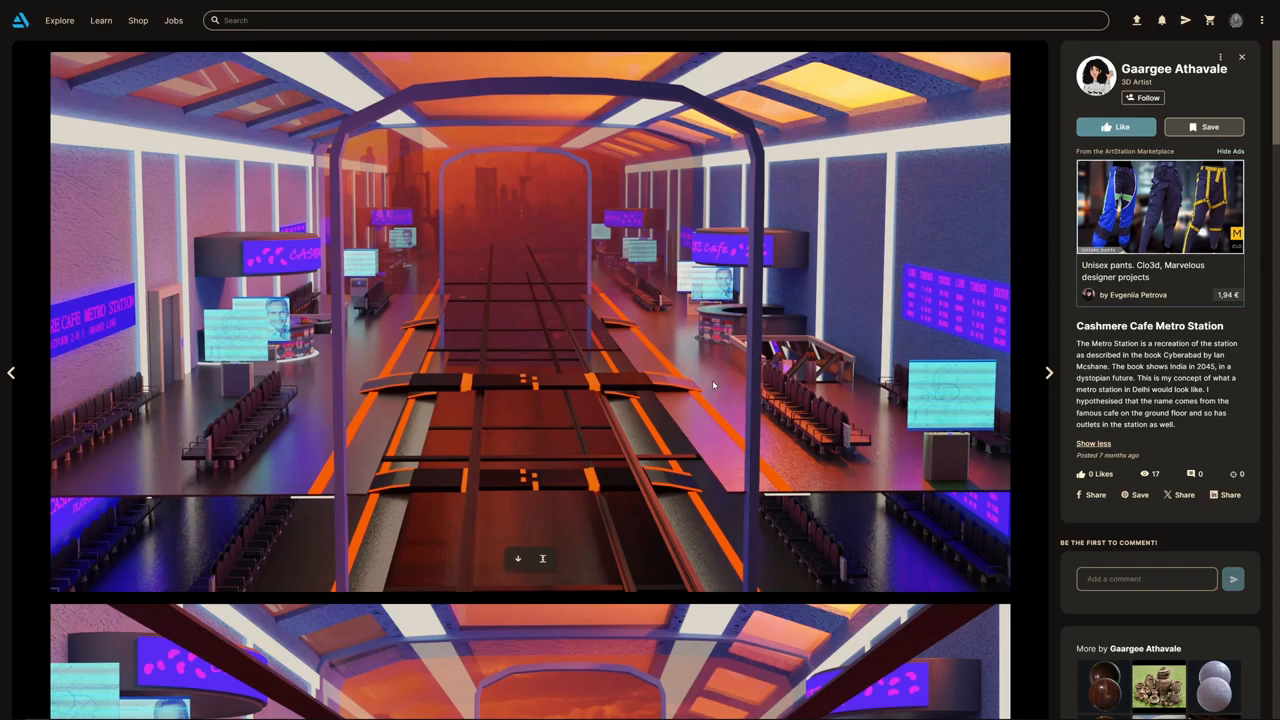
mouse_move(596, 292)
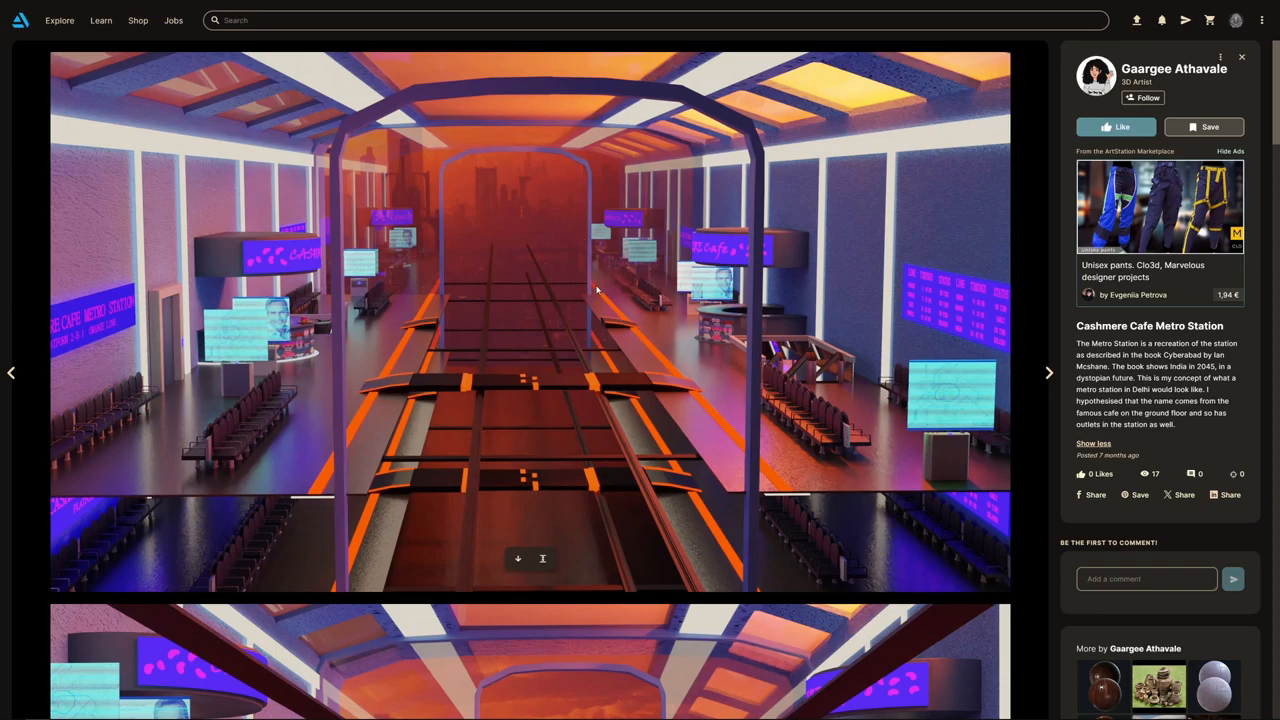
mouse_move(652, 392)
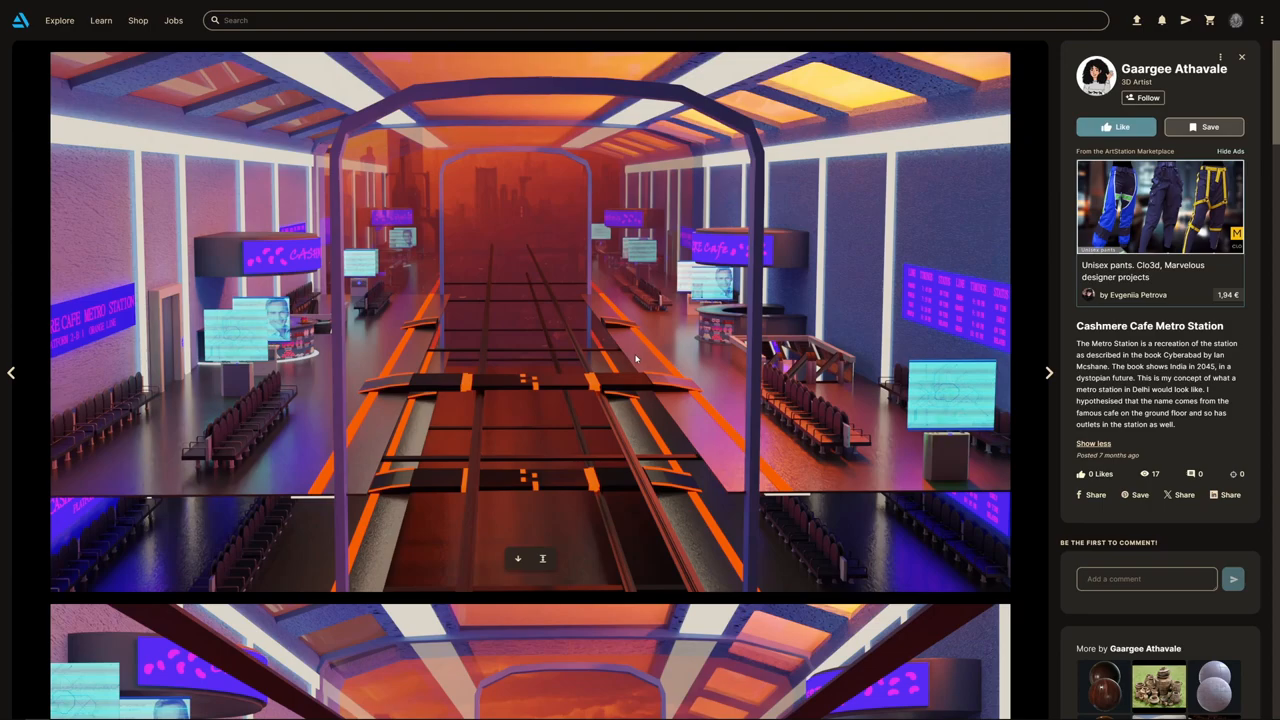
mouse_move(628, 300)
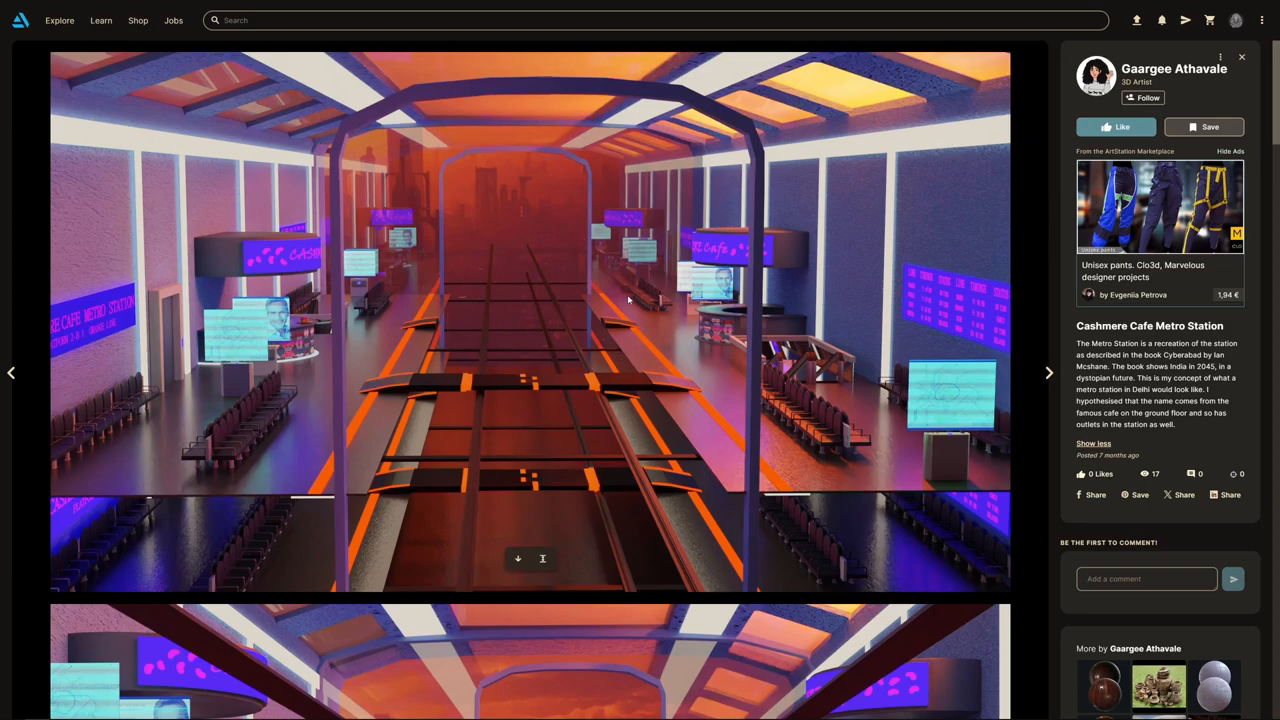
mouse_move(658, 420)
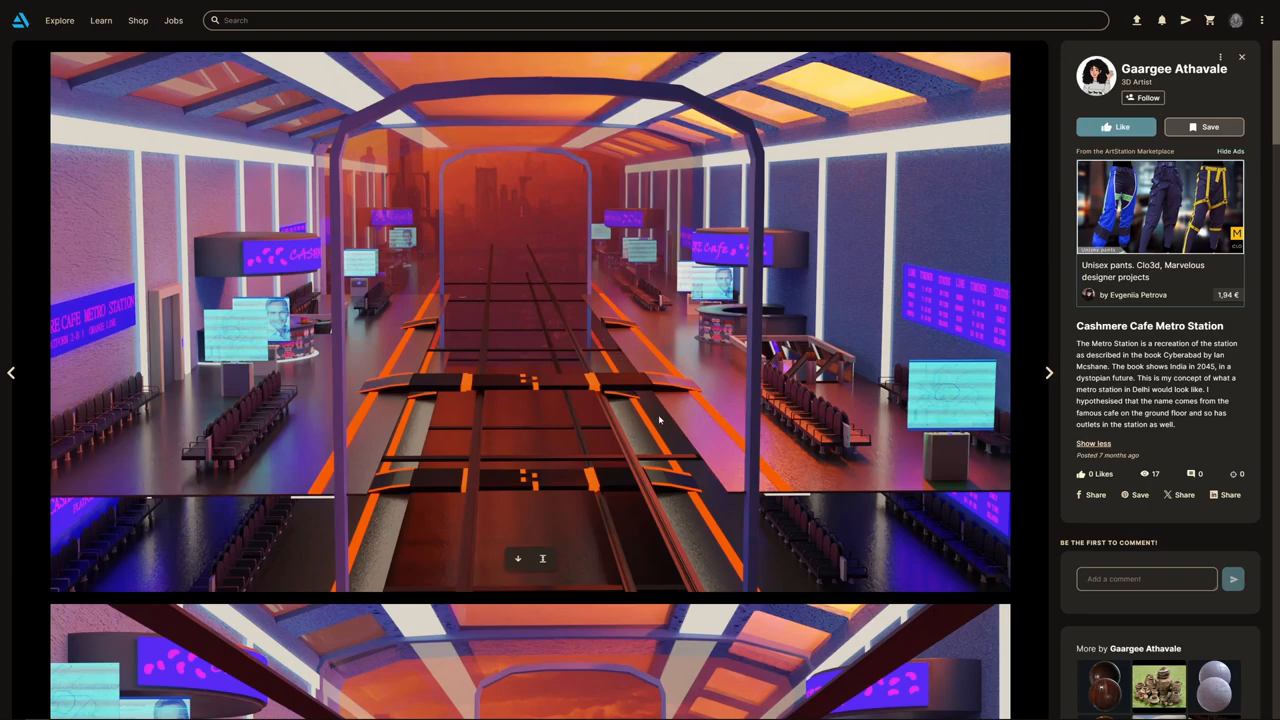
mouse_move(620, 450)
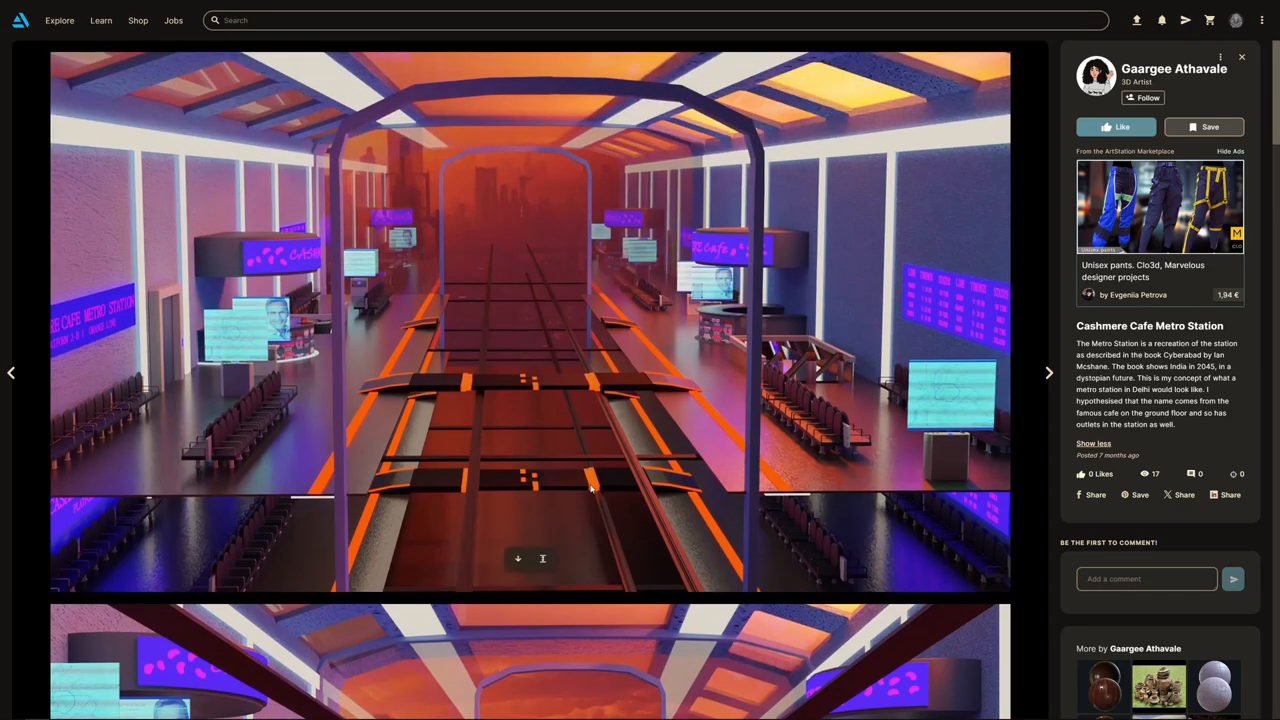
mouse_move(470, 448)
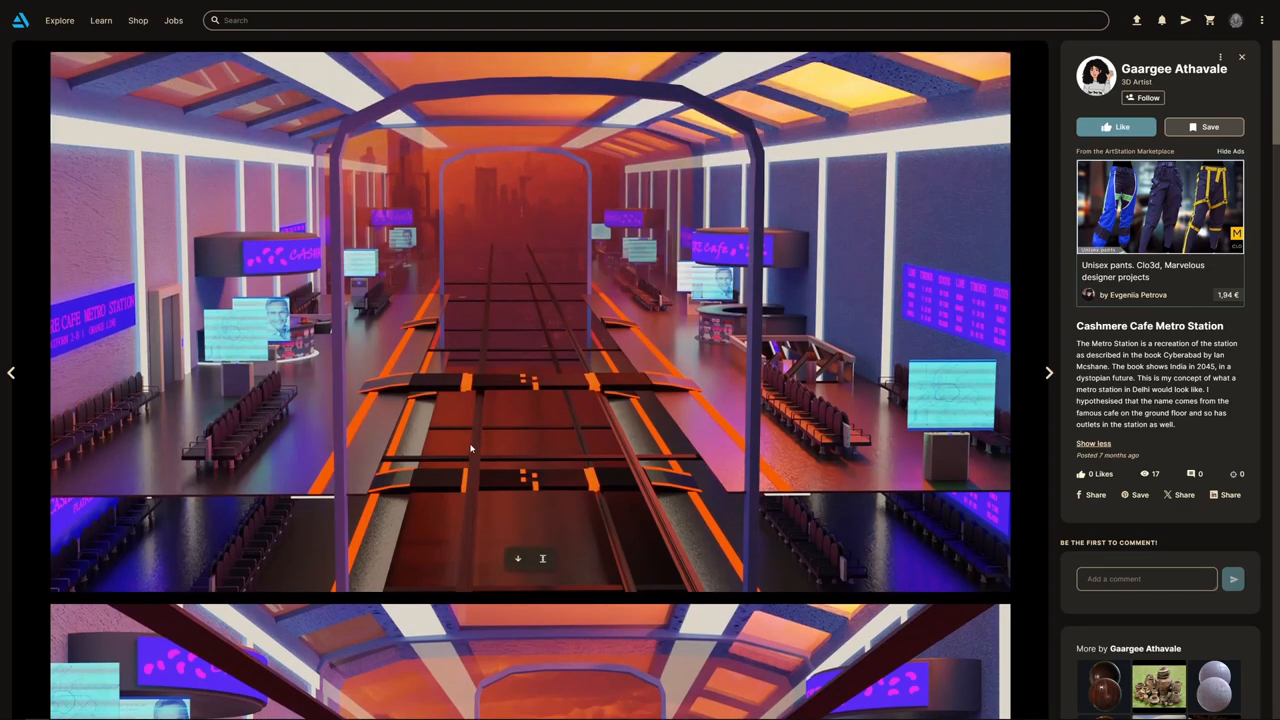
Browse the remaining Metro Station renders and move on to Frozen Dreams
scroll("down", 3)
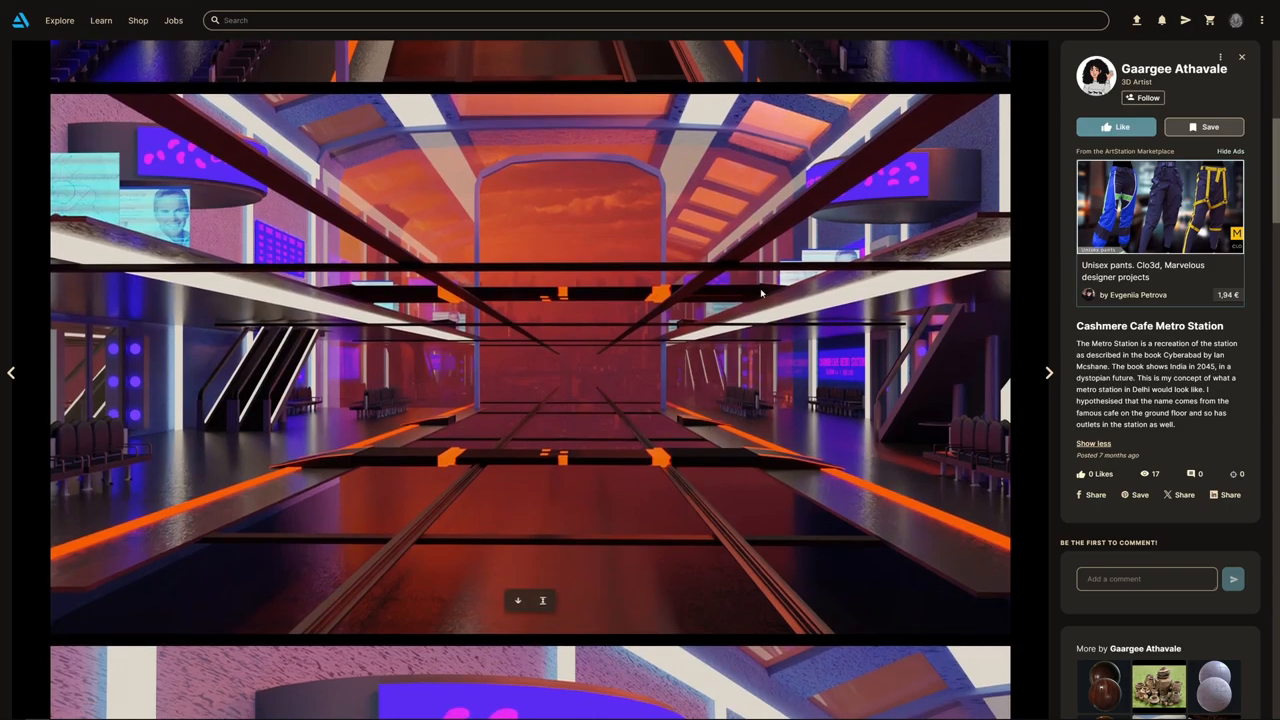
mouse_move(286, 292)
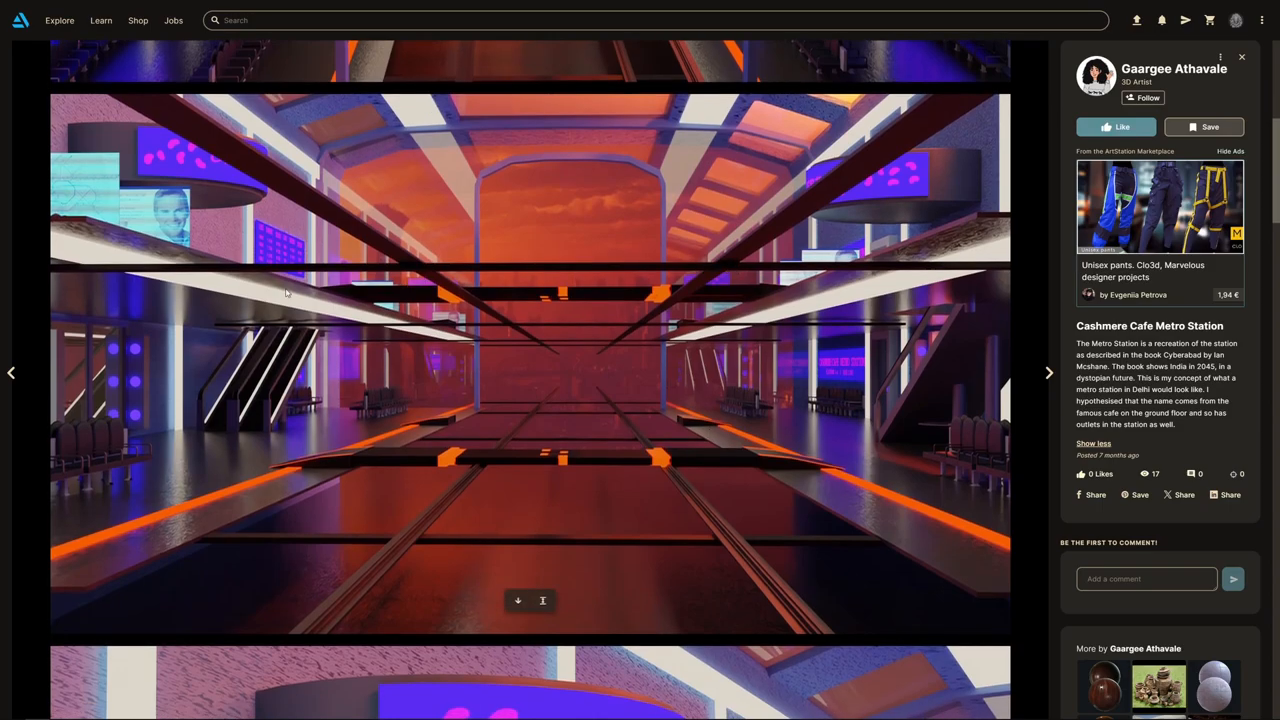
mouse_move(490, 284)
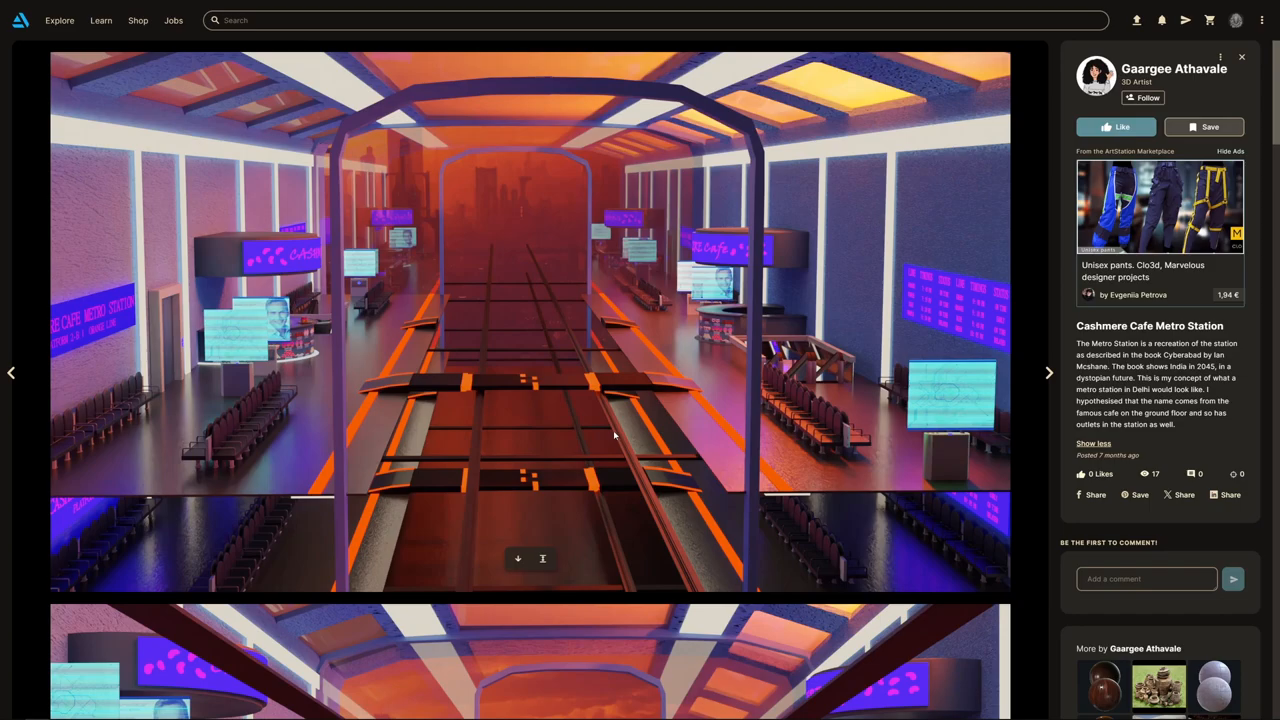
mouse_move(540, 296)
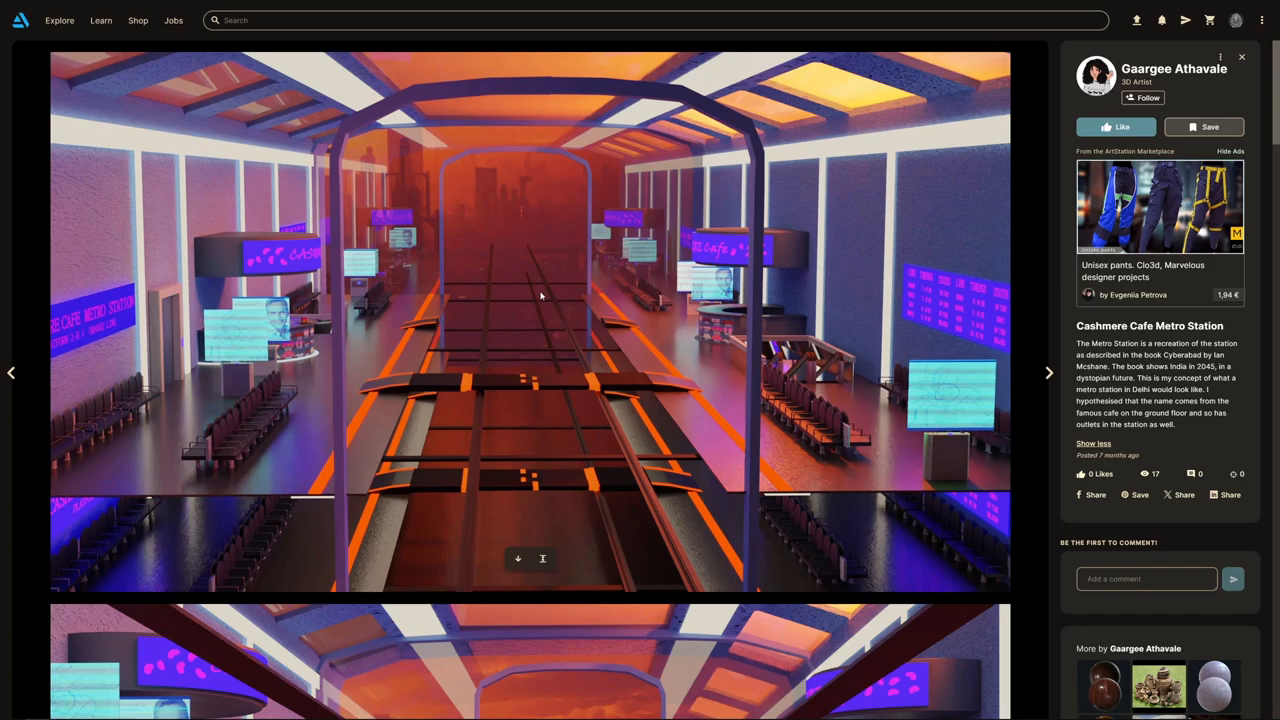
mouse_move(438, 312)
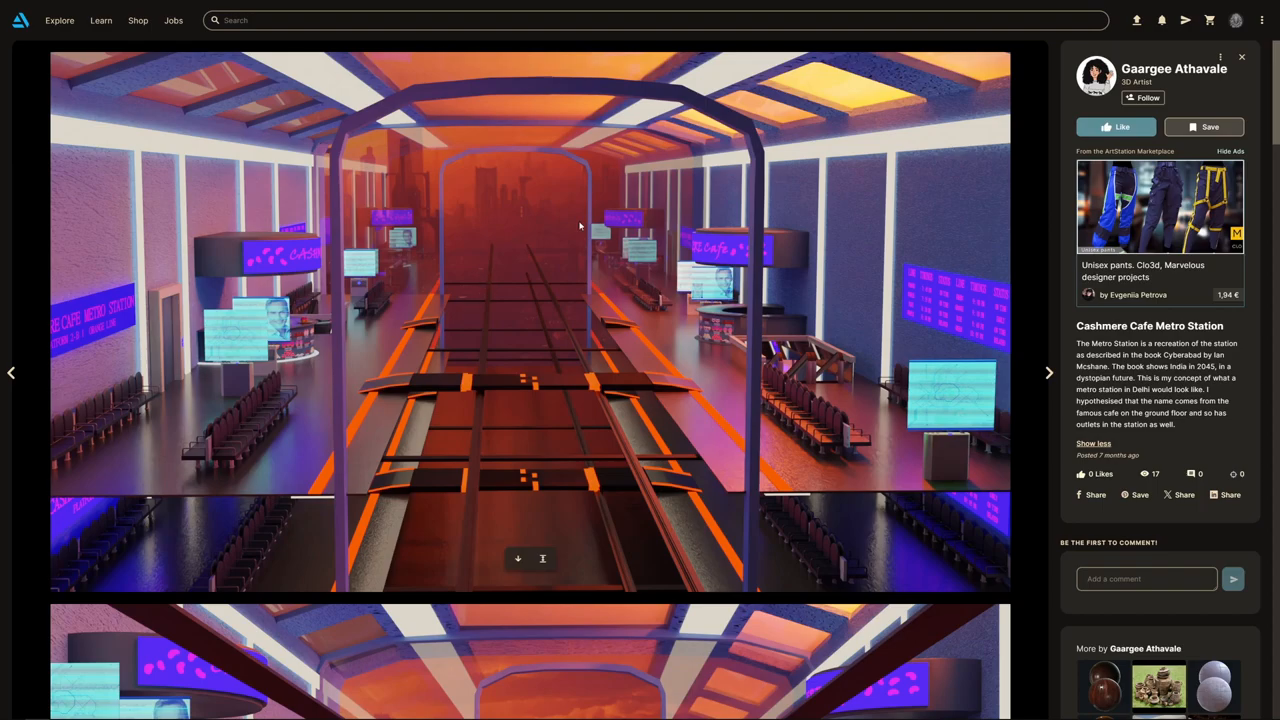
mouse_move(556, 362)
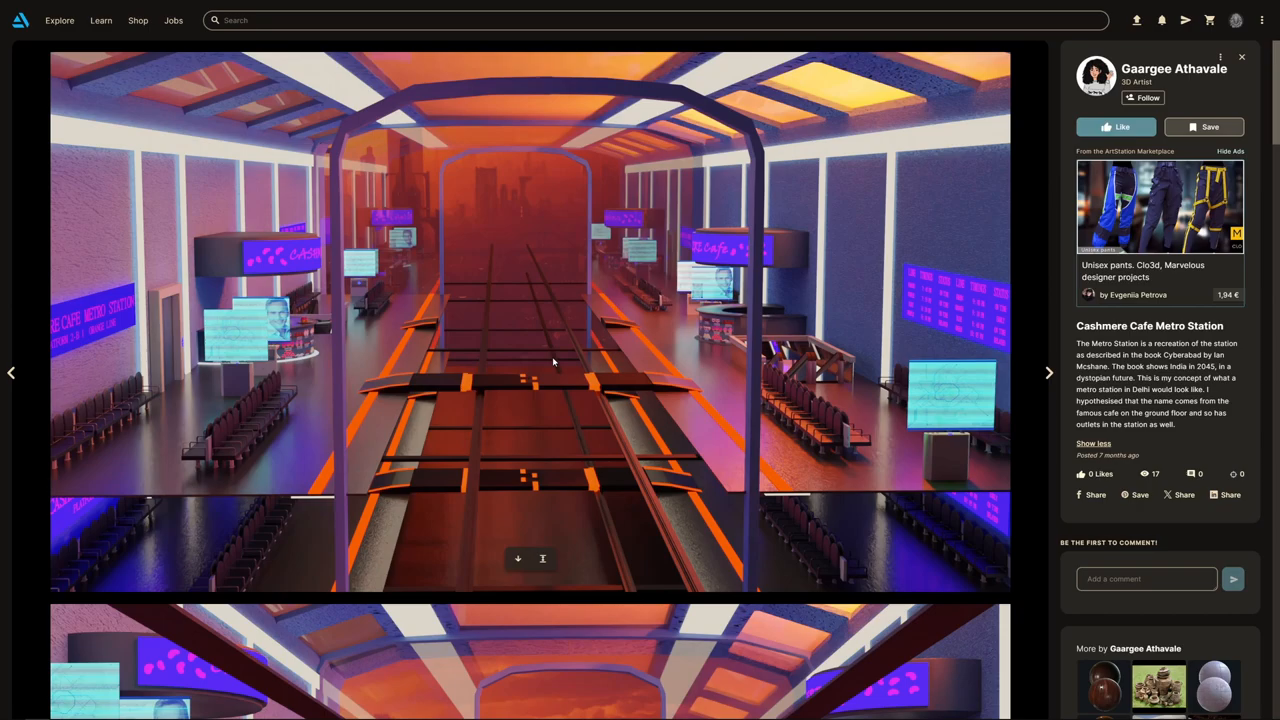
scroll("down", 3)
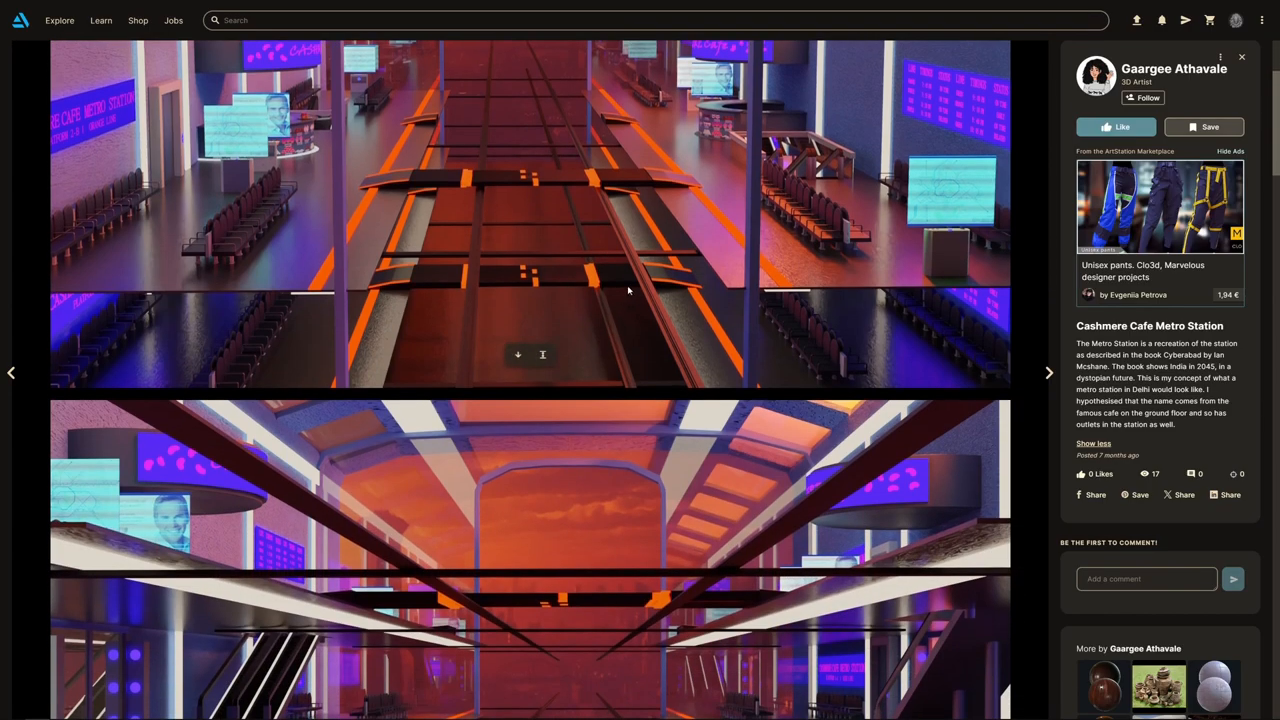
scroll("down", 3)
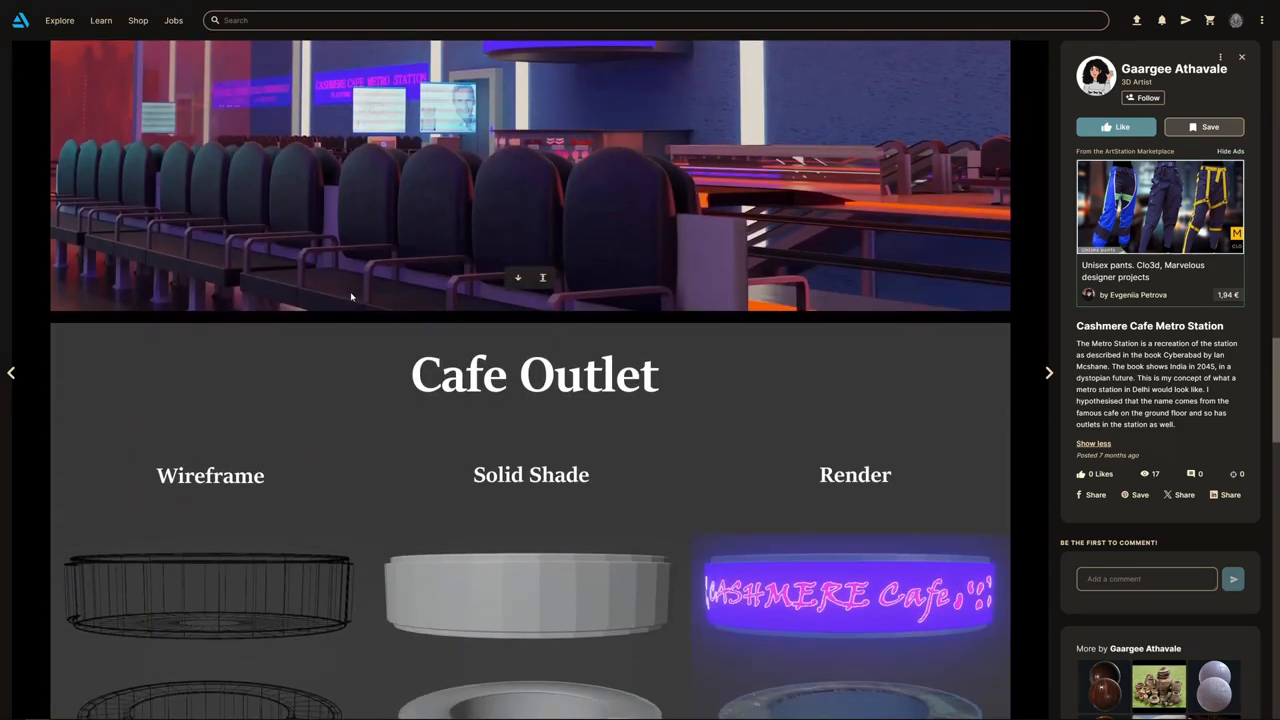
scroll("down", 3)
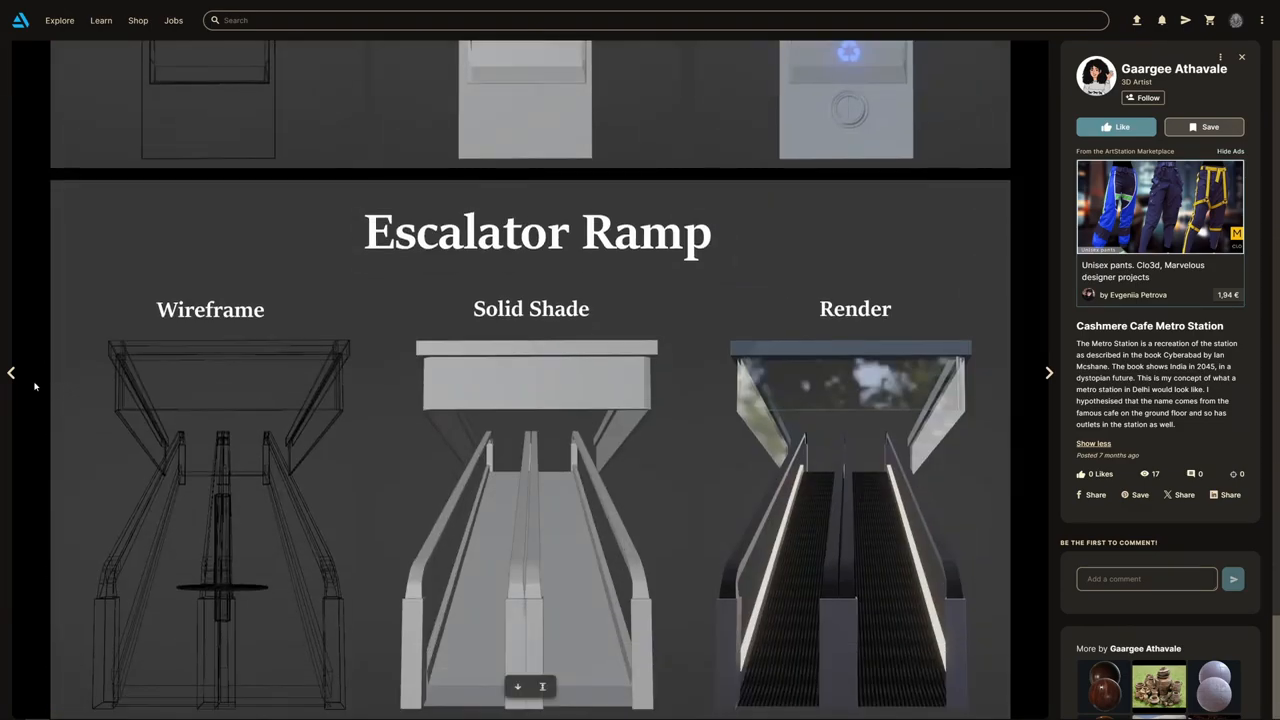
left_click(1048, 372)
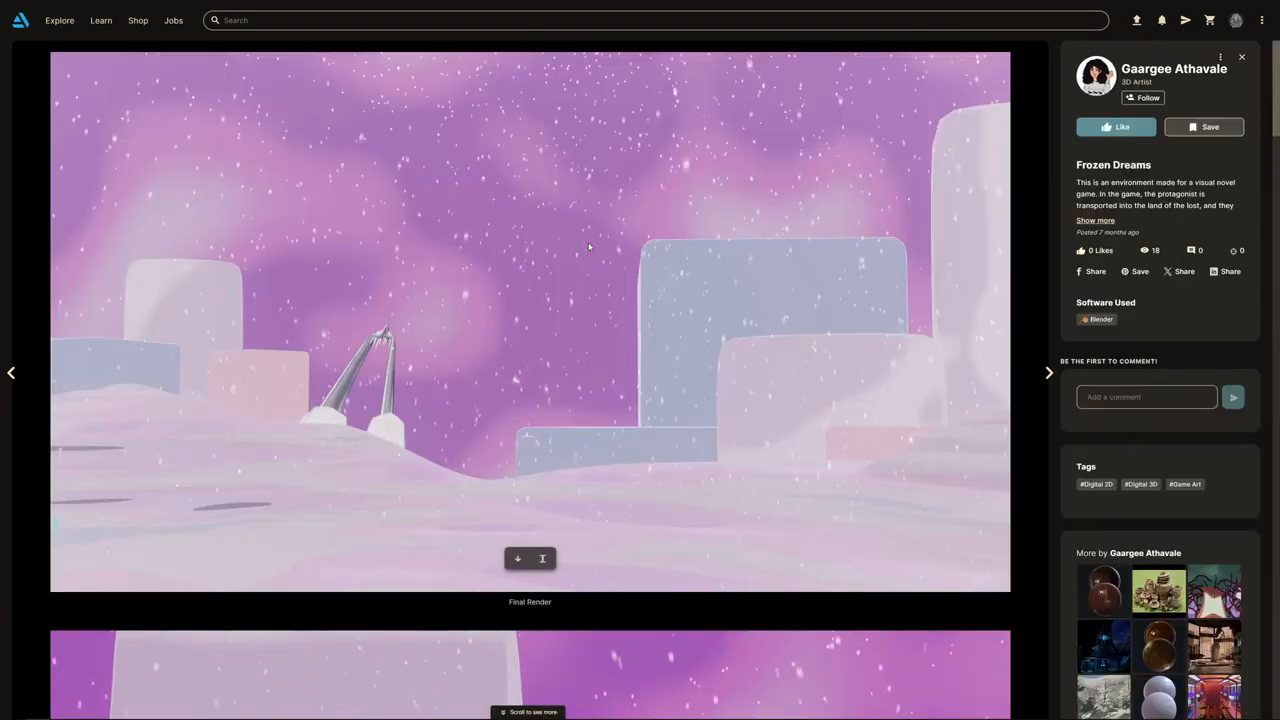
Read the expanded Frozen Dreams description and images, then move on to Ancient Temple
scroll("down", 3)
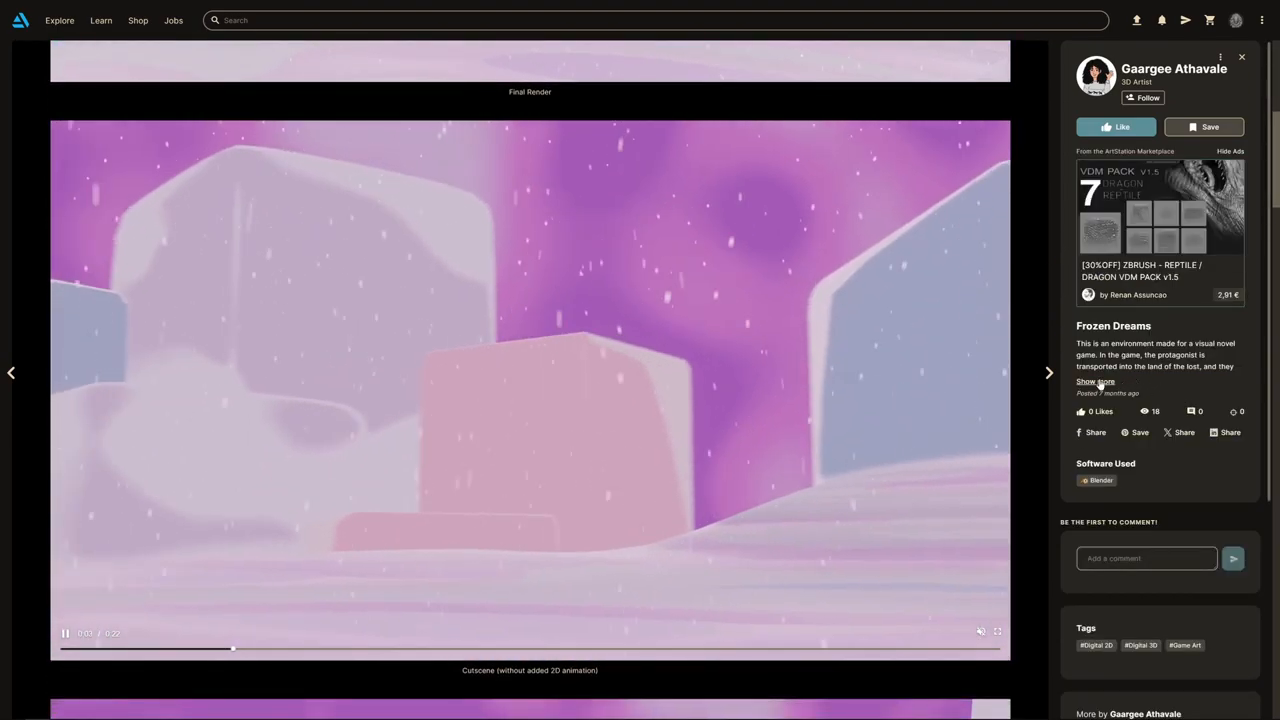
left_click(1096, 382)
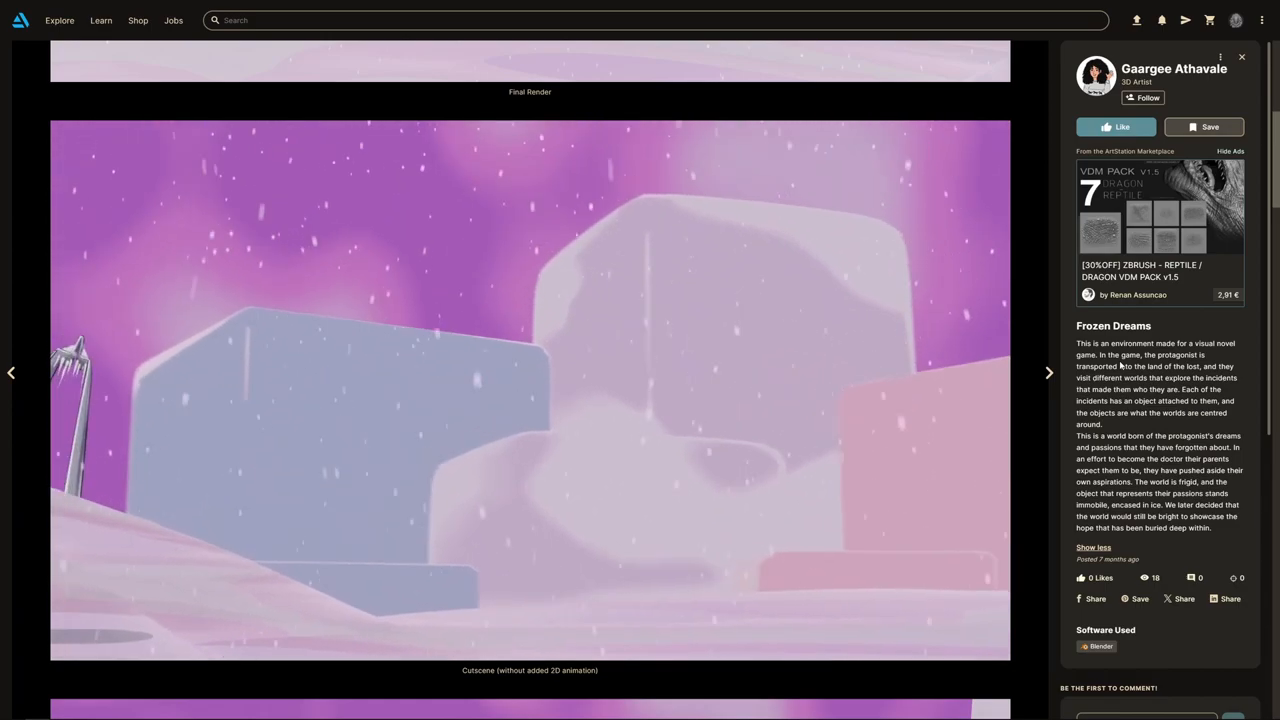
scroll("down", 3)
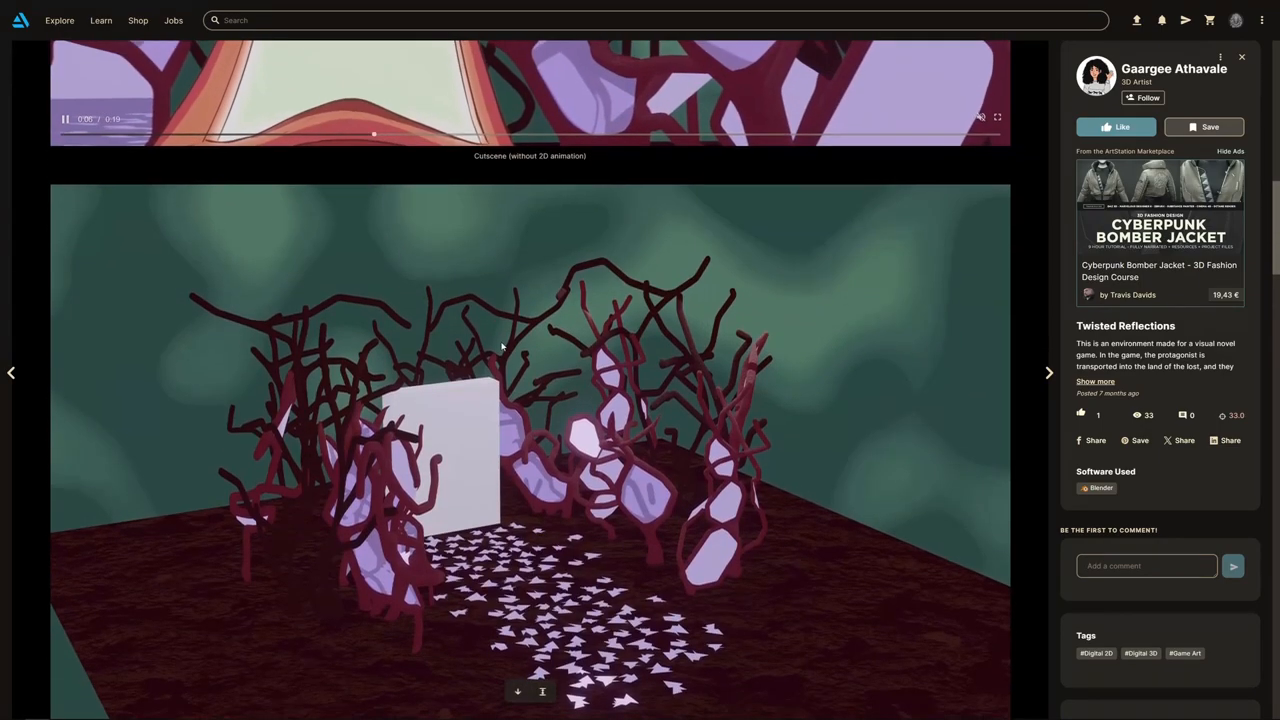
left_click(1048, 372)
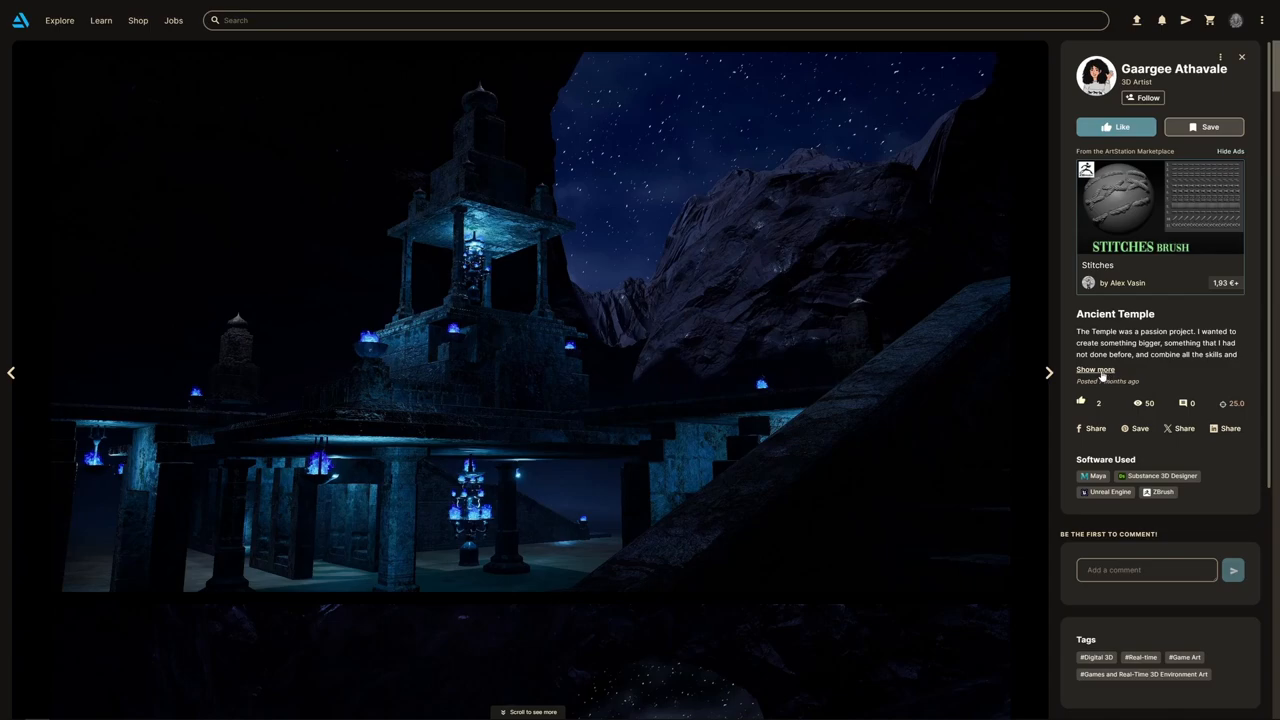
Expand the Ancient Temple description and browse its wireframe, lighting, corridor and Main Temple renders
left_click(1094, 370)
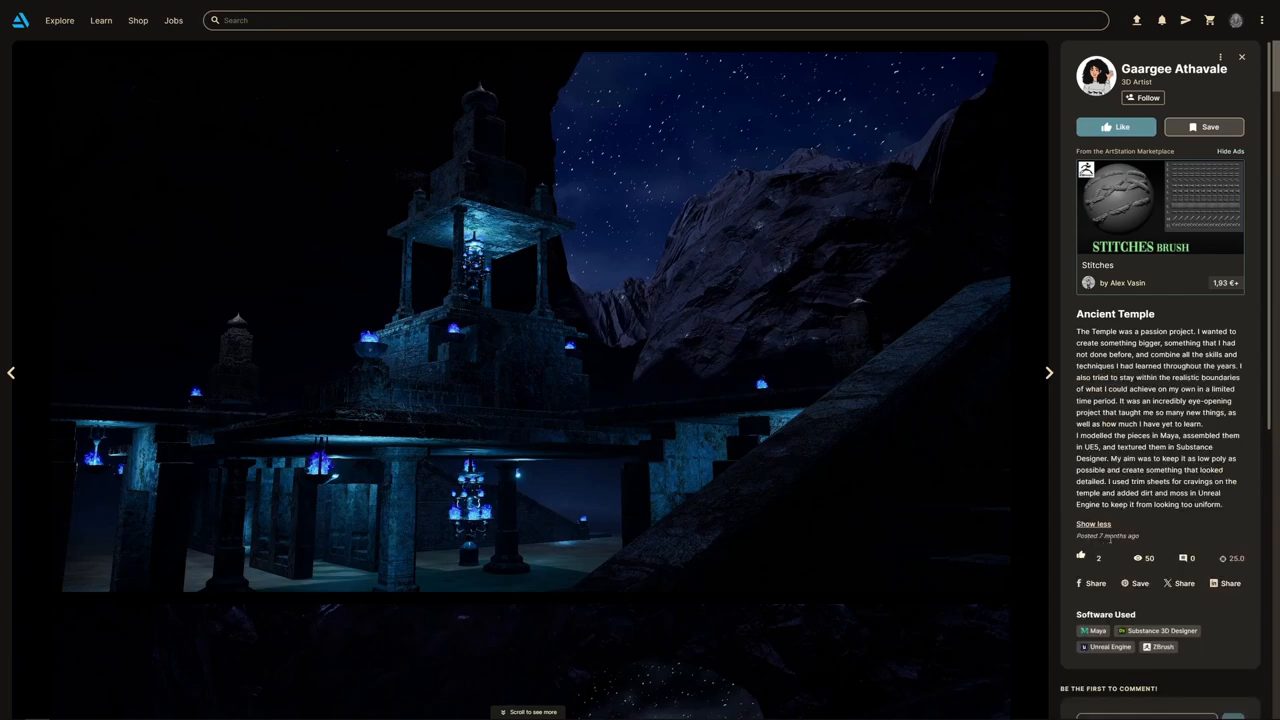
scroll("down", 3)
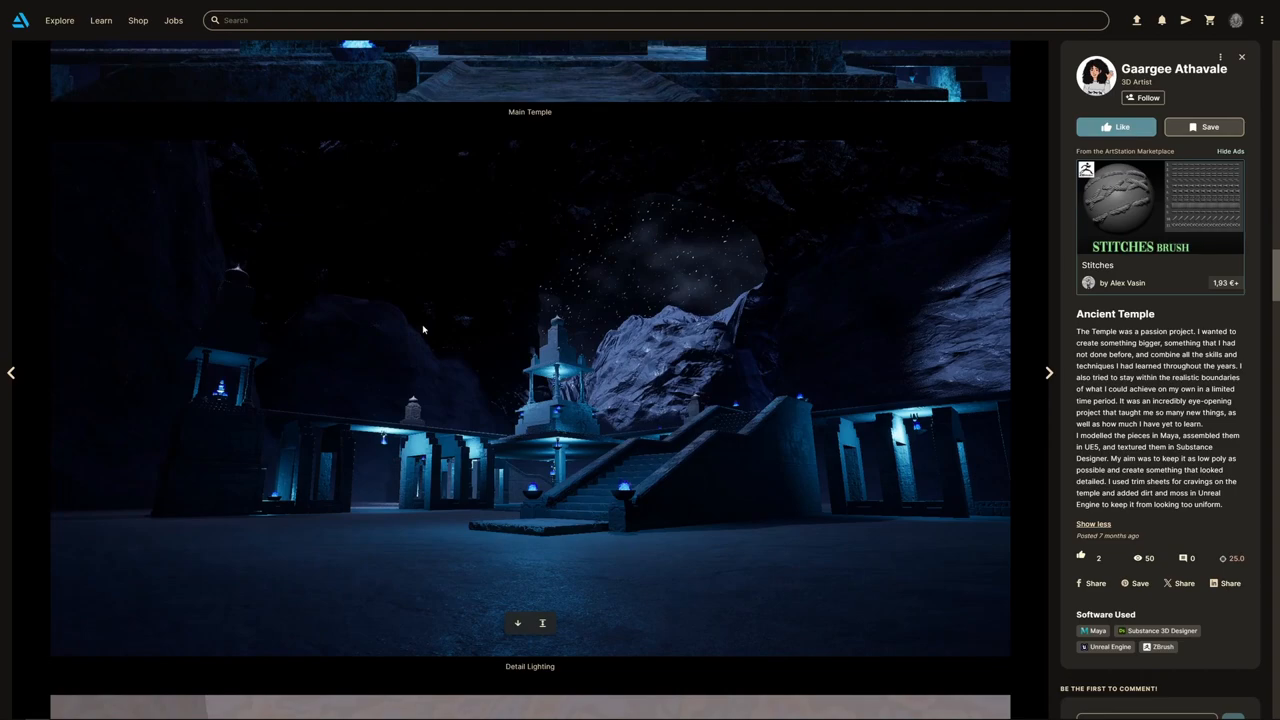
scroll("down", 3)
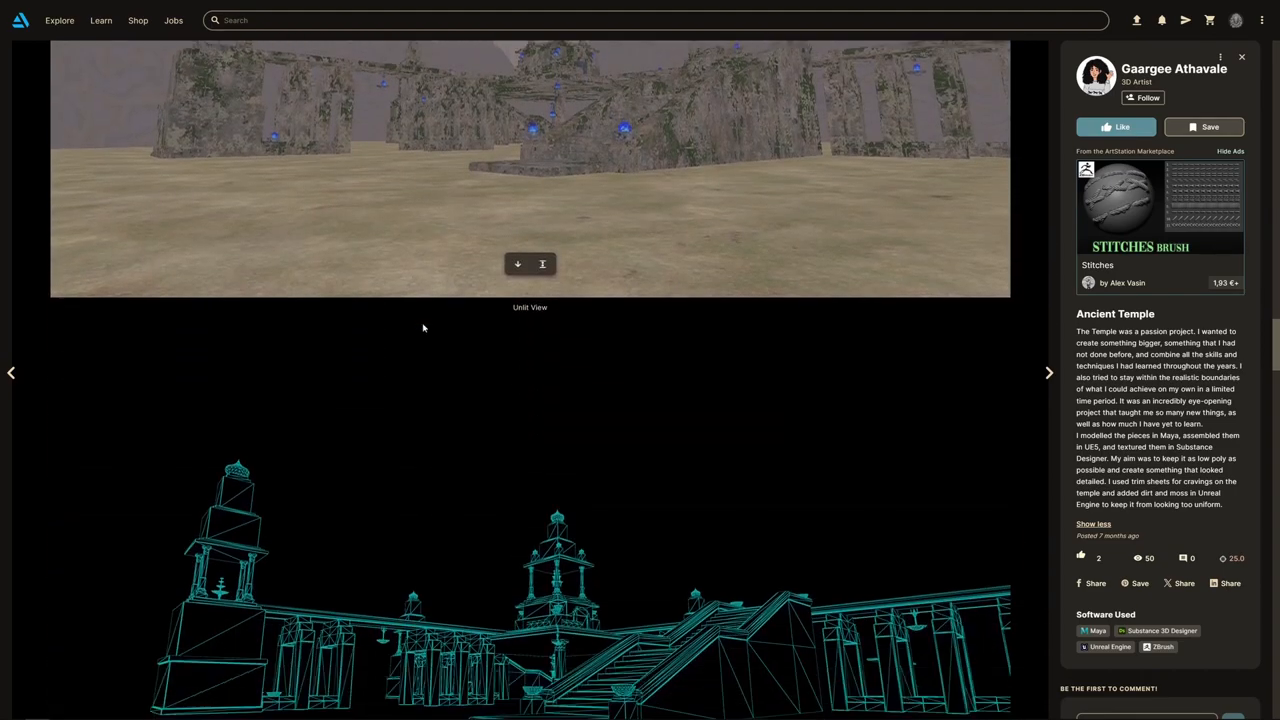
scroll("down", 3)
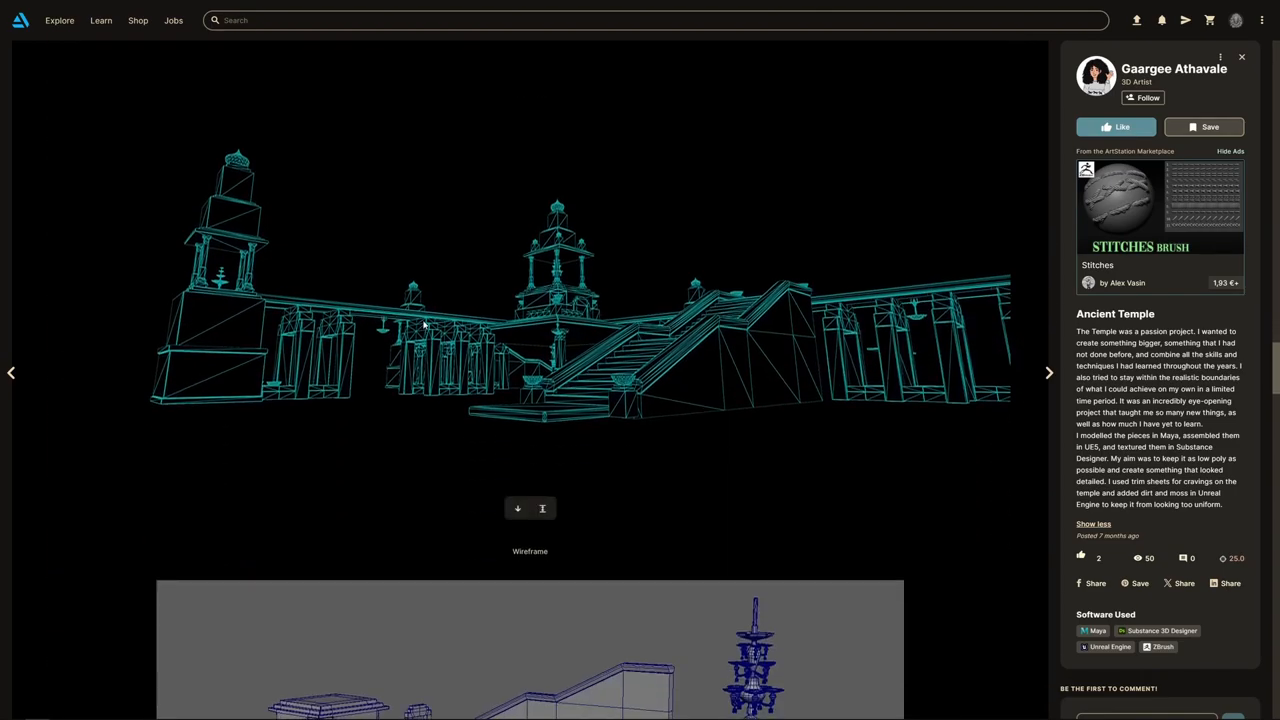
scroll("down", 3)
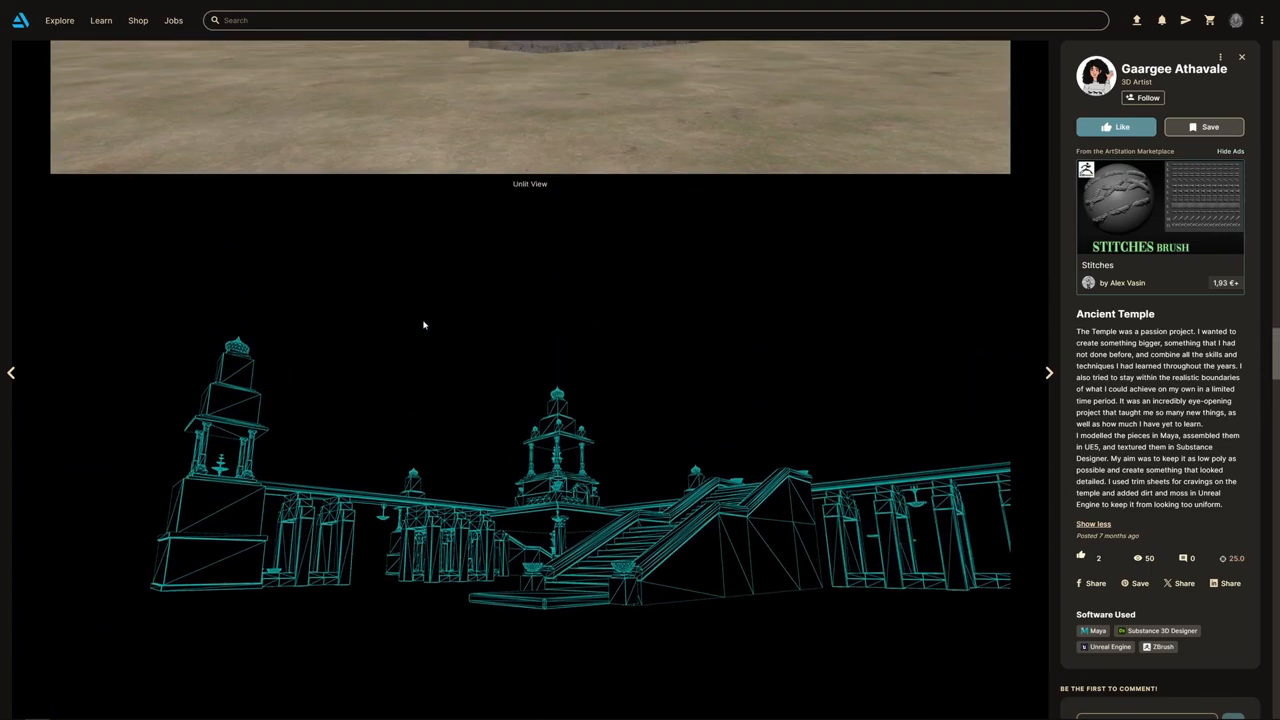
scroll("down", 3)
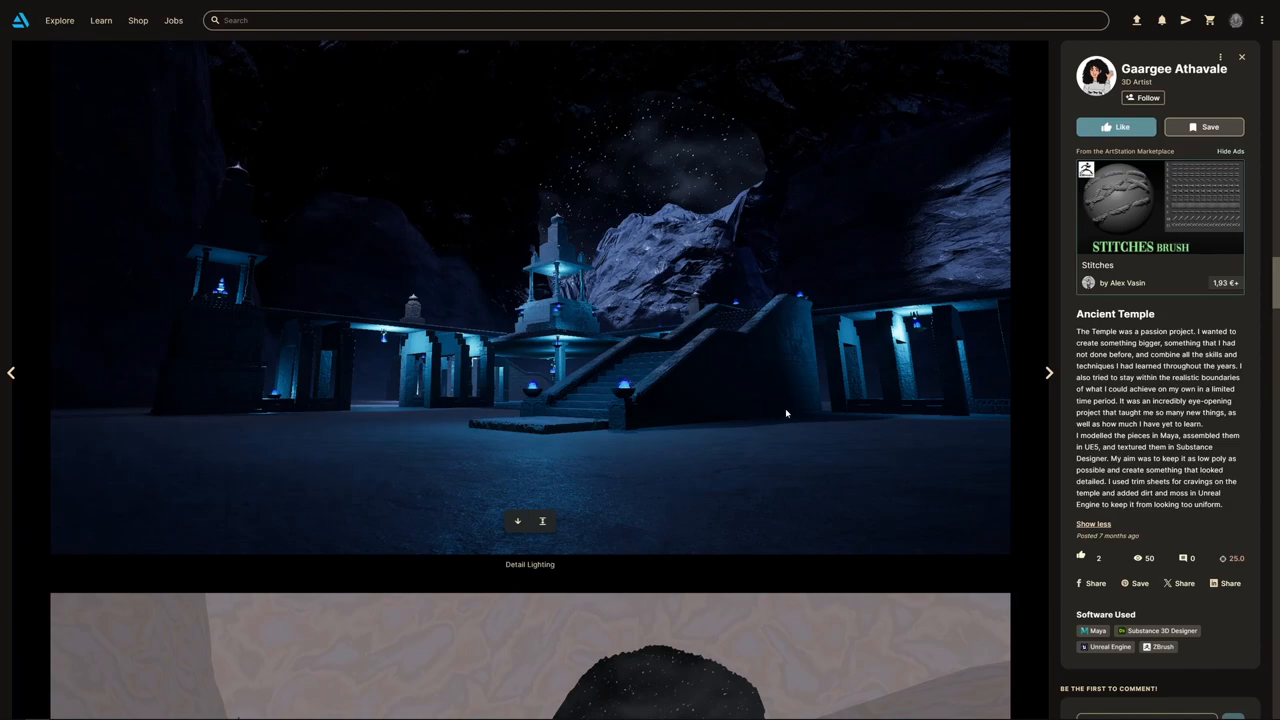
mouse_move(584, 396)
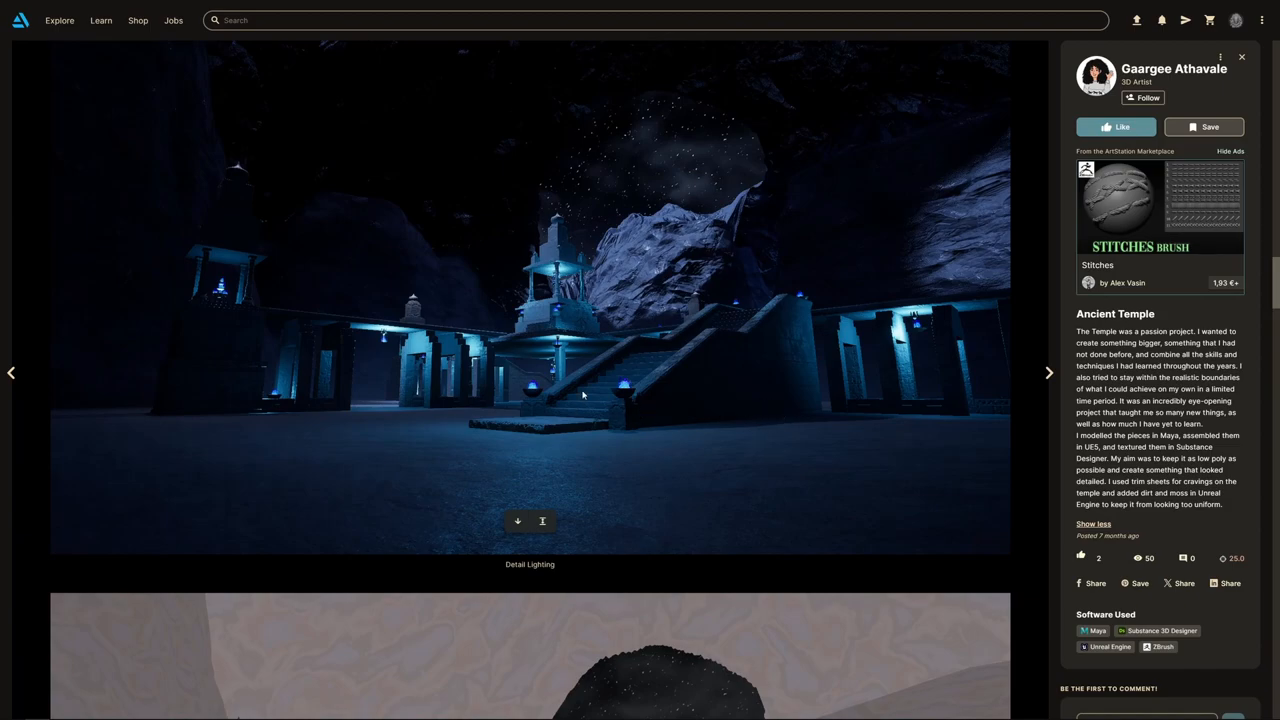
scroll("down", 3)
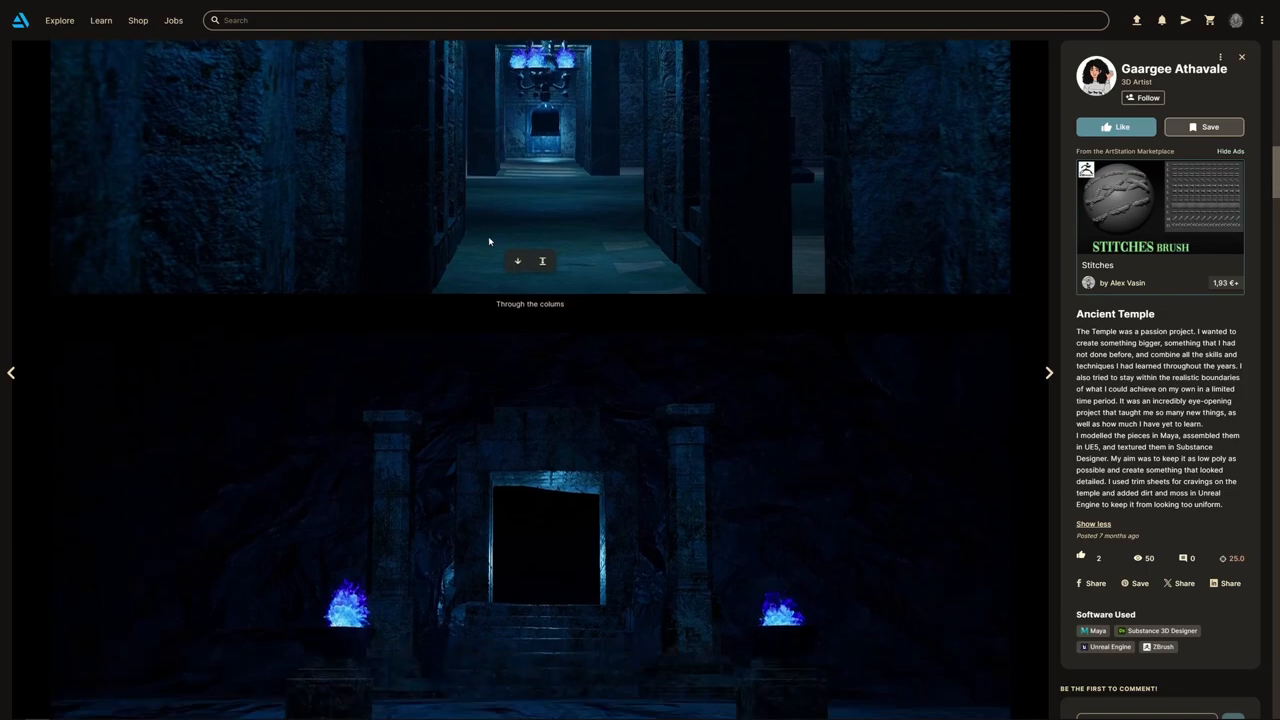
scroll("down", 3)
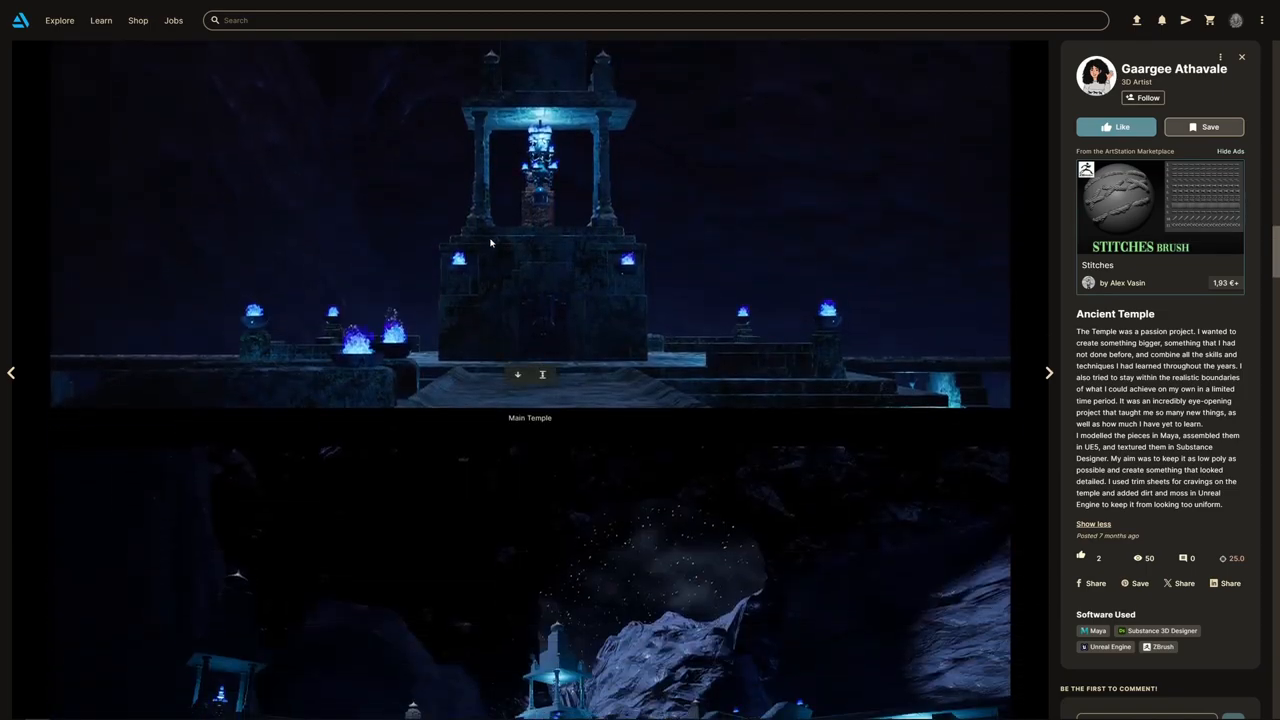
scroll("down", 3)
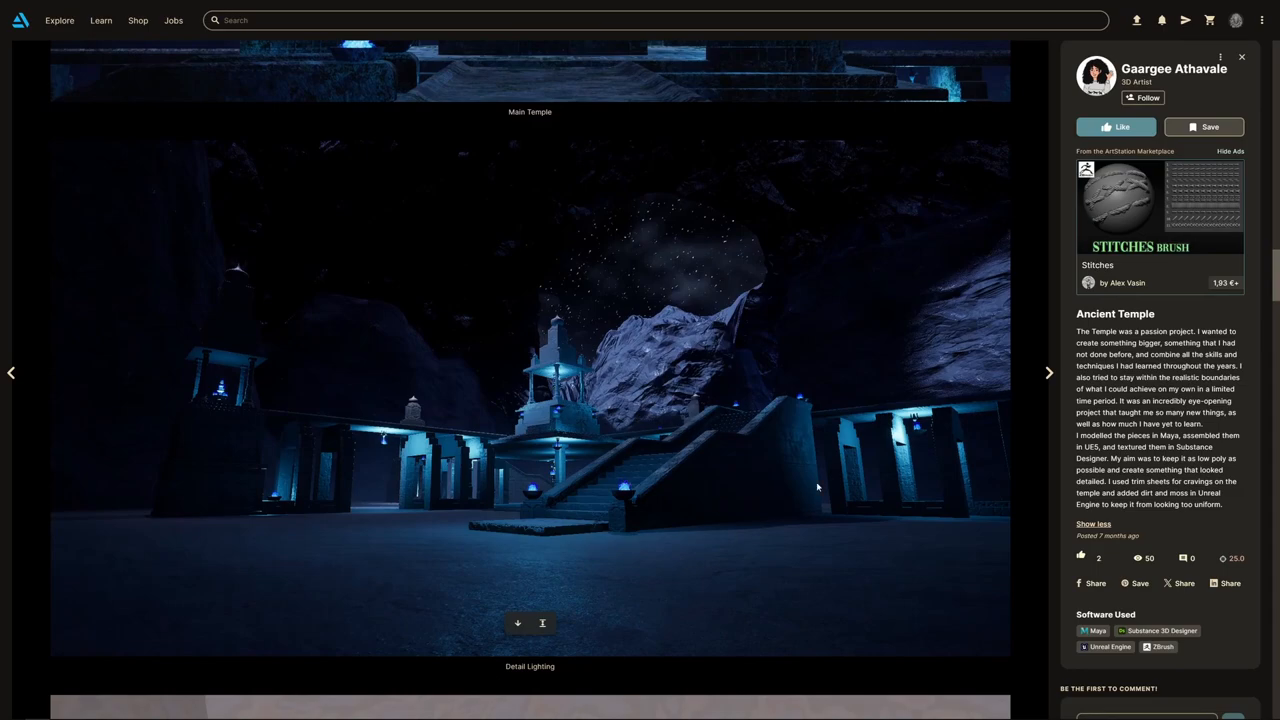
scroll("down", 3)
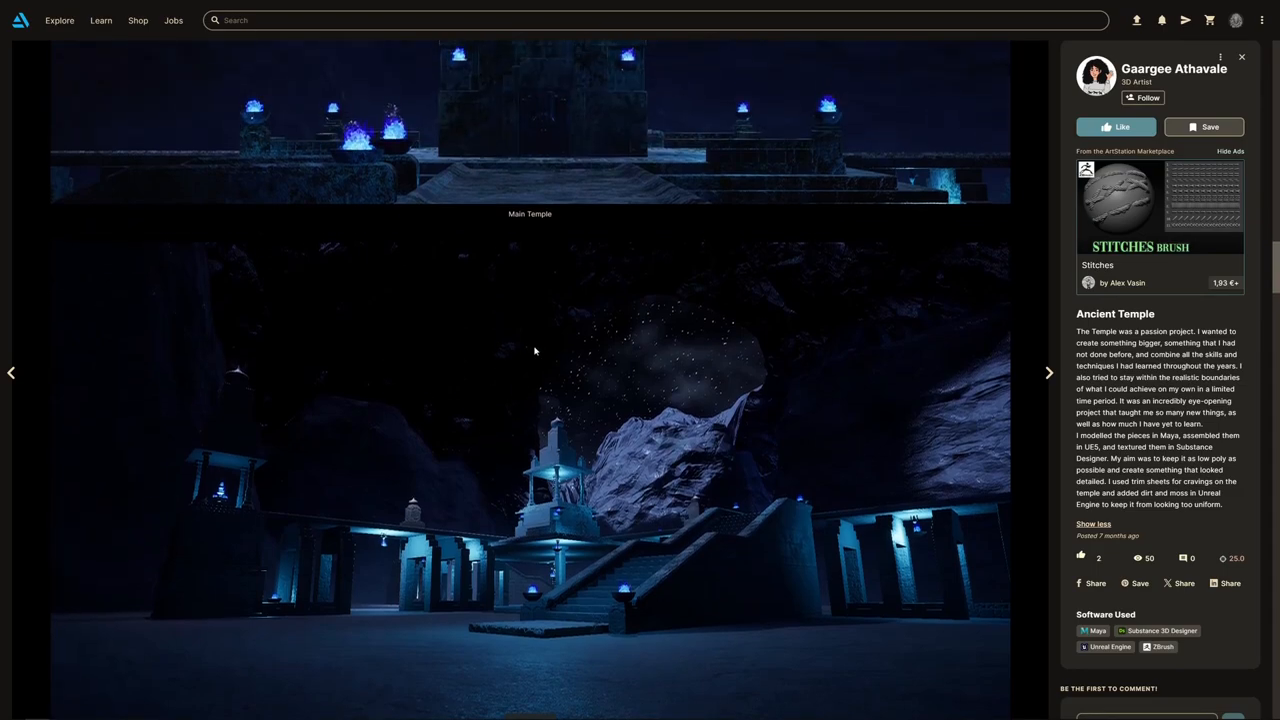
mouse_move(770, 298)
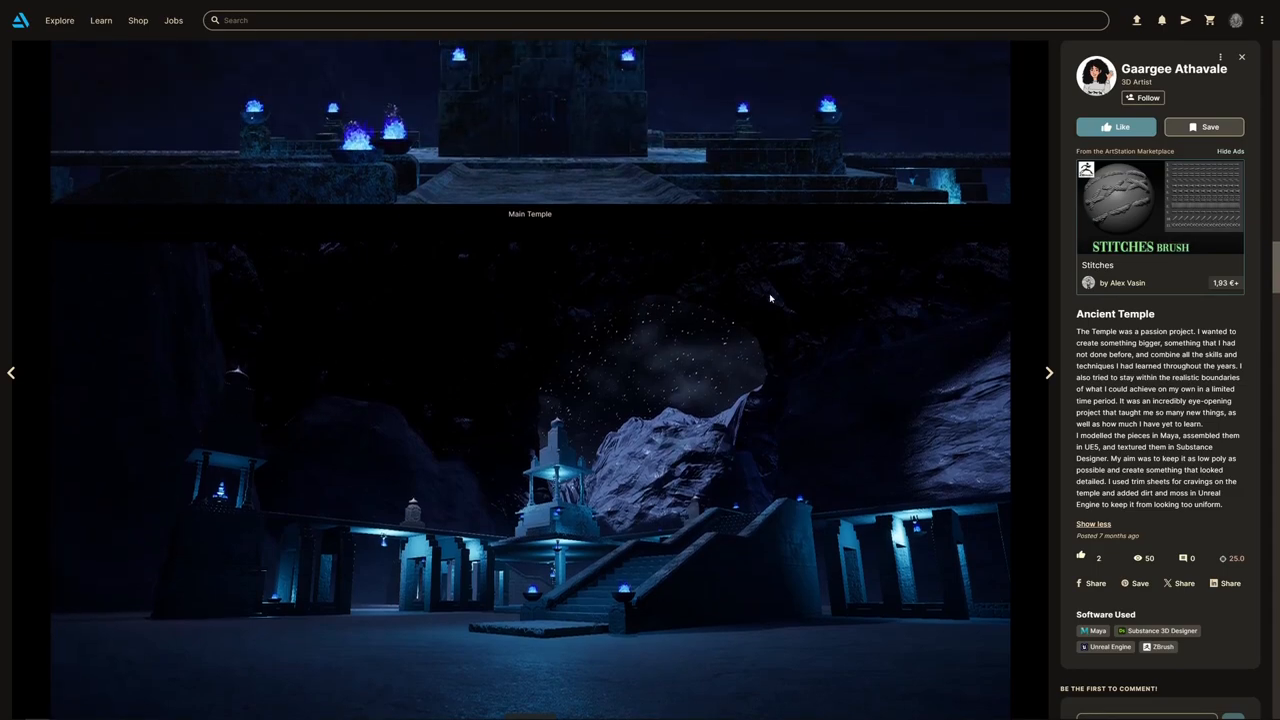
mouse_move(604, 444)
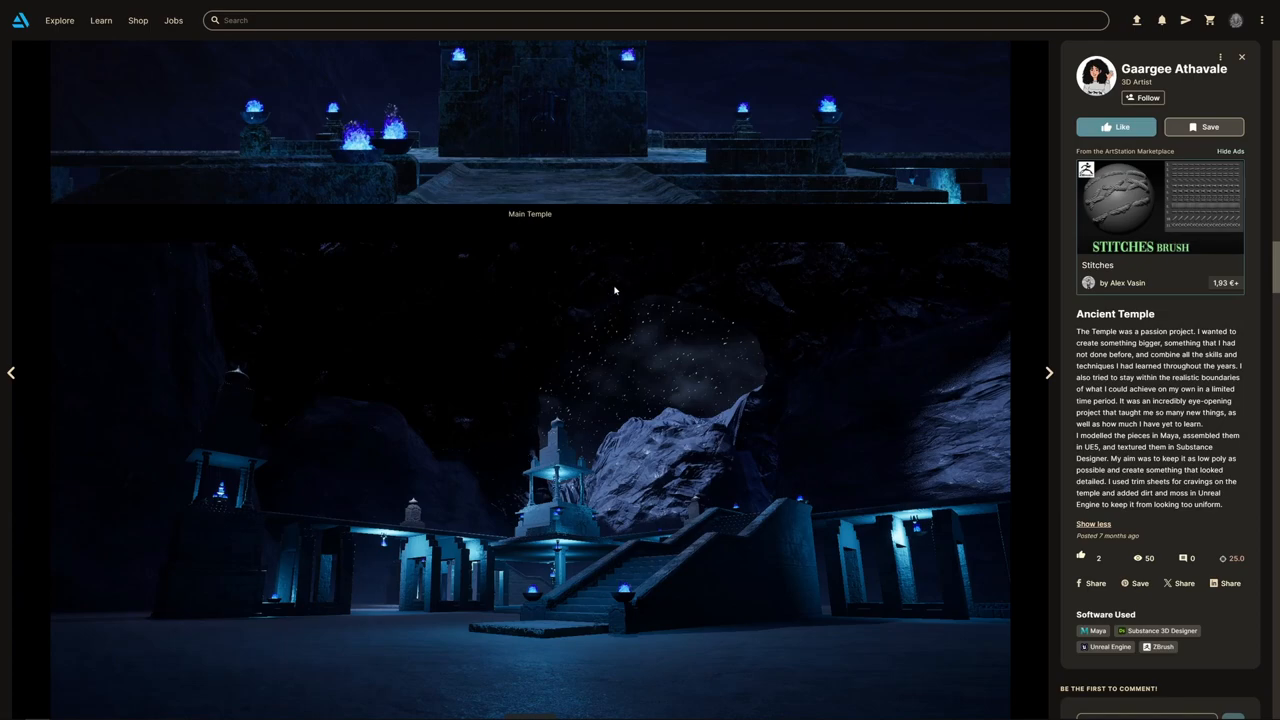
mouse_move(650, 410)
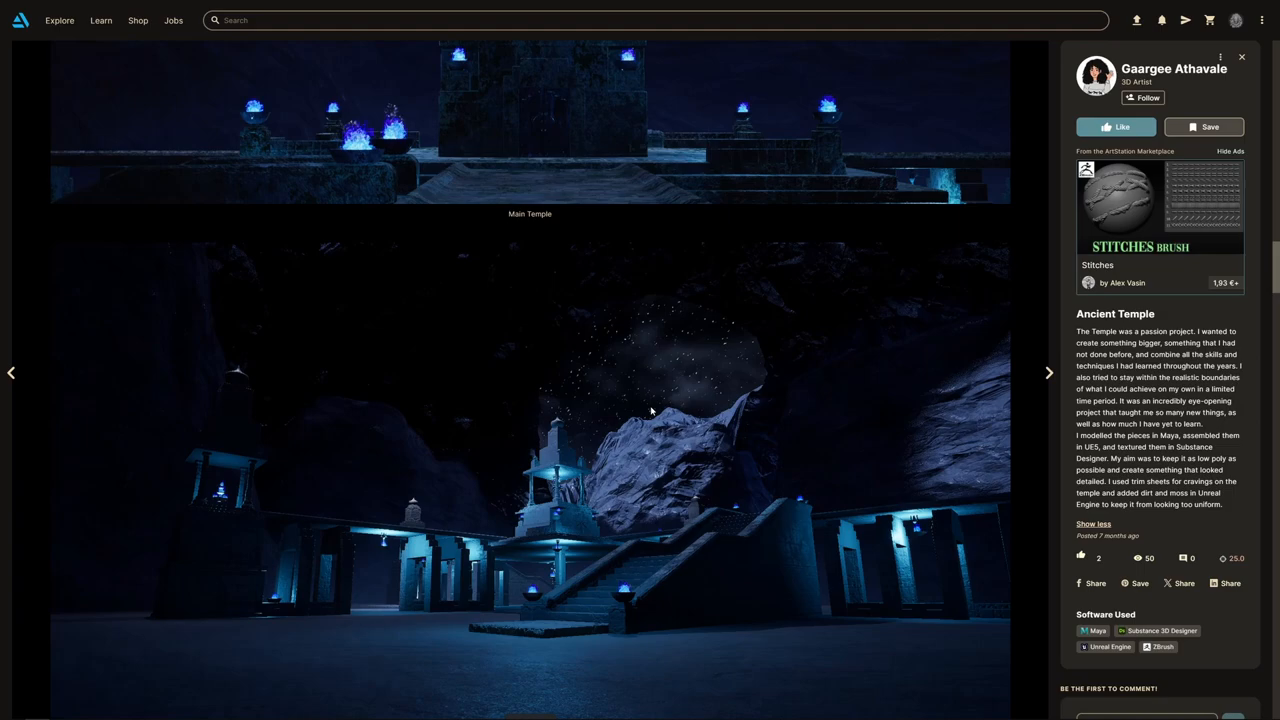
mouse_move(780, 326)
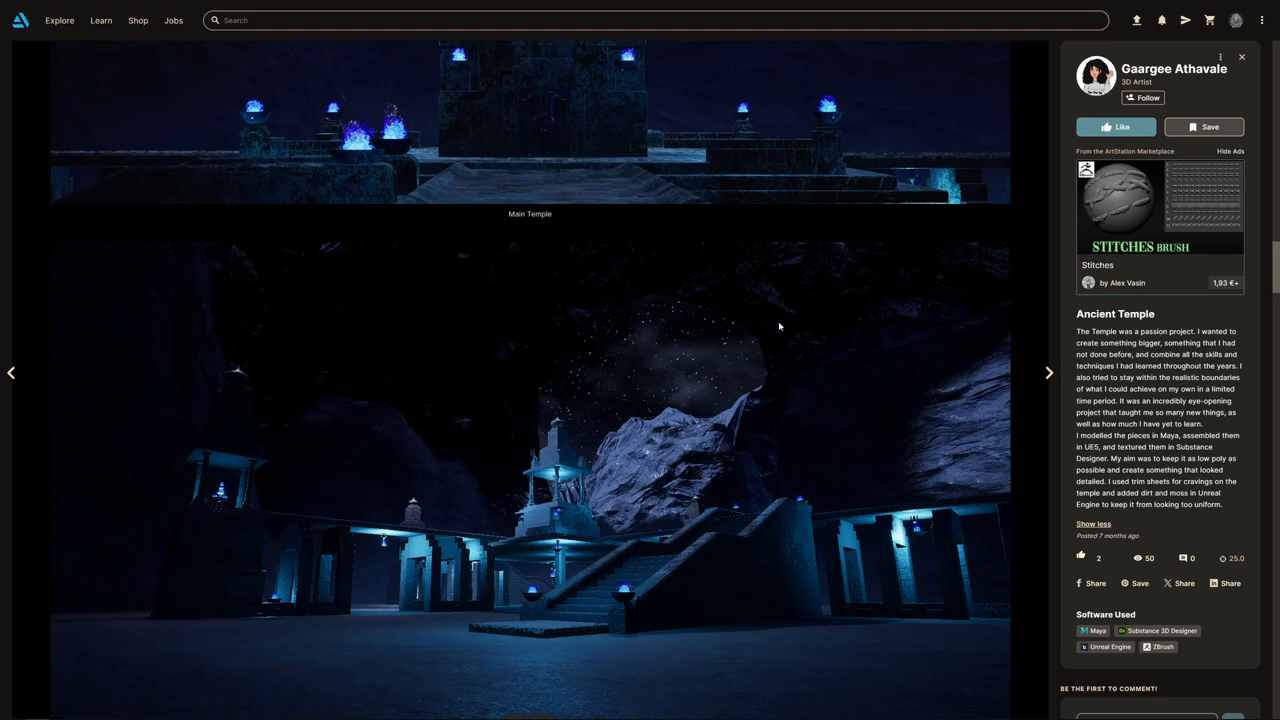
mouse_move(502, 312)
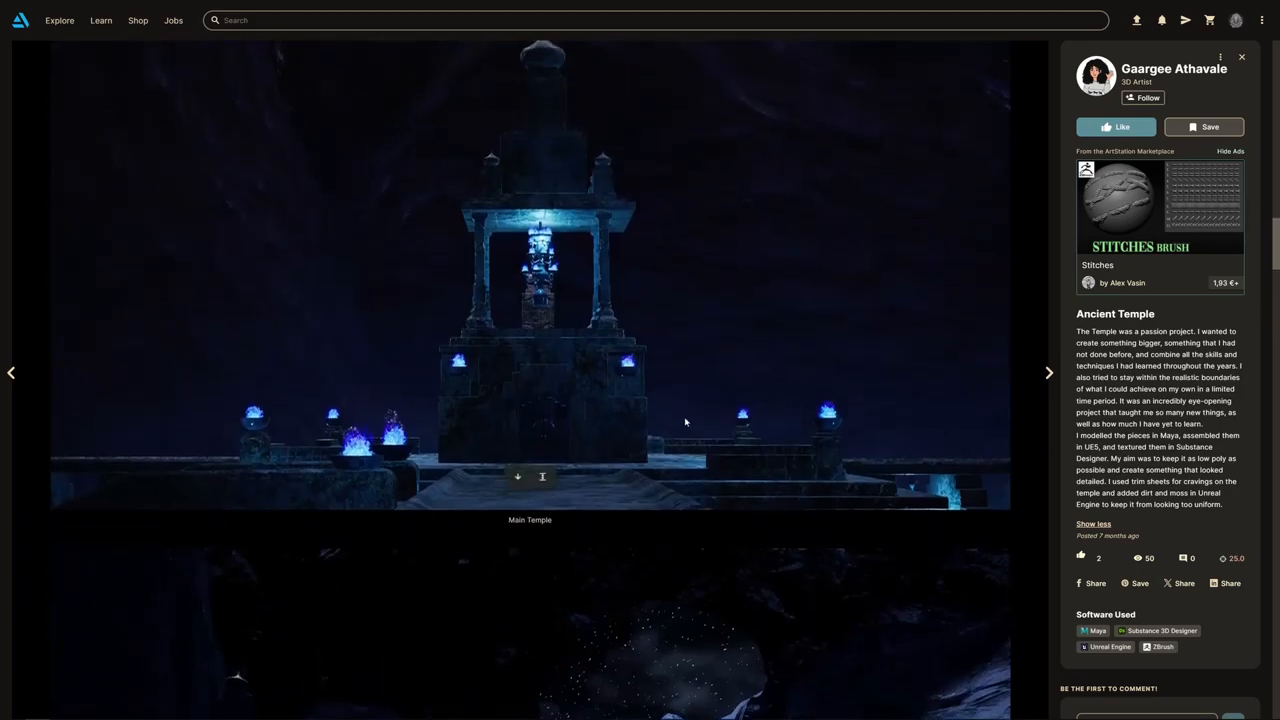
Scroll past the wireframe and modular kit shots to the temple's top-view layout
scroll("down", 3)
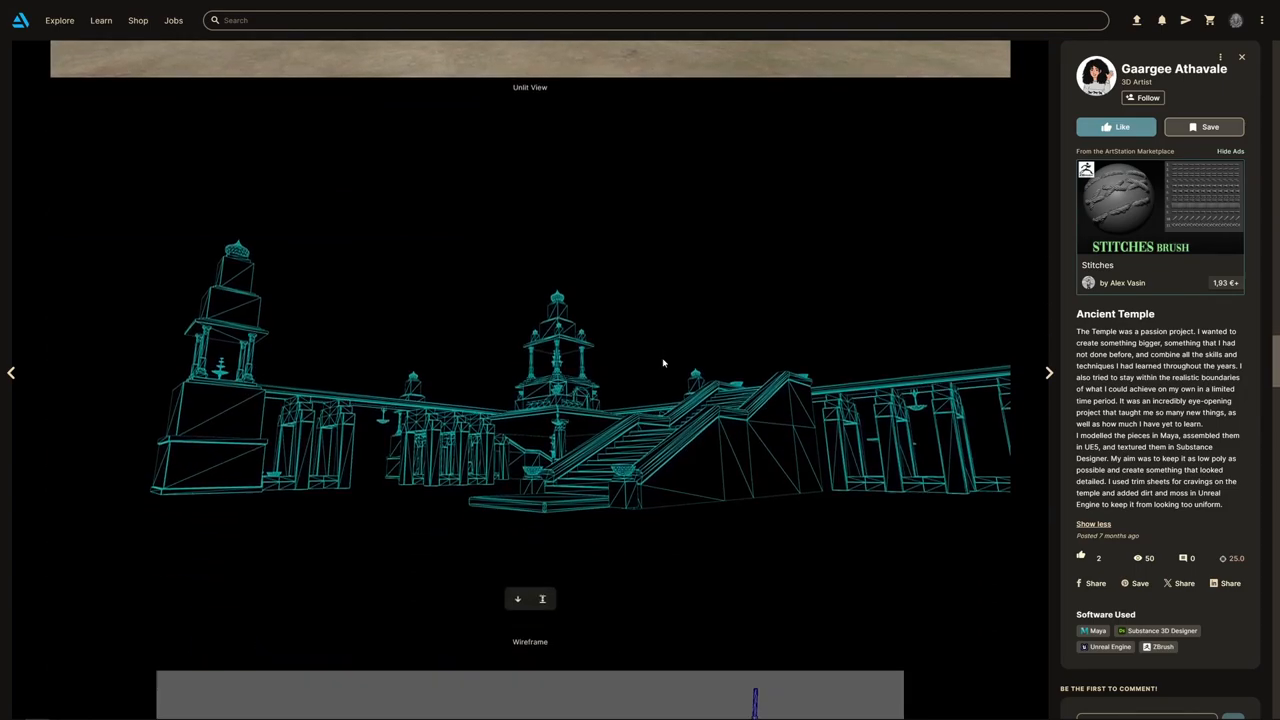
scroll("down", 3)
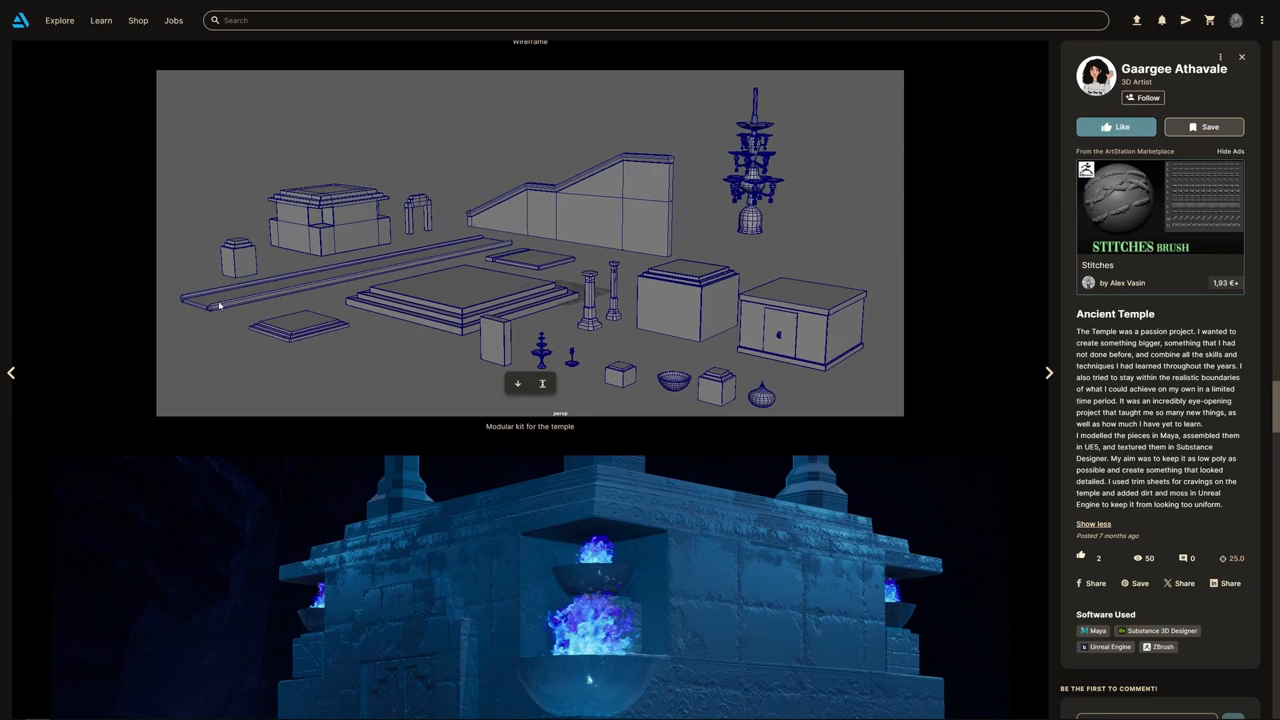
scroll("down", 3)
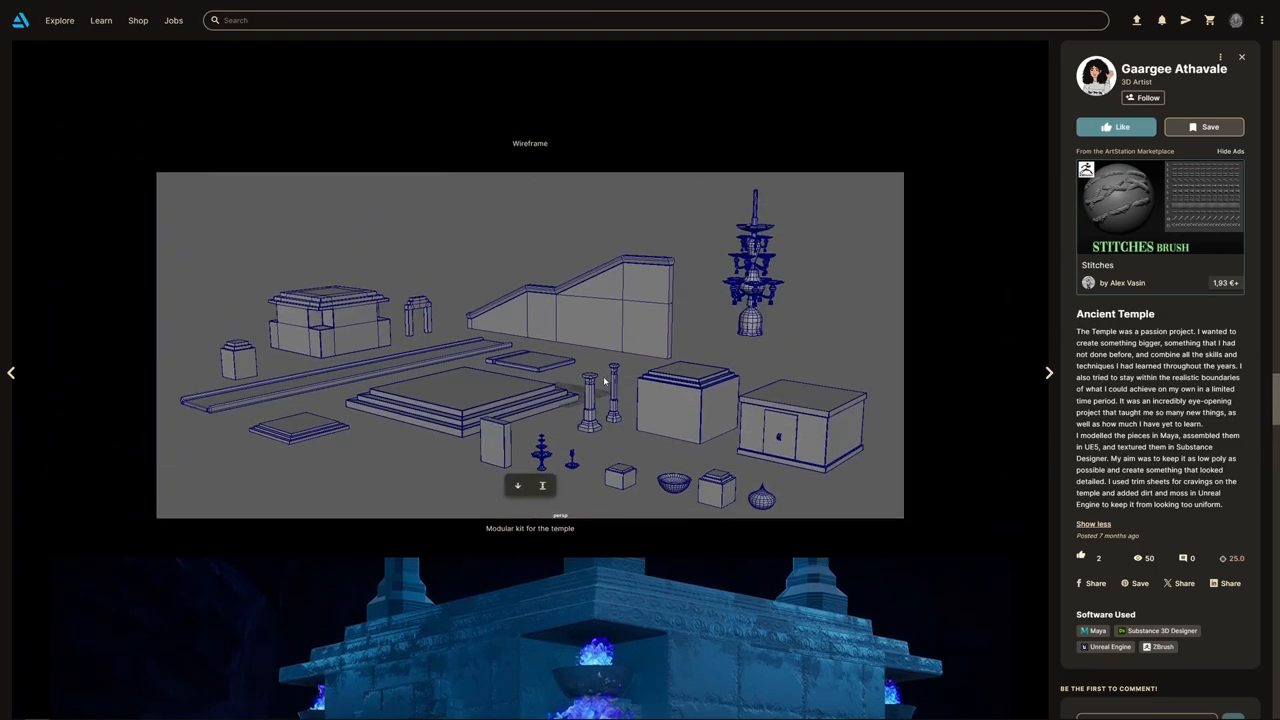
scroll("down", 3)
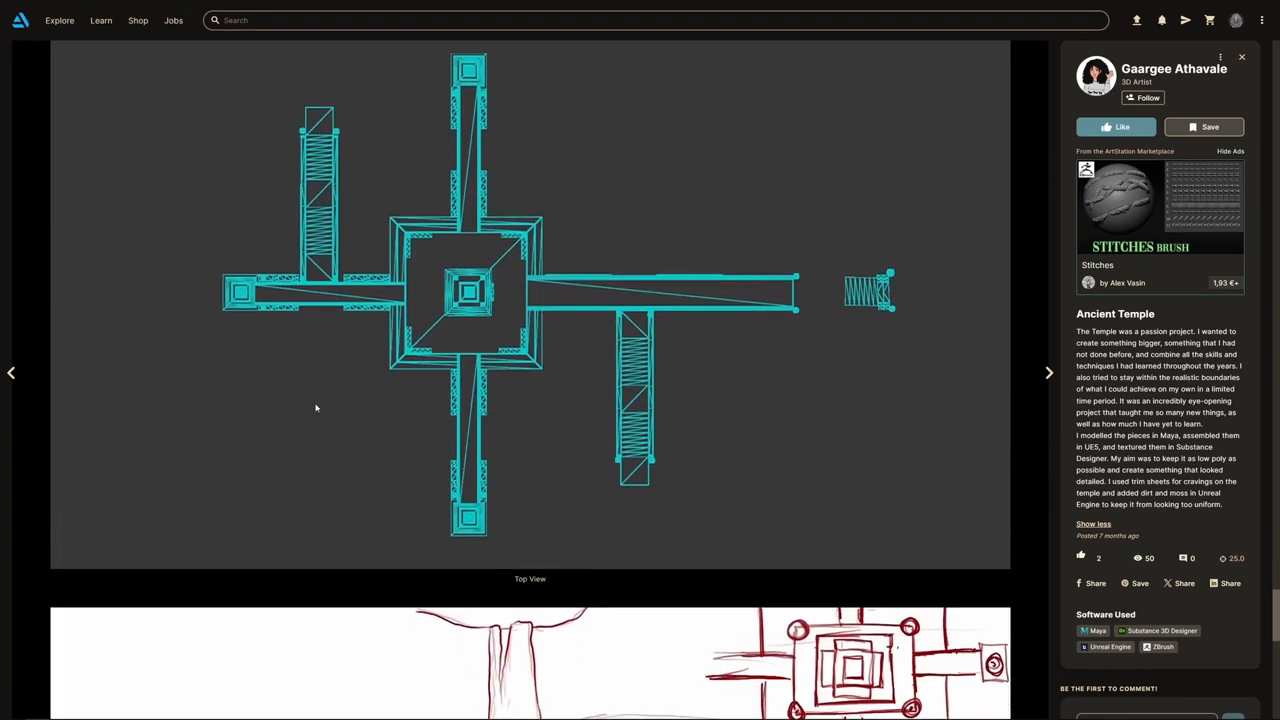
Review the rough concept sketch and door concept with ZBrush sculpt, returning to the Main Temple render
scroll("down", 3)
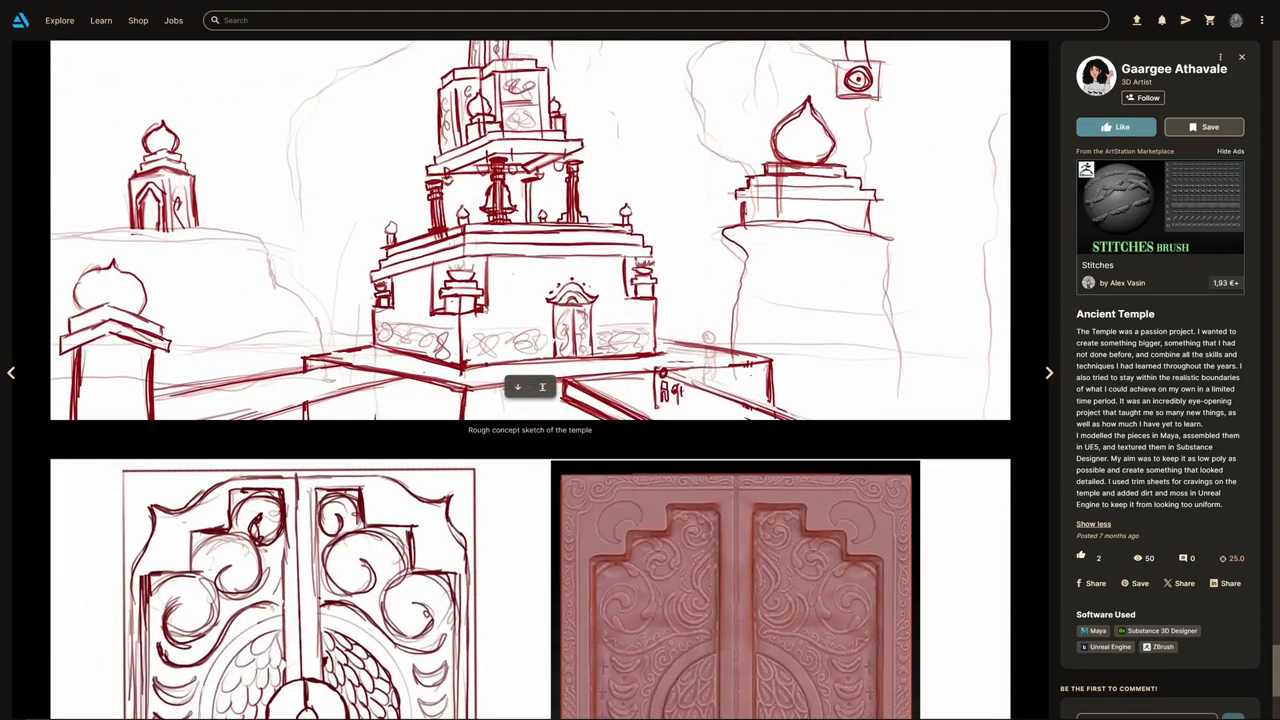
scroll("down", 3)
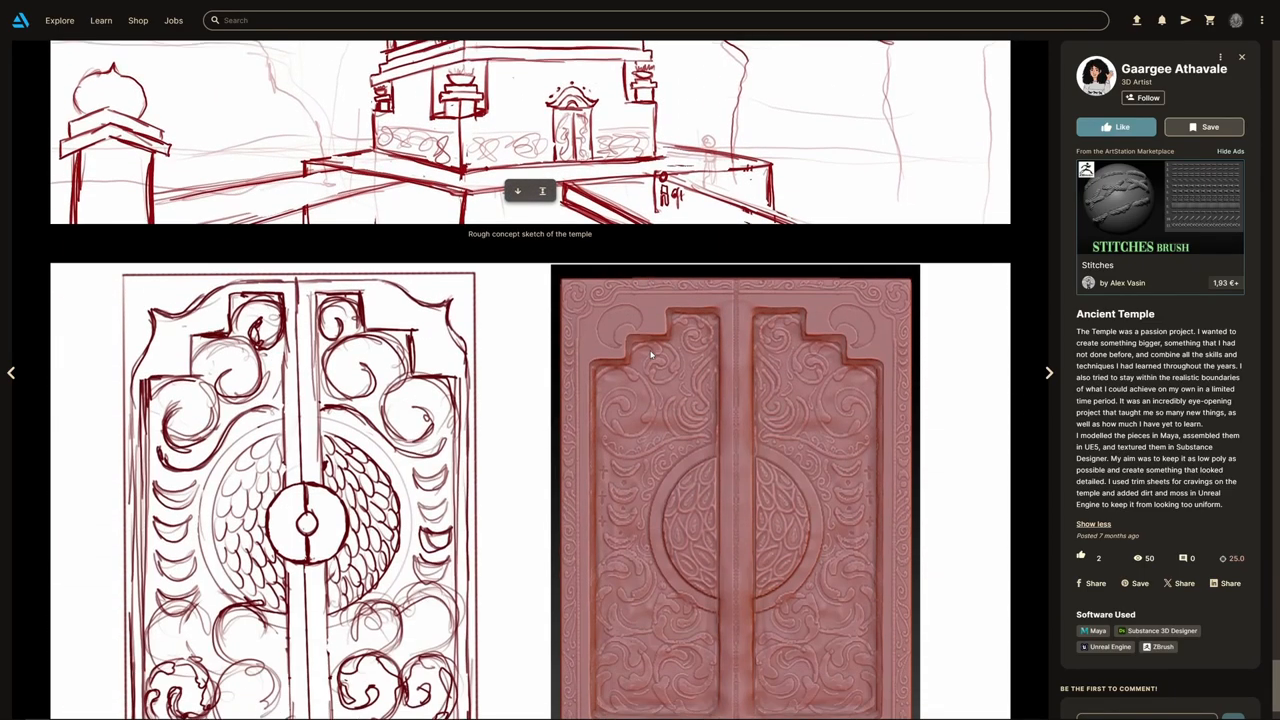
scroll("down", 3)
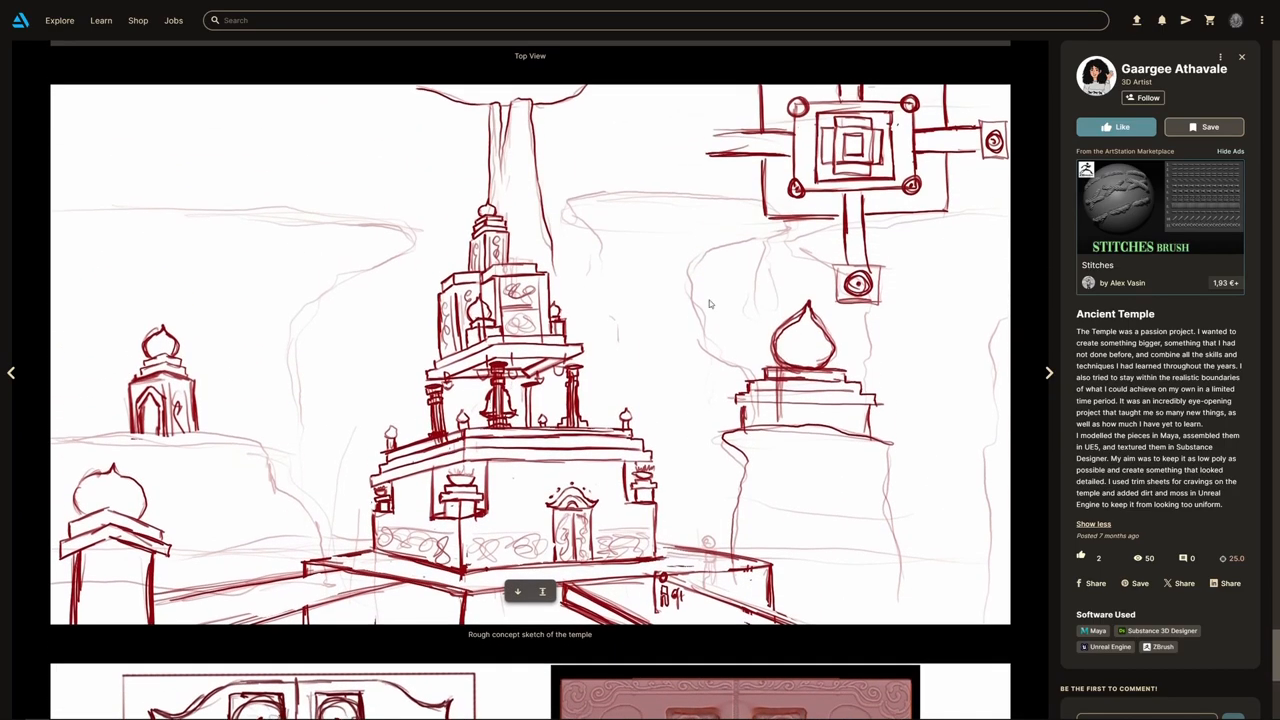
scroll("down", 3)
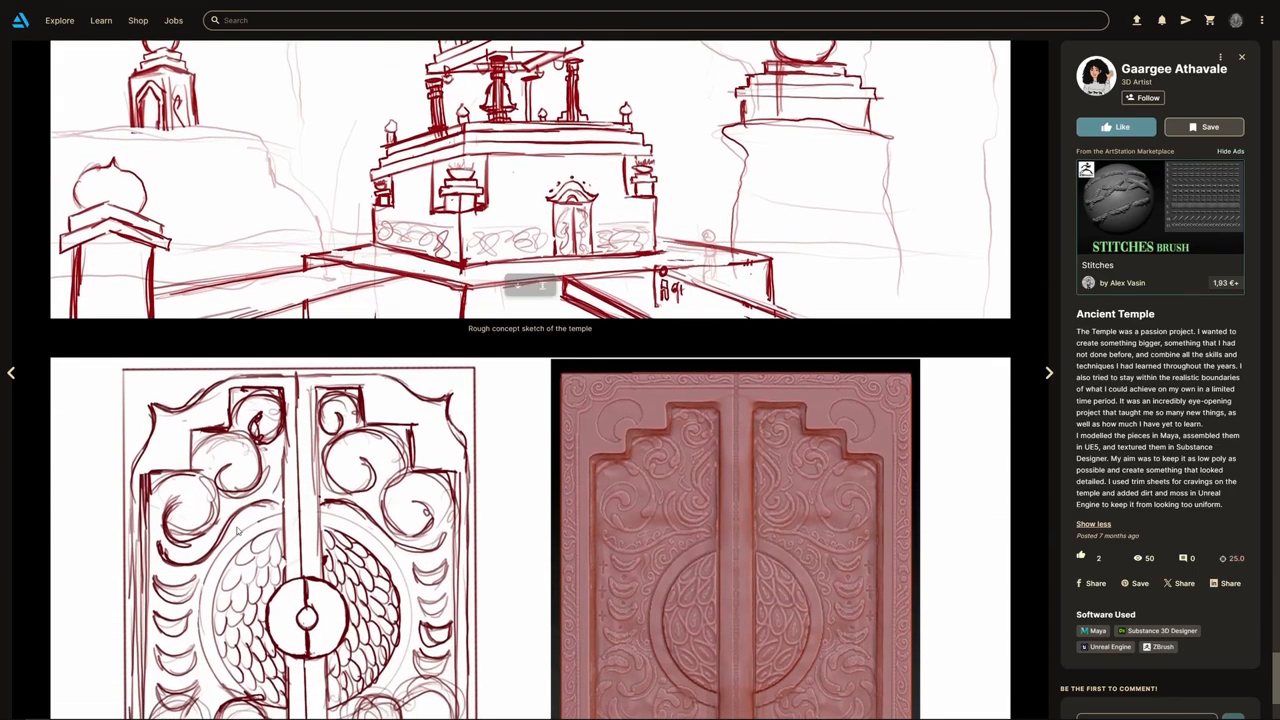
scroll("down", 3)
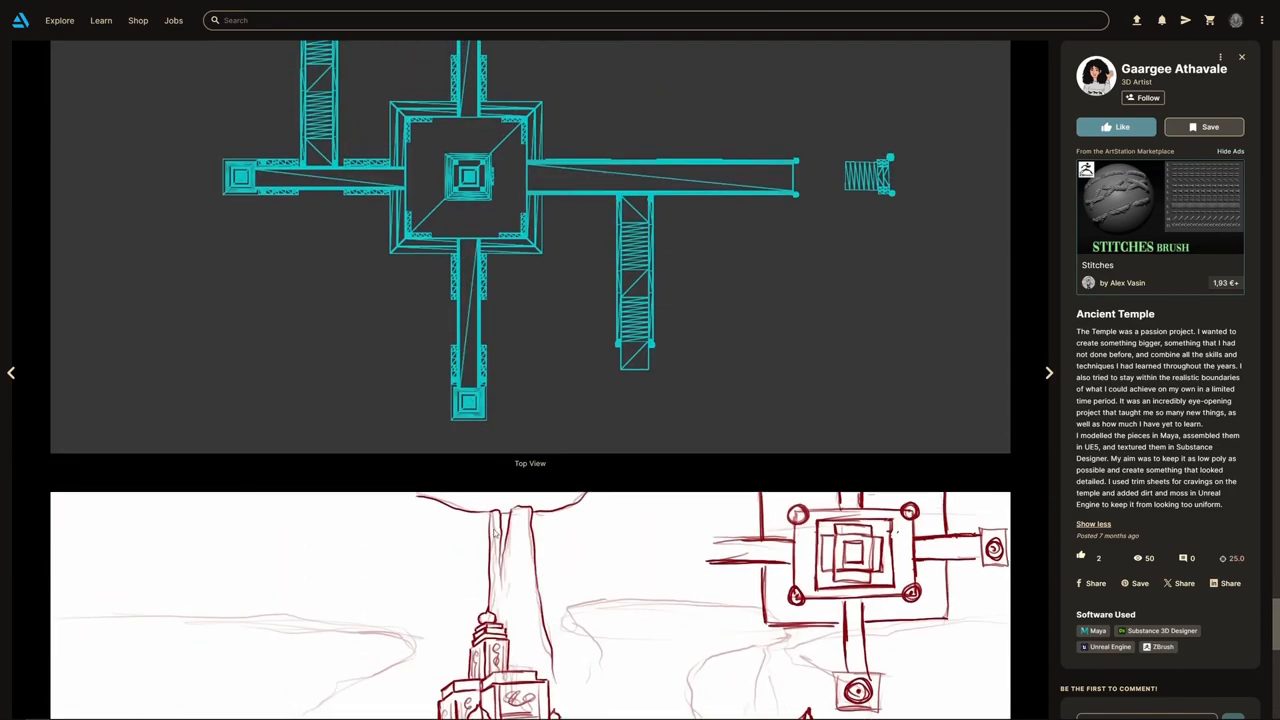
scroll("down", 3)
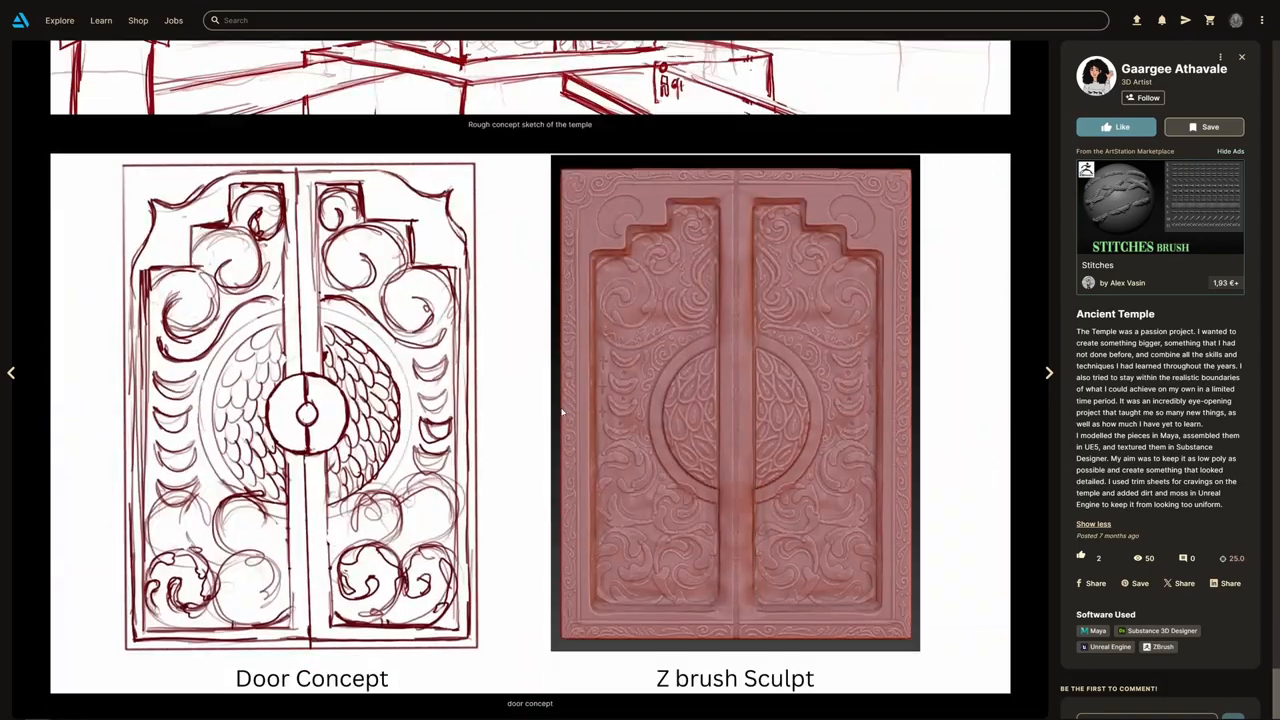
scroll("down", 3)
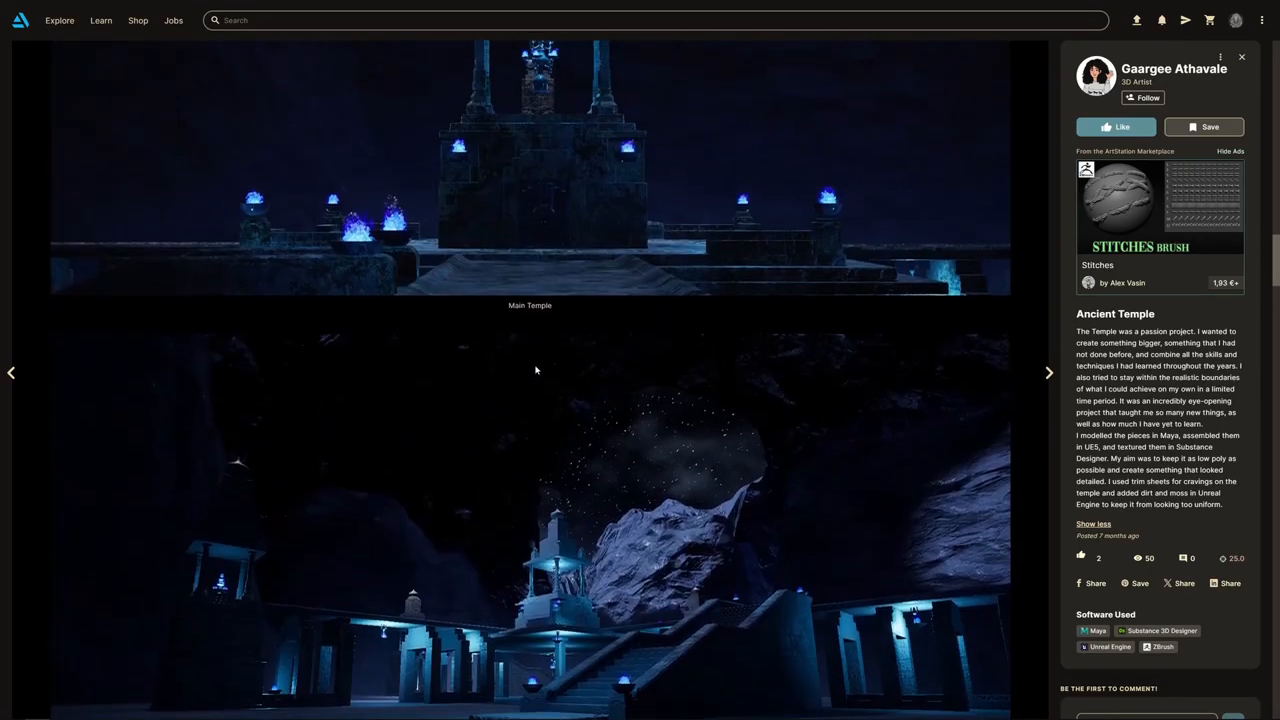
Browse the closer temple renders and side view, then move to the NeoTokyo Challenge project
scroll("down", 3)
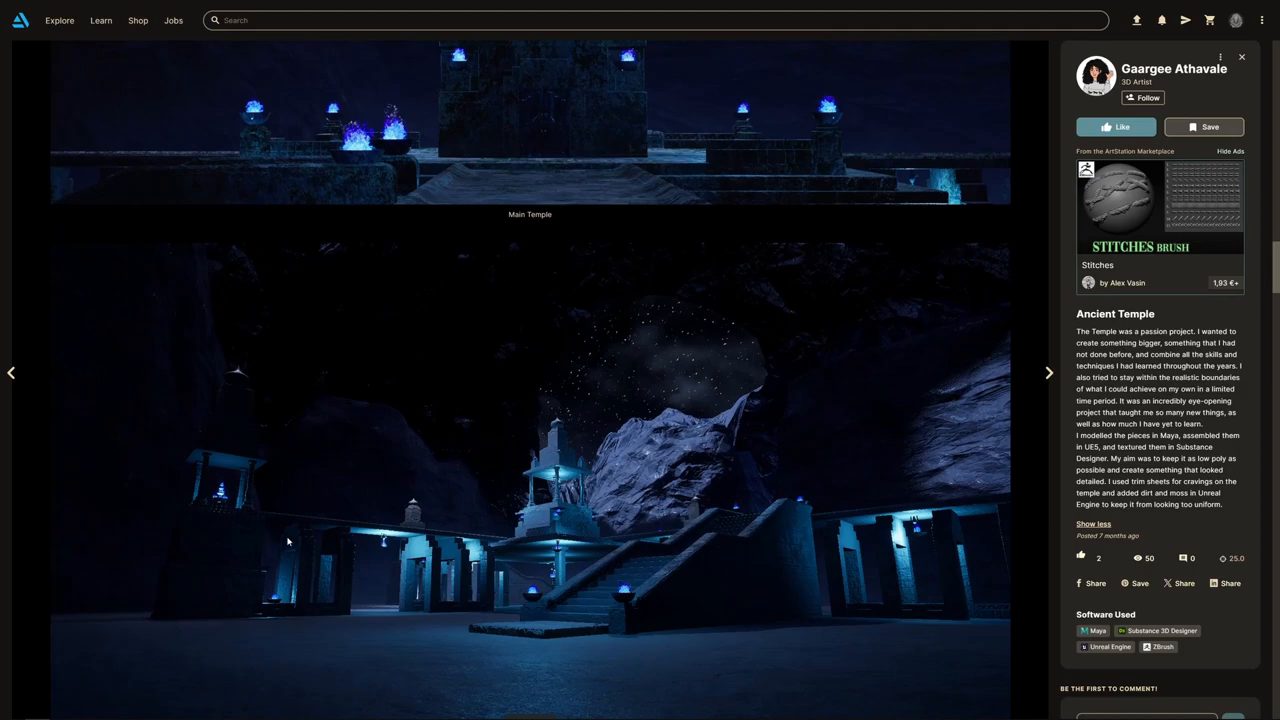
mouse_move(868, 544)
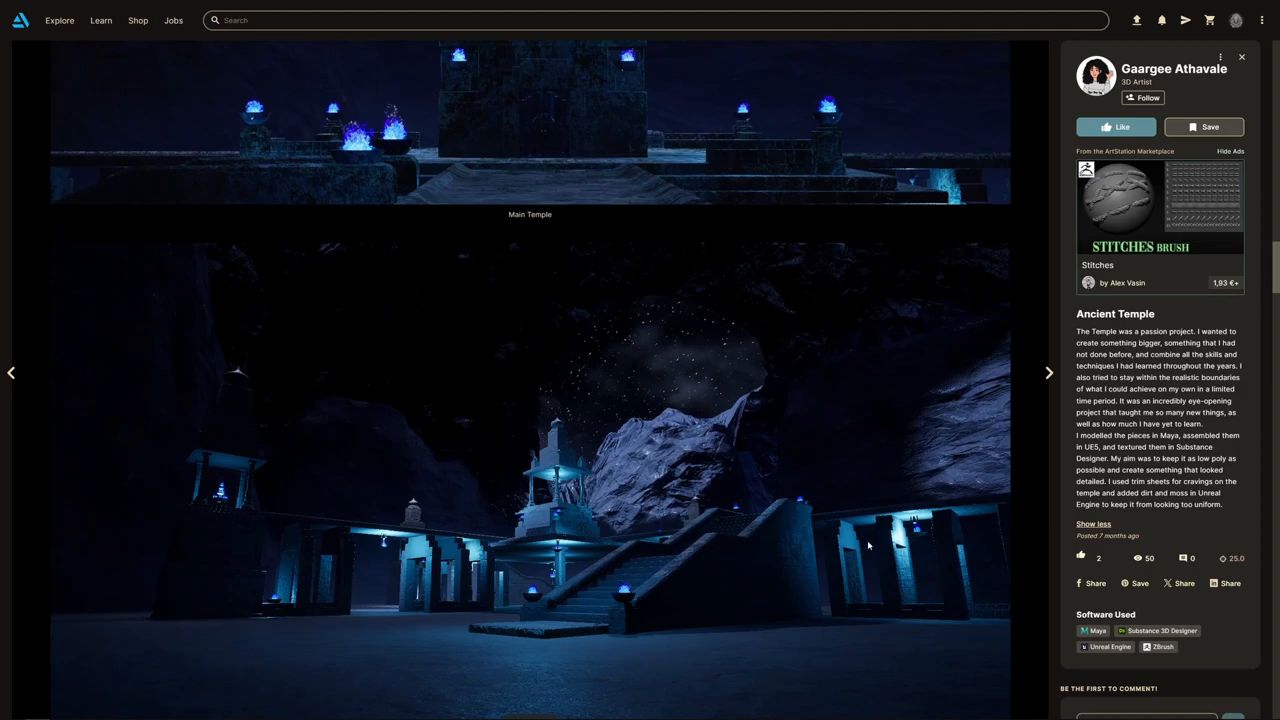
mouse_move(620, 512)
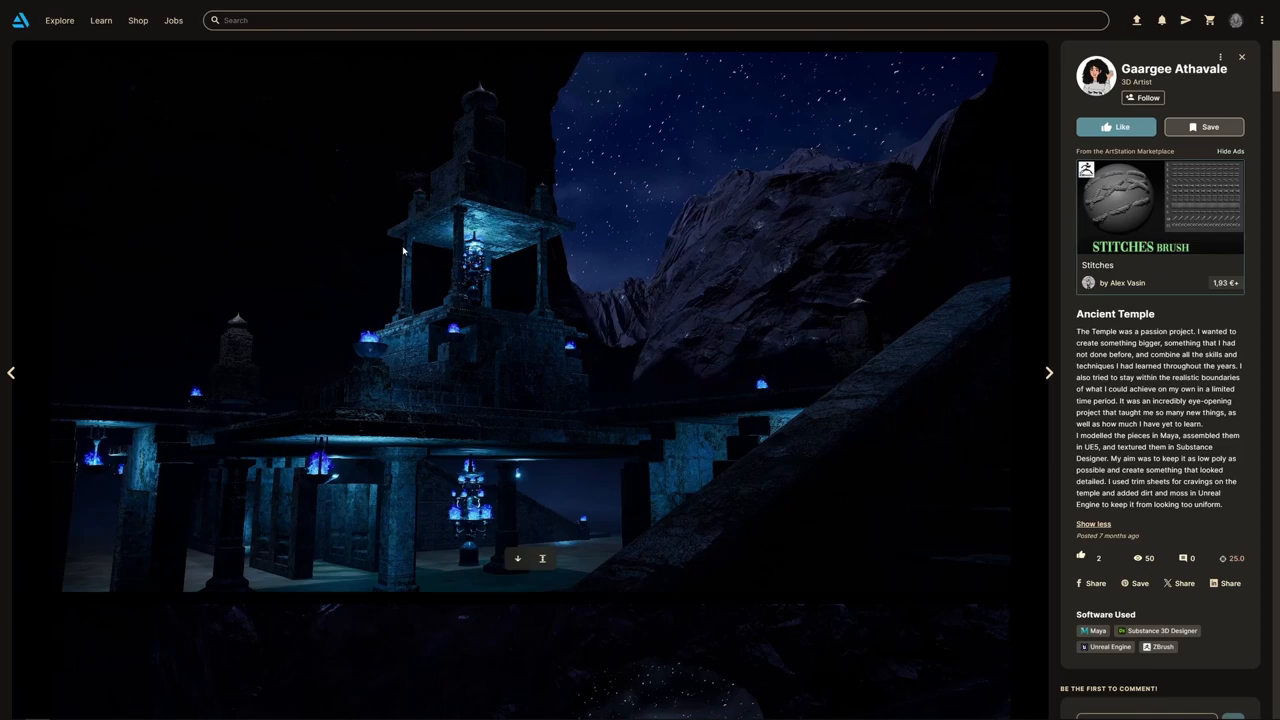
mouse_move(96, 290)
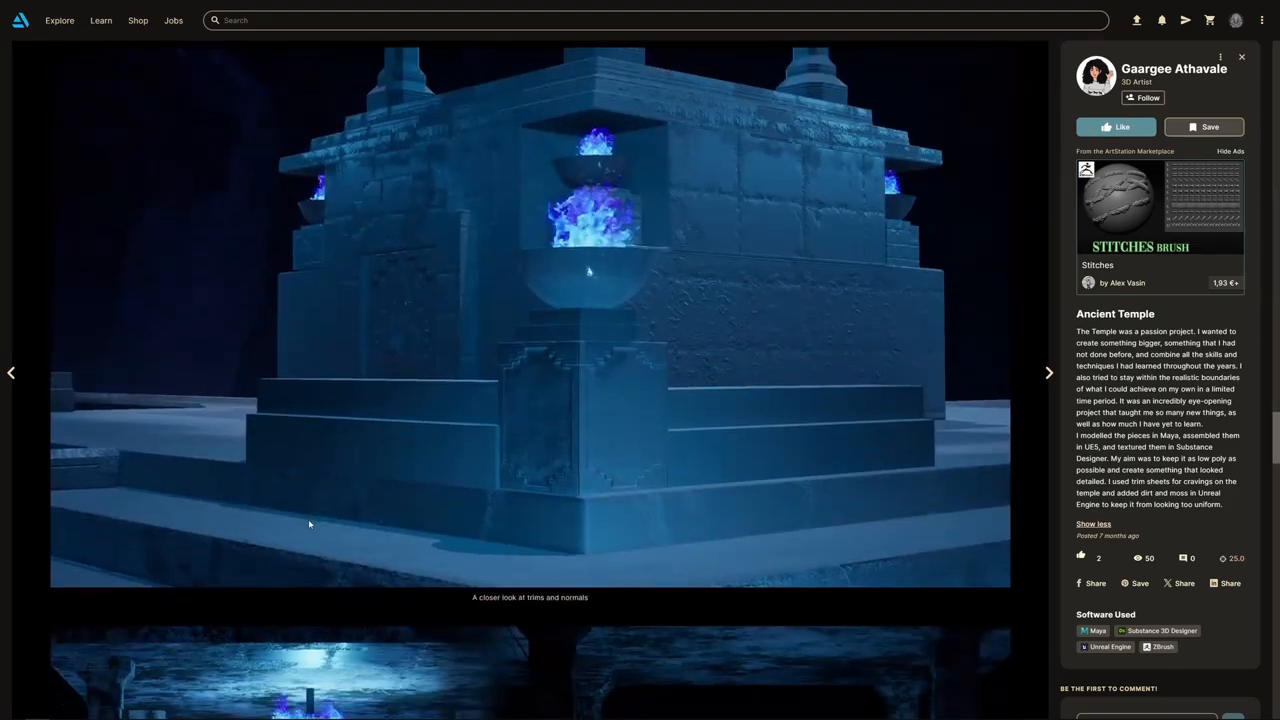
scroll("down", 3)
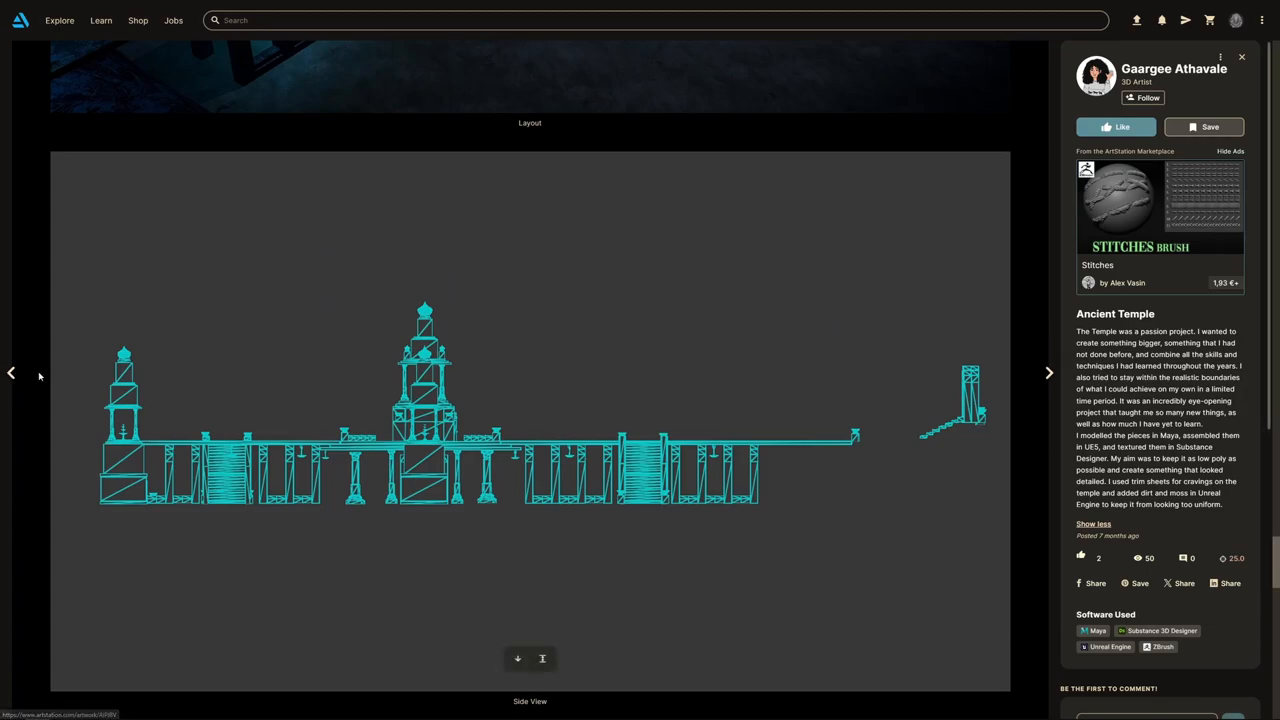
left_click(1048, 374)
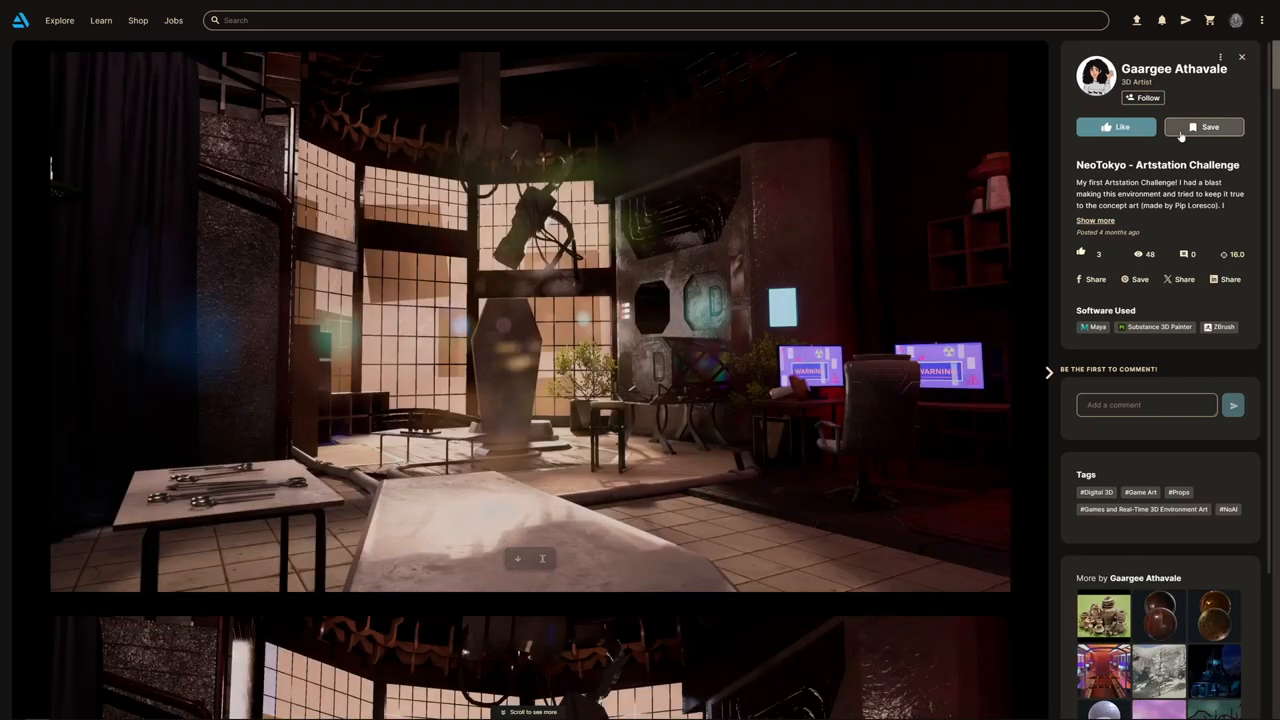
Scroll through NeoTokyo's modular walls, props and lighting shots down to the prop wireframes and concept art
scroll("down", 3)
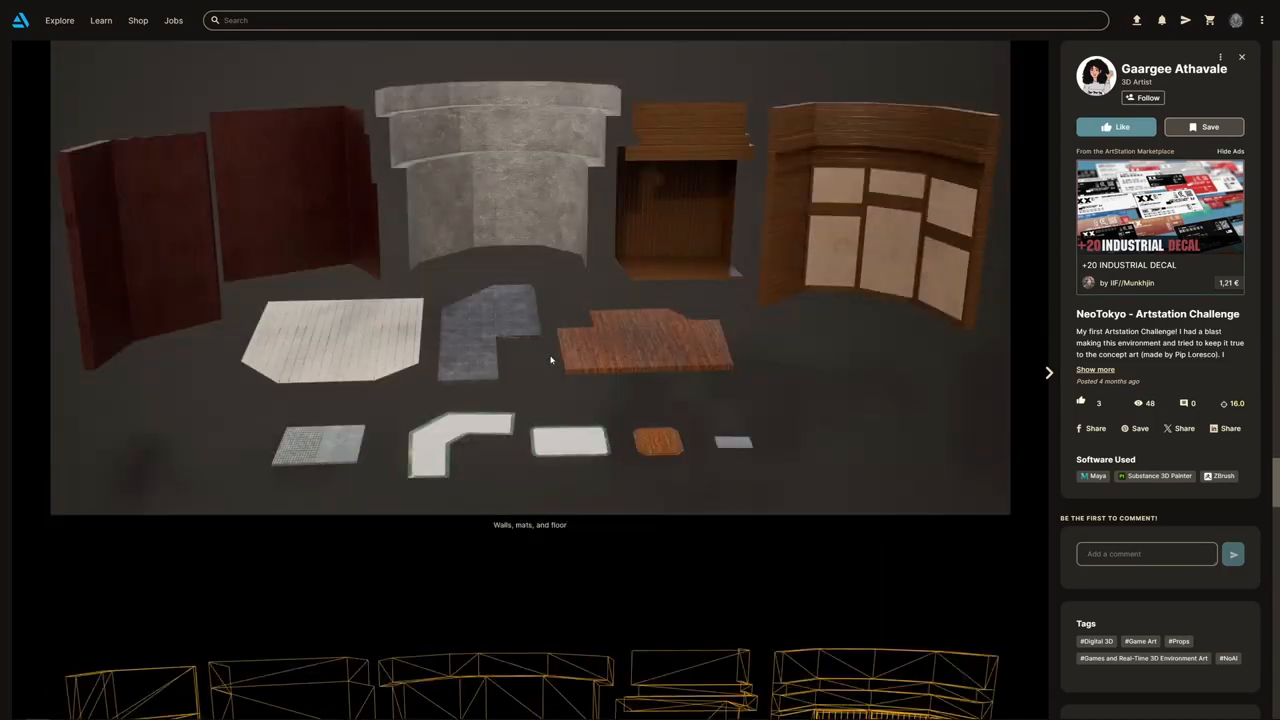
scroll("down", 3)
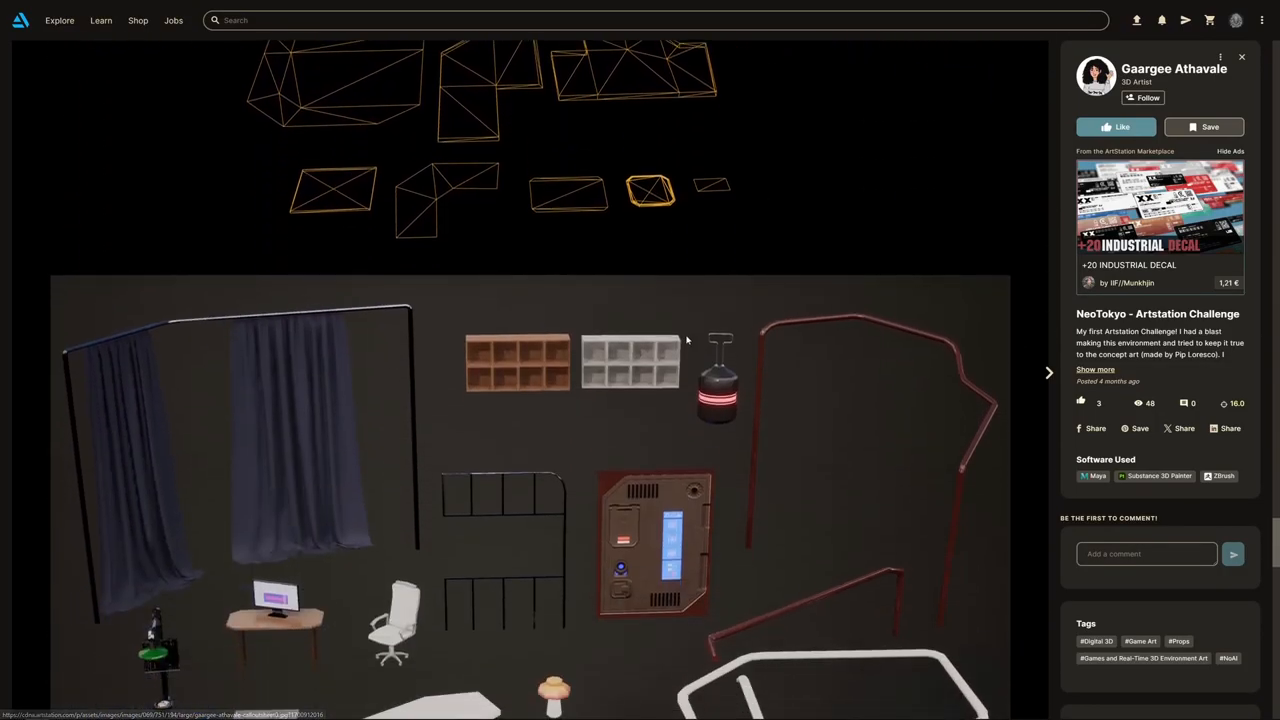
scroll("down", 3)
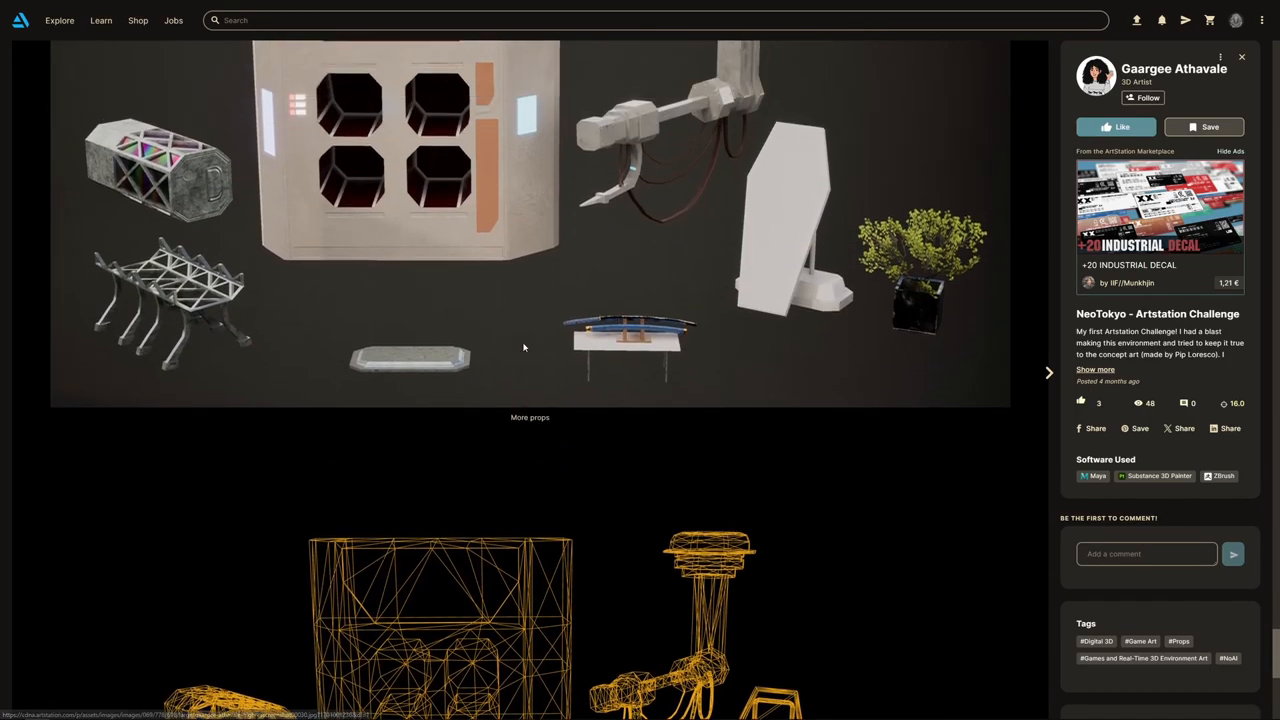
scroll("down", 3)
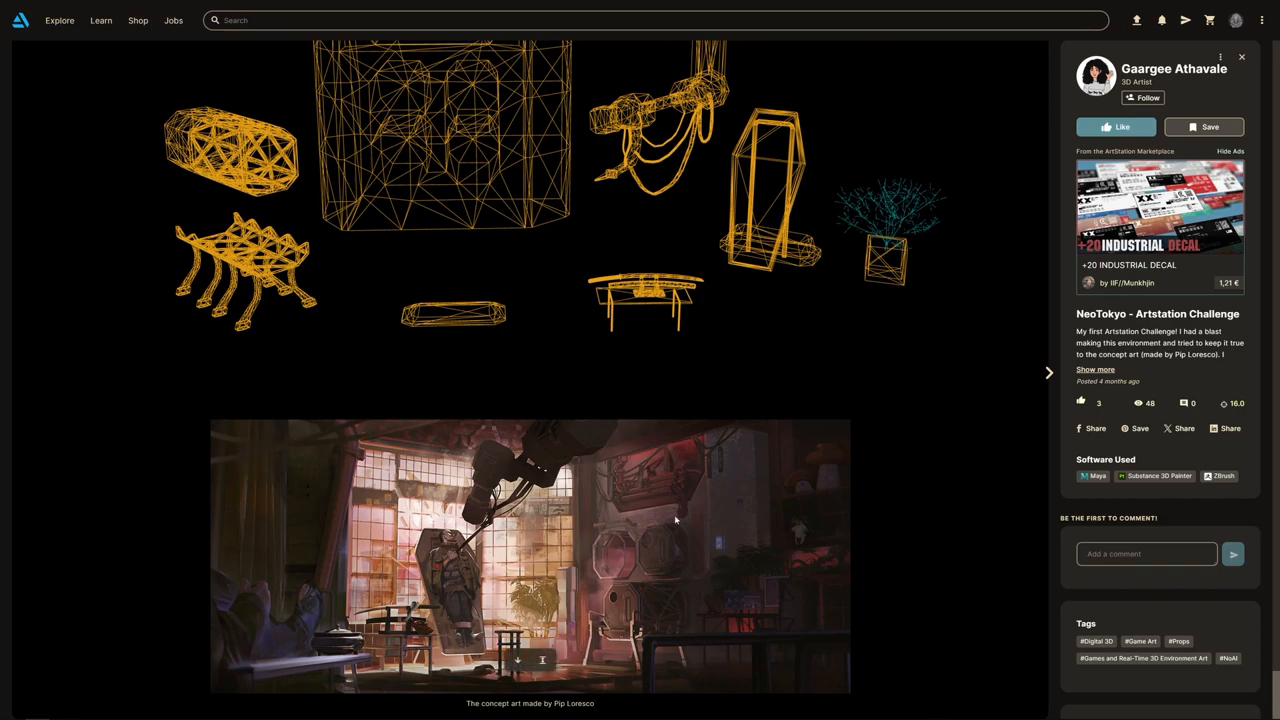
mouse_move(692, 558)
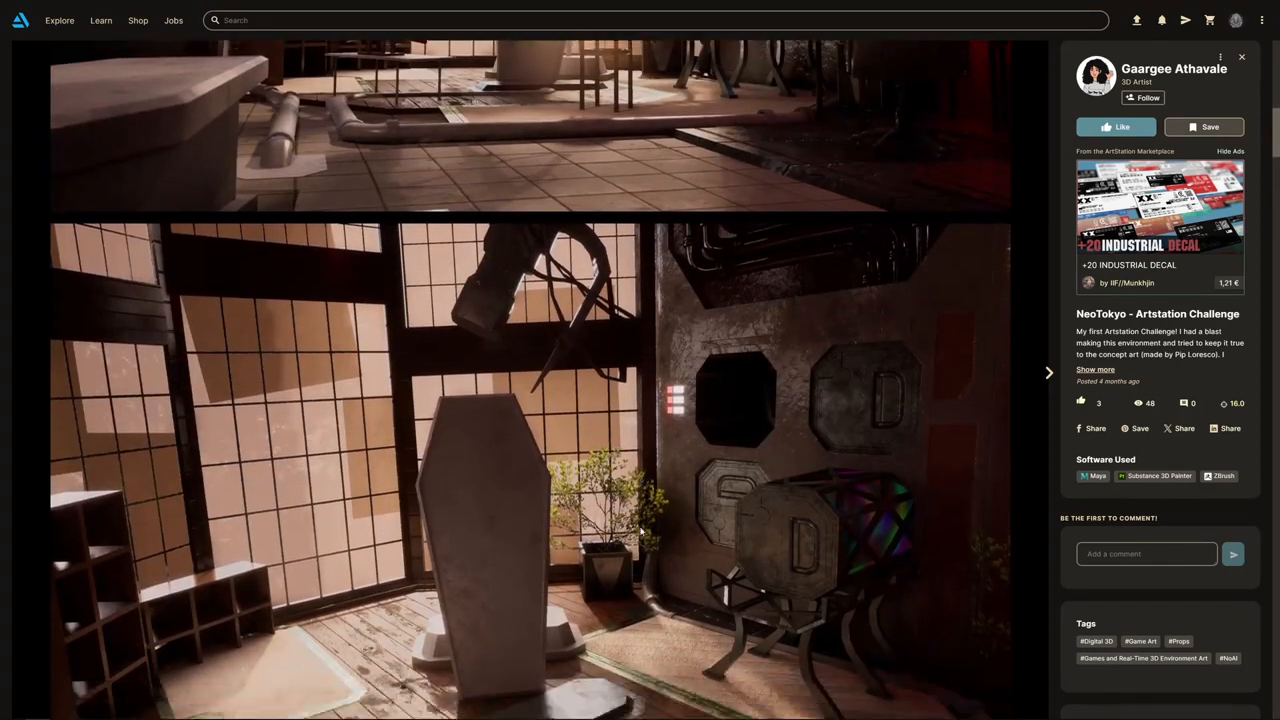
scroll("down", 3)
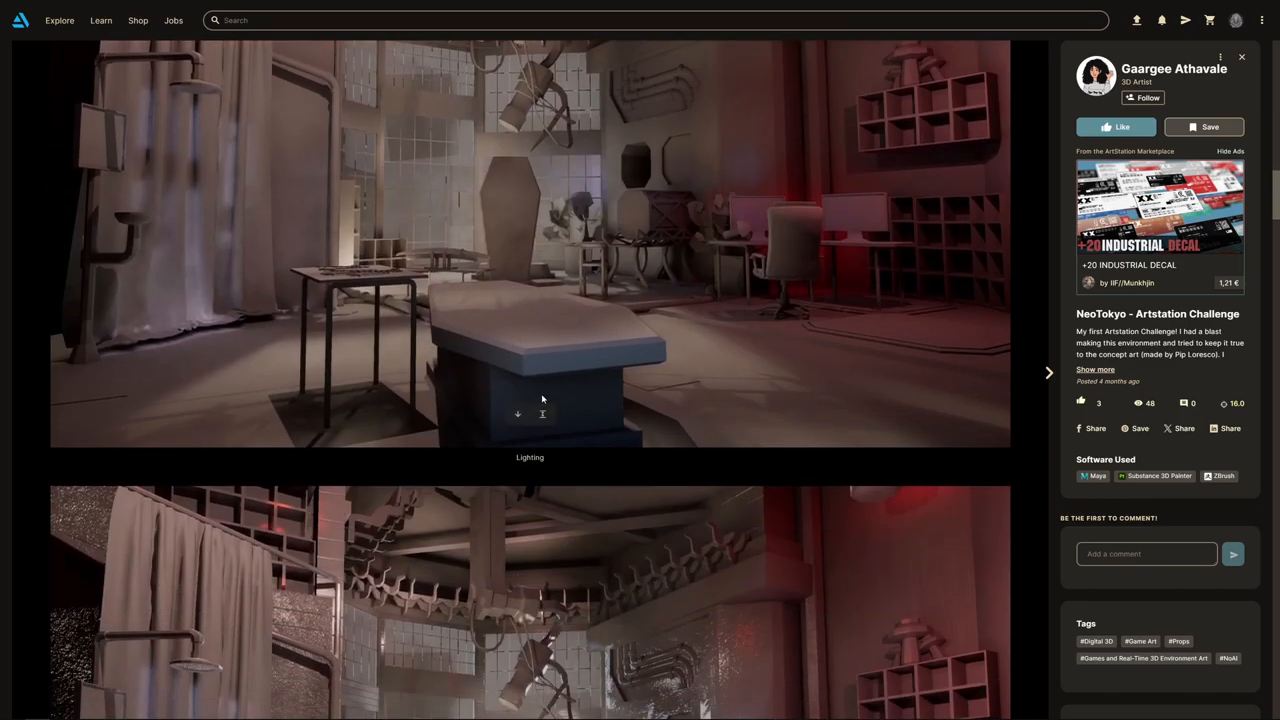
scroll("down", 3)
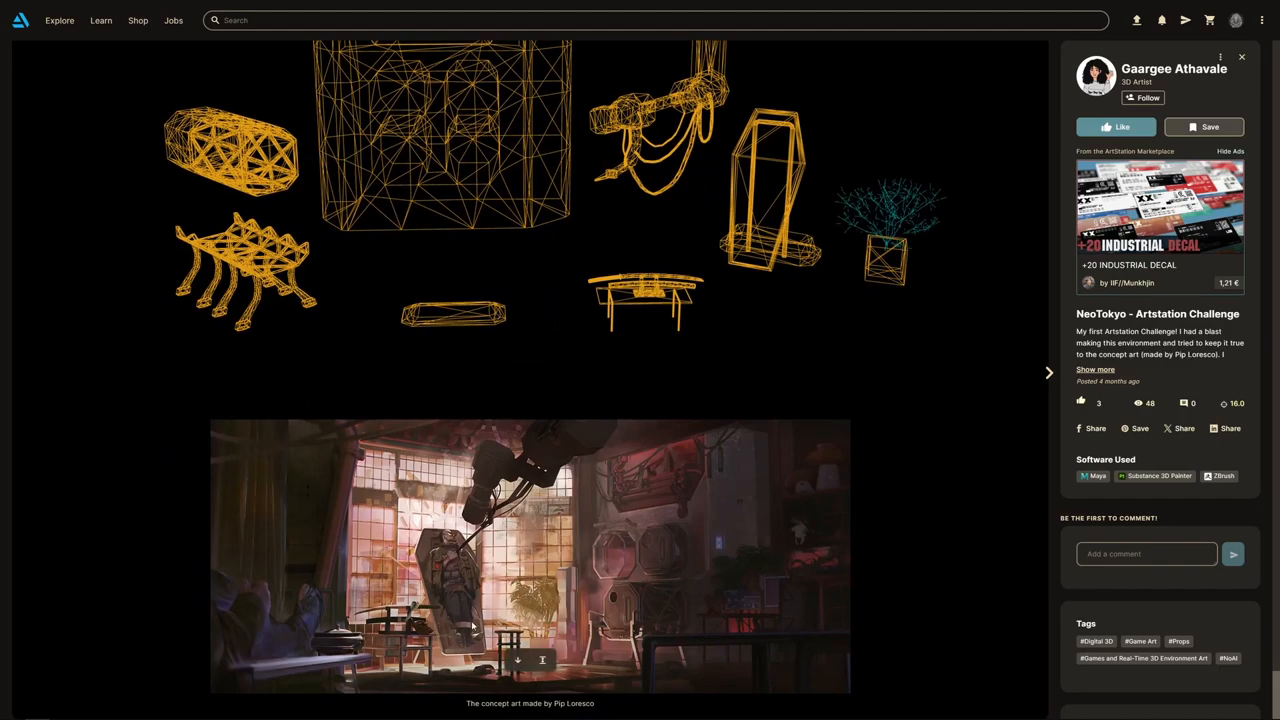
mouse_move(400, 628)
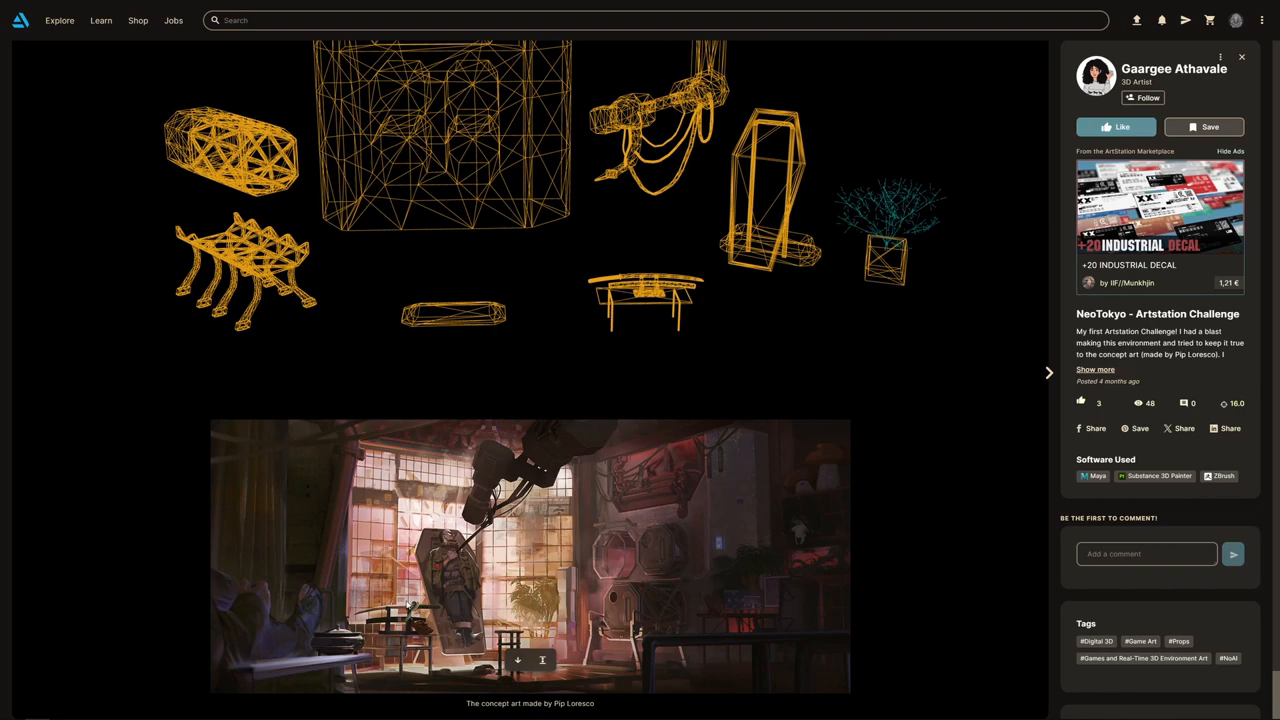
mouse_move(544, 460)
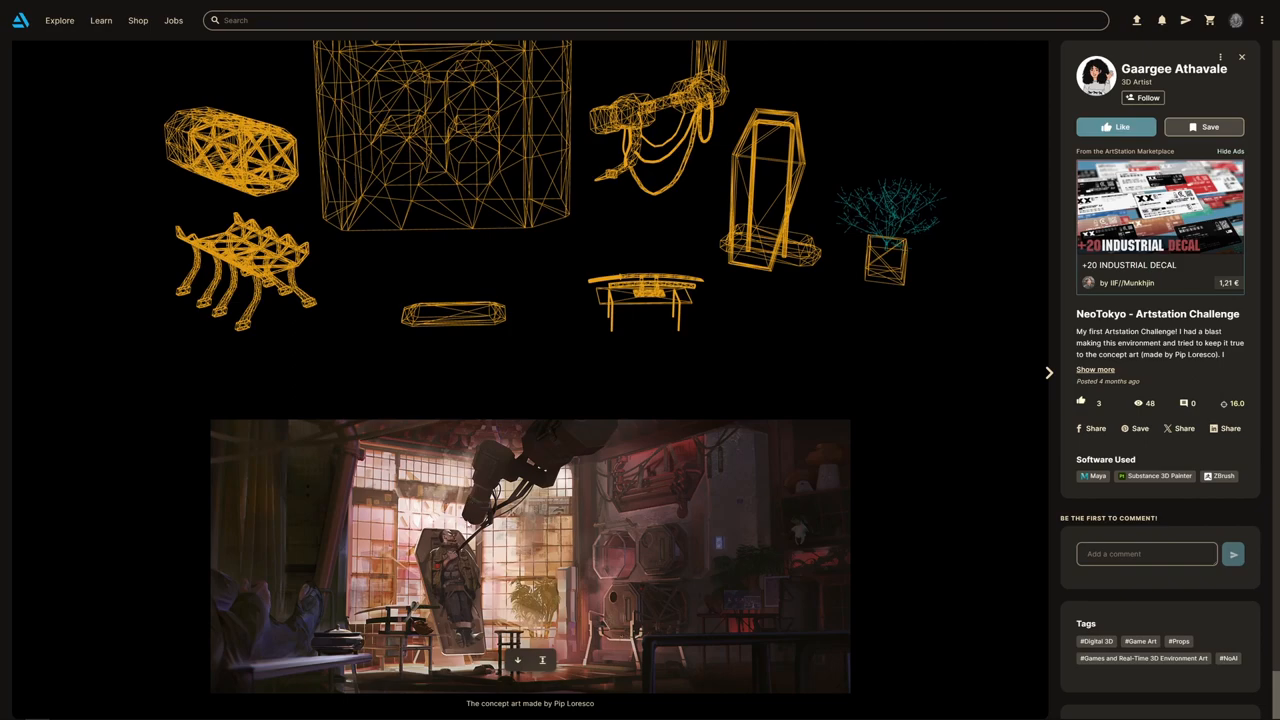
mouse_move(440, 536)
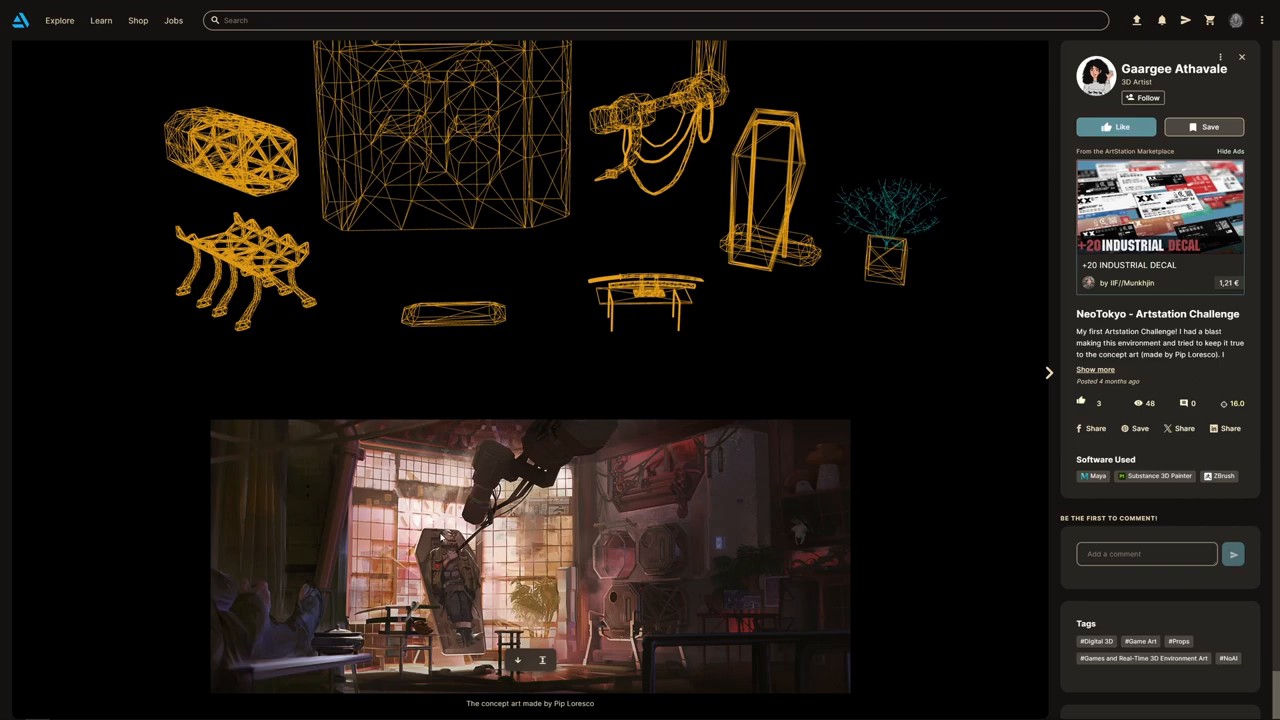
mouse_move(504, 446)
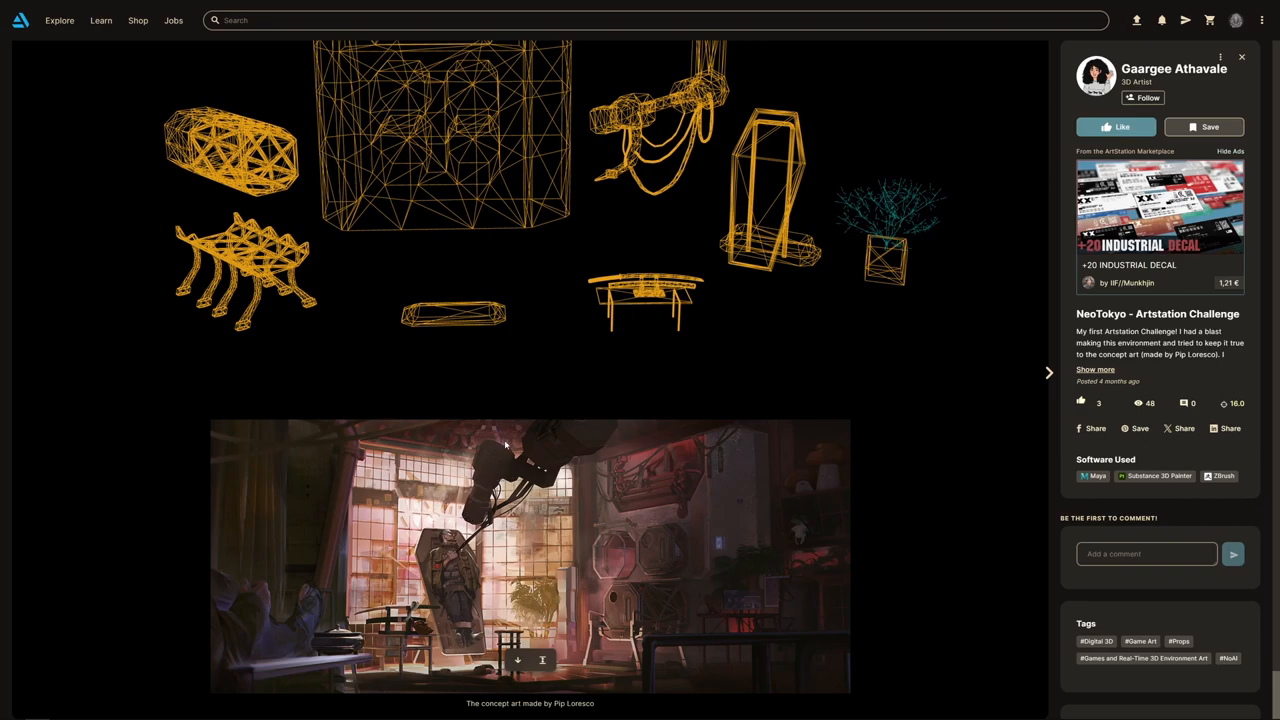
mouse_move(462, 562)
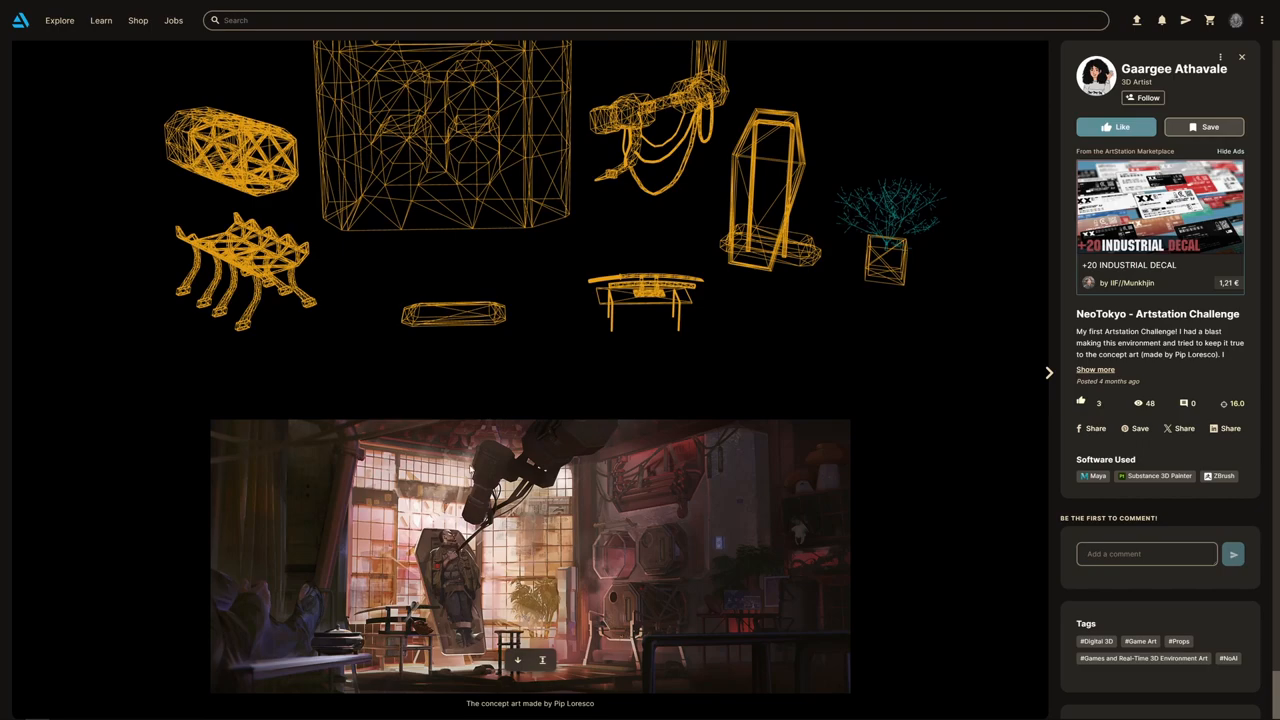
mouse_move(552, 444)
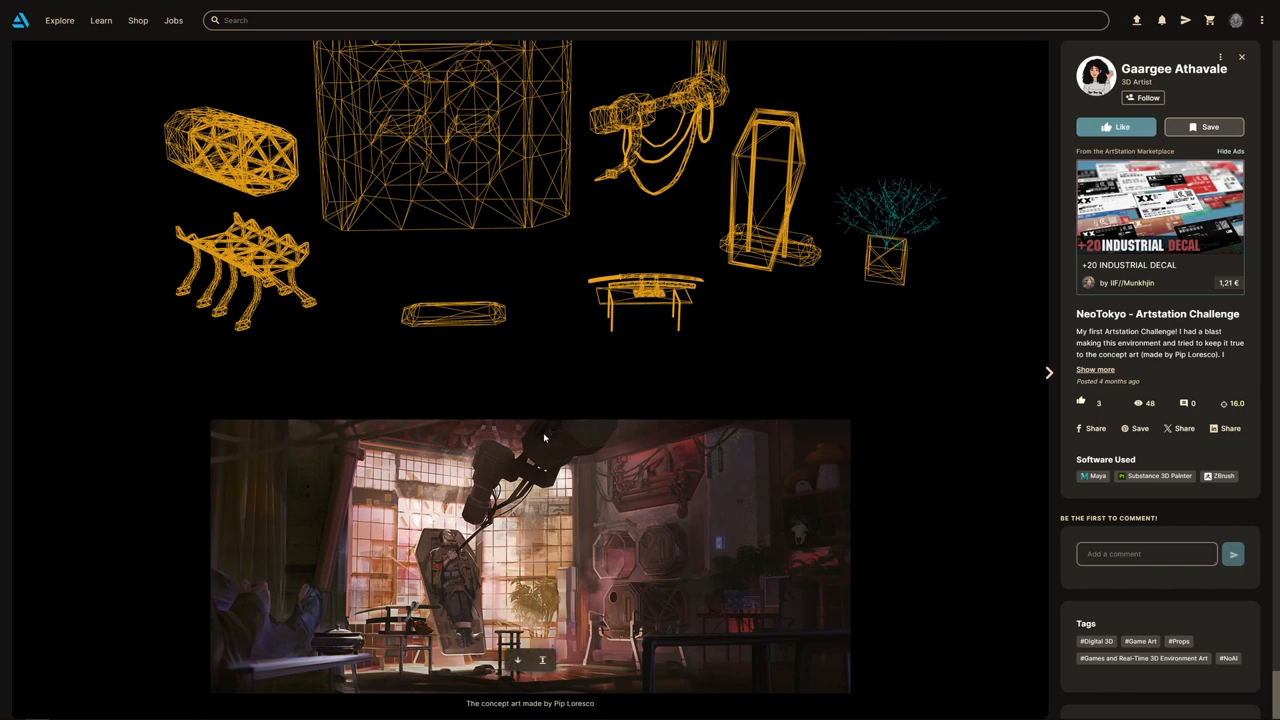
mouse_move(636, 524)
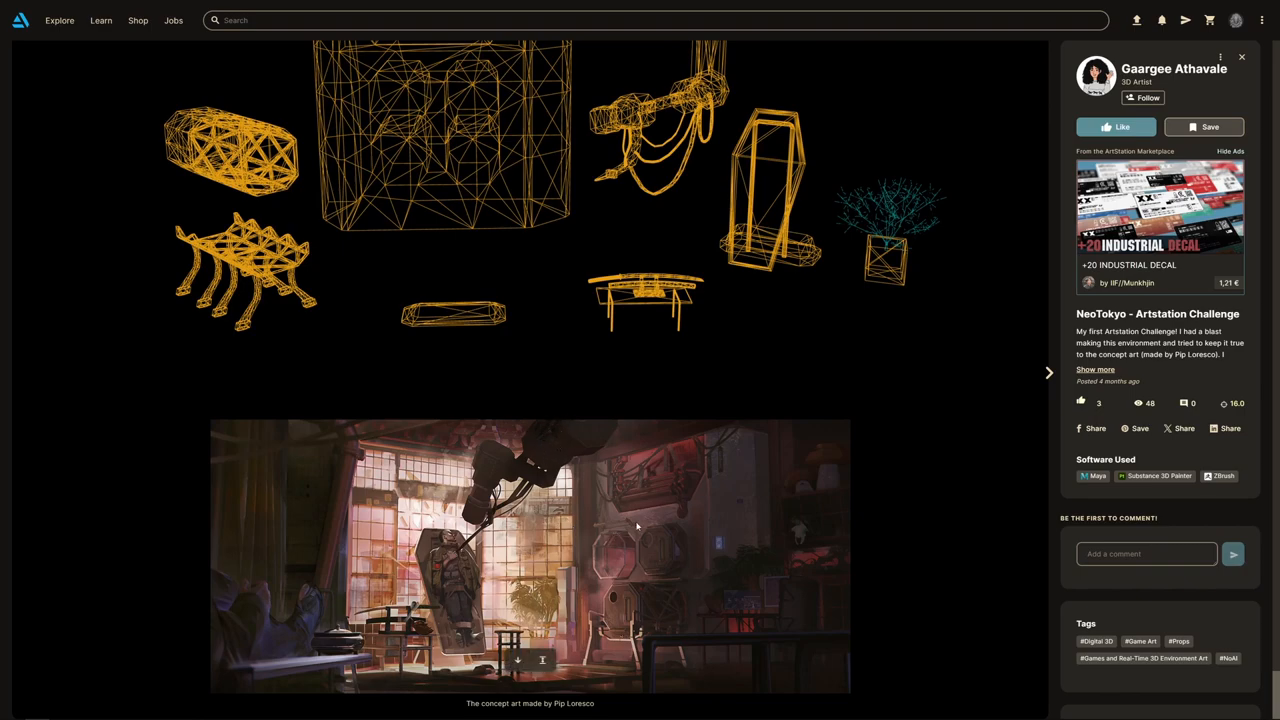
mouse_move(648, 474)
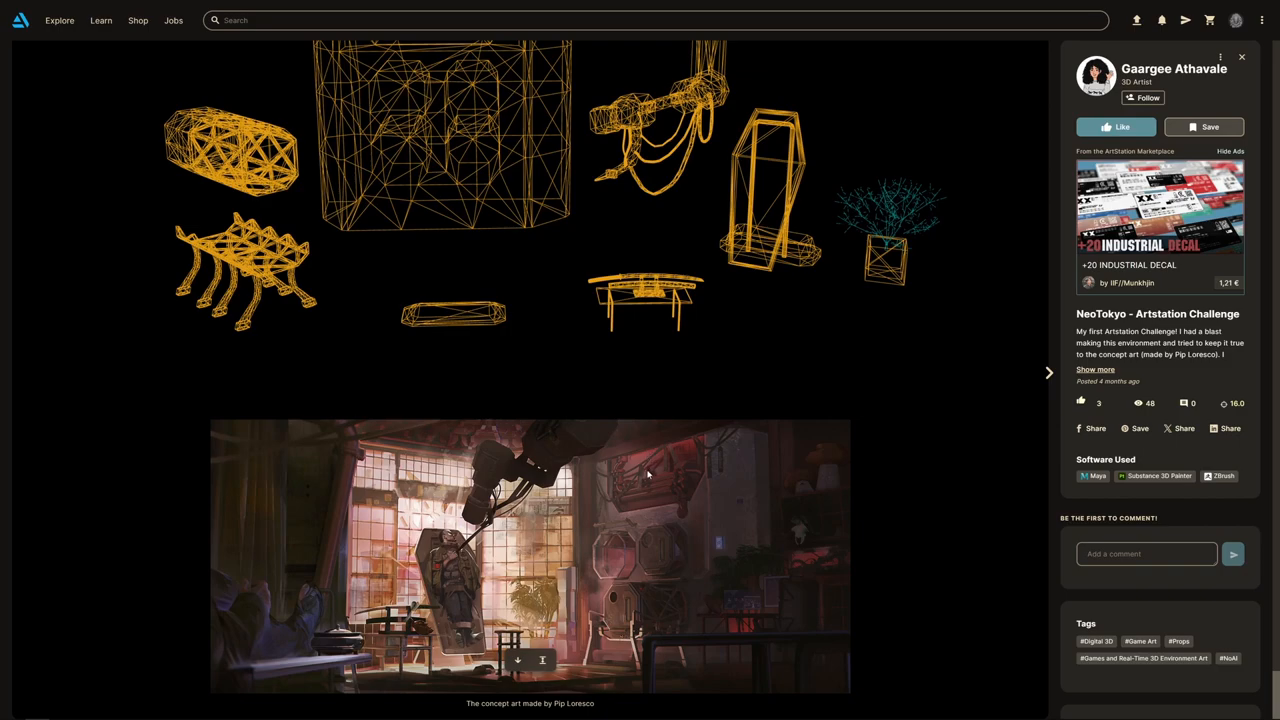
mouse_move(500, 476)
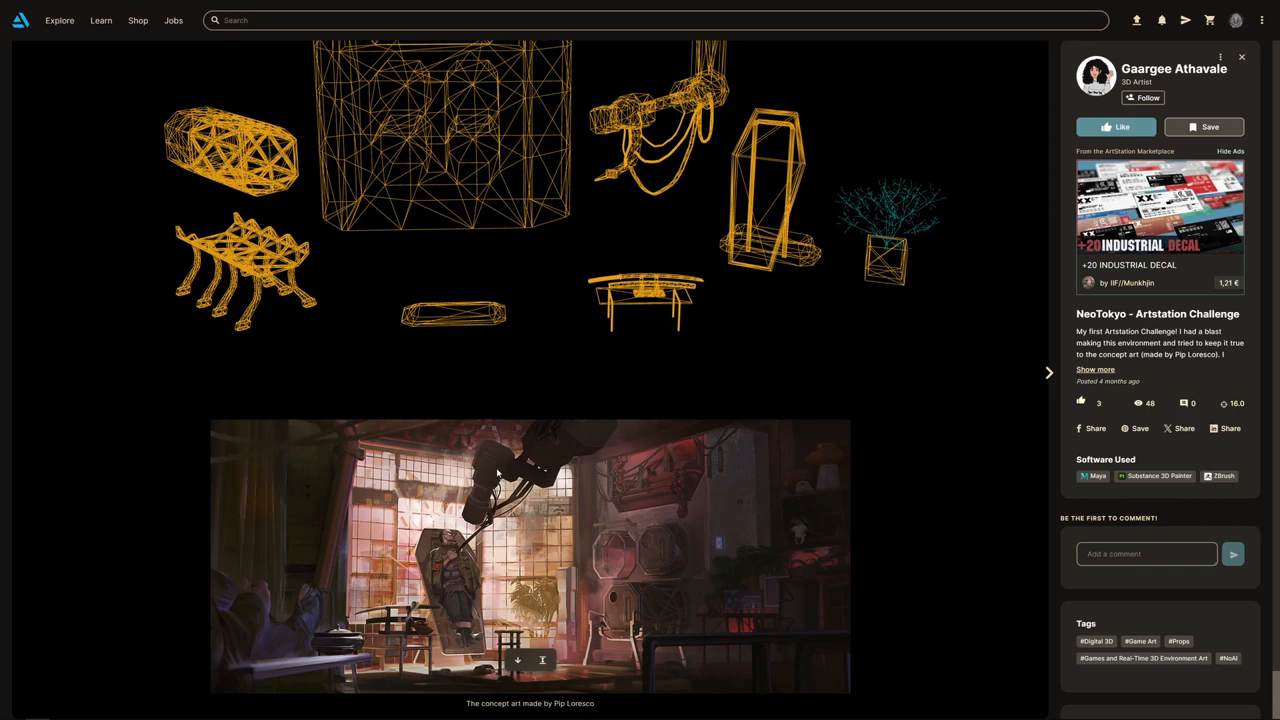
mouse_move(364, 536)
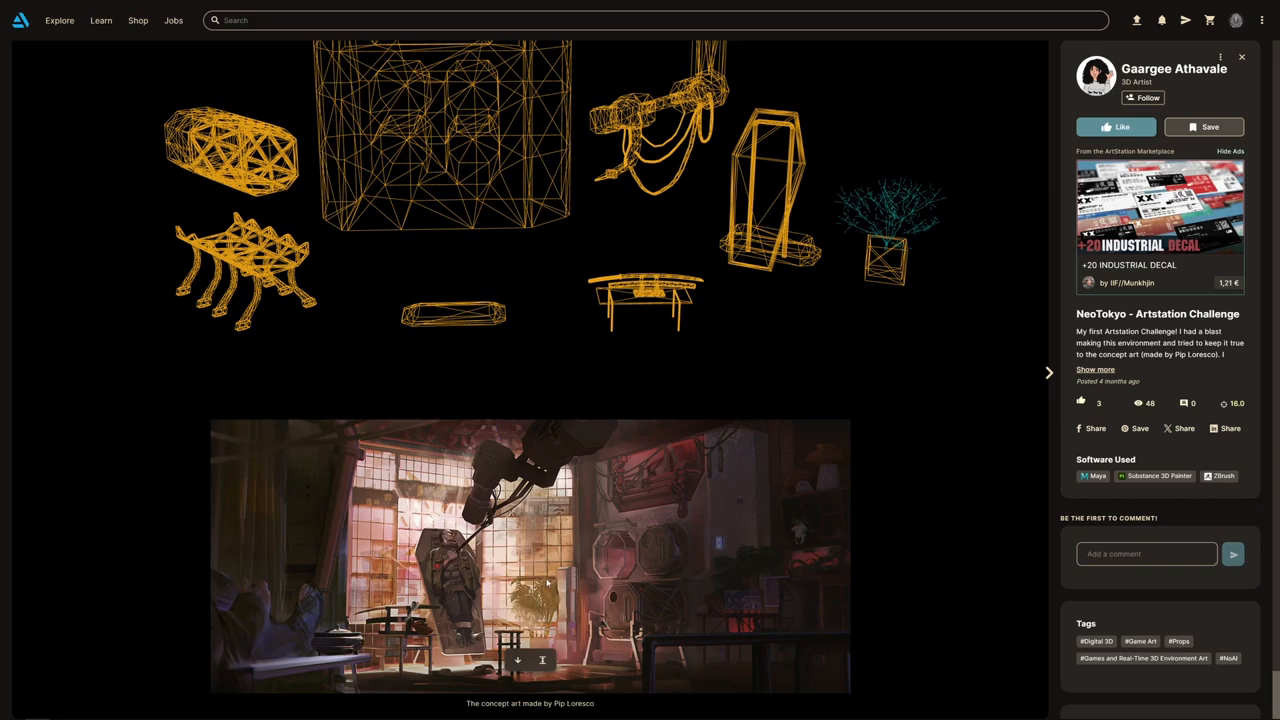
mouse_move(544, 584)
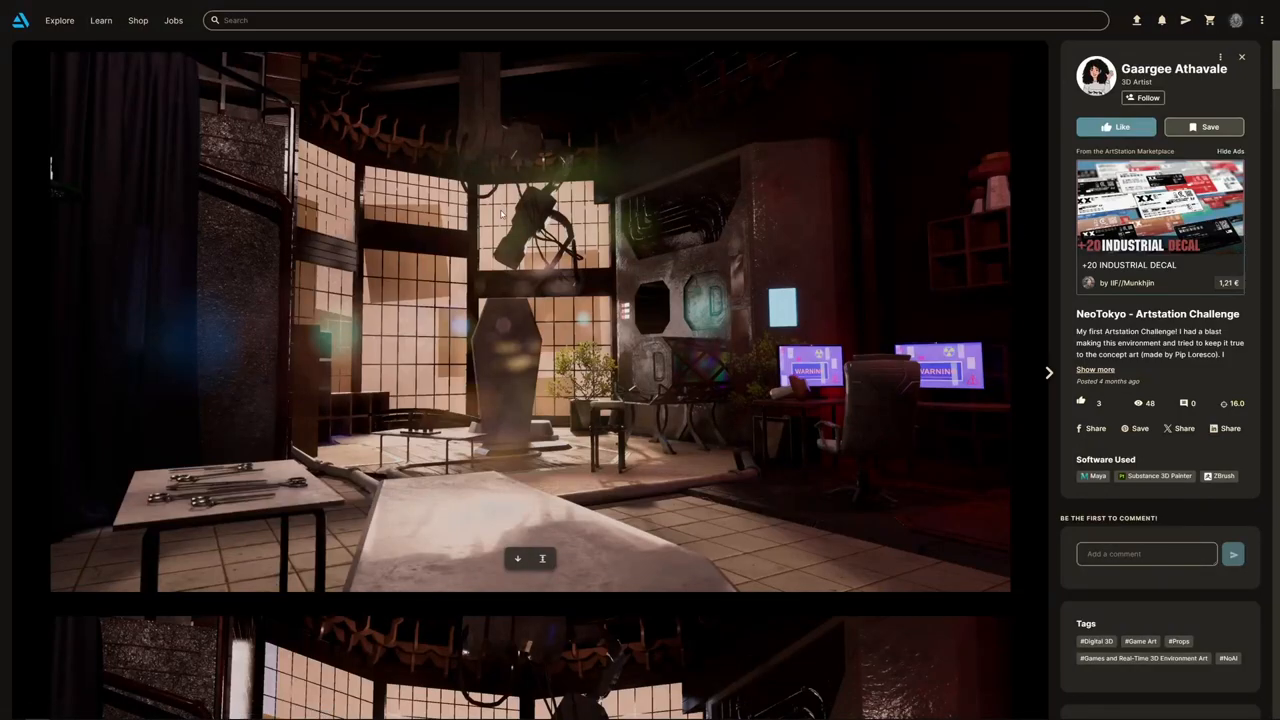
Scroll down to the NeoTokyo workshop render with the robotic arm and tall windows
scroll("down", 3)
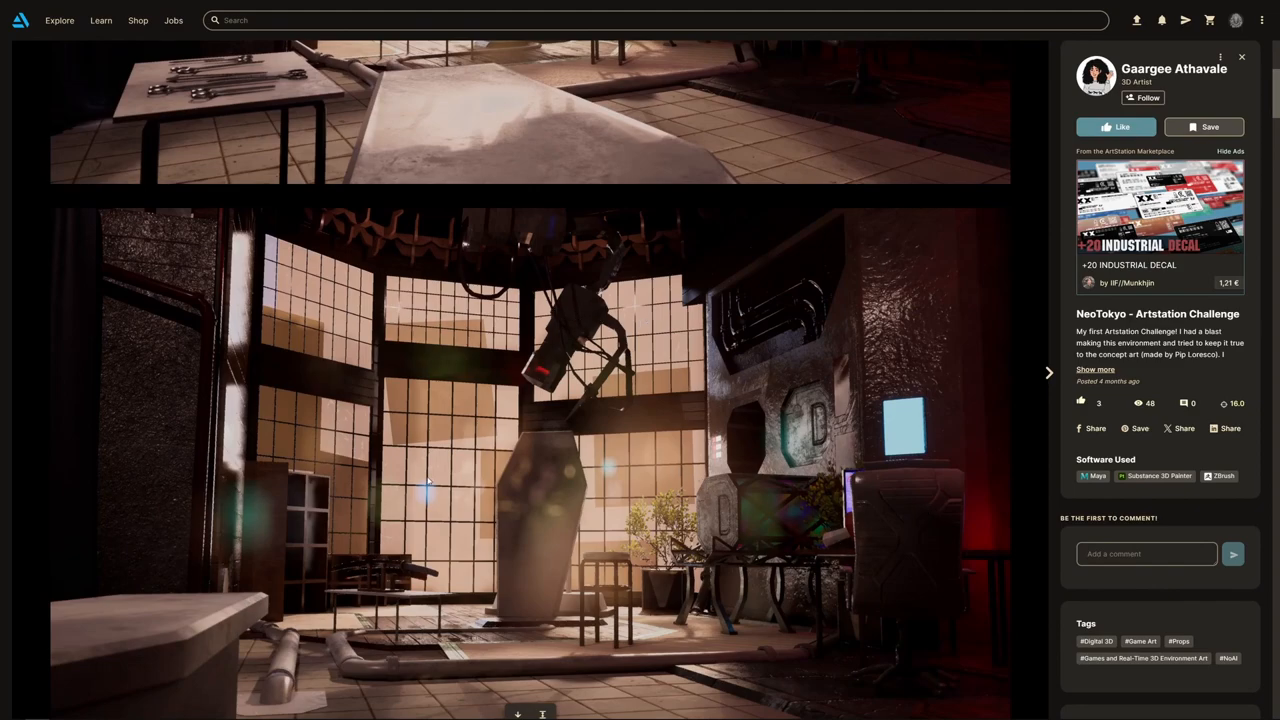
mouse_move(764, 598)
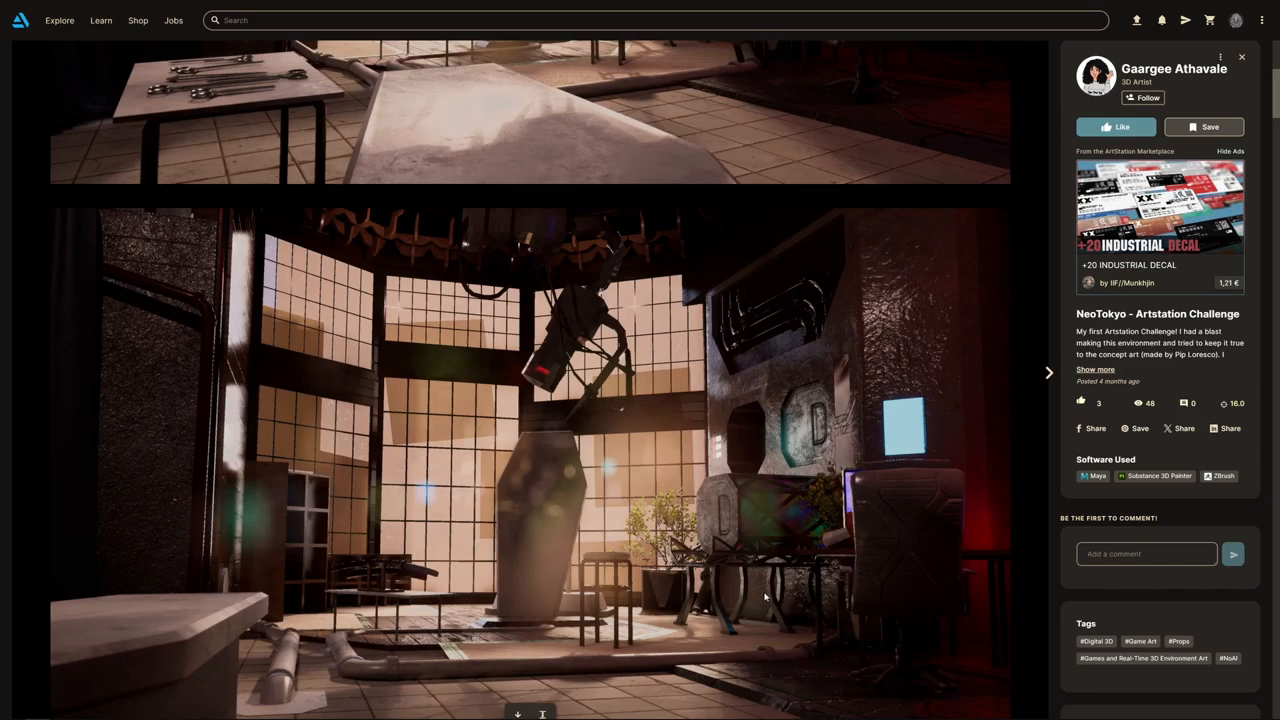
mouse_move(460, 530)
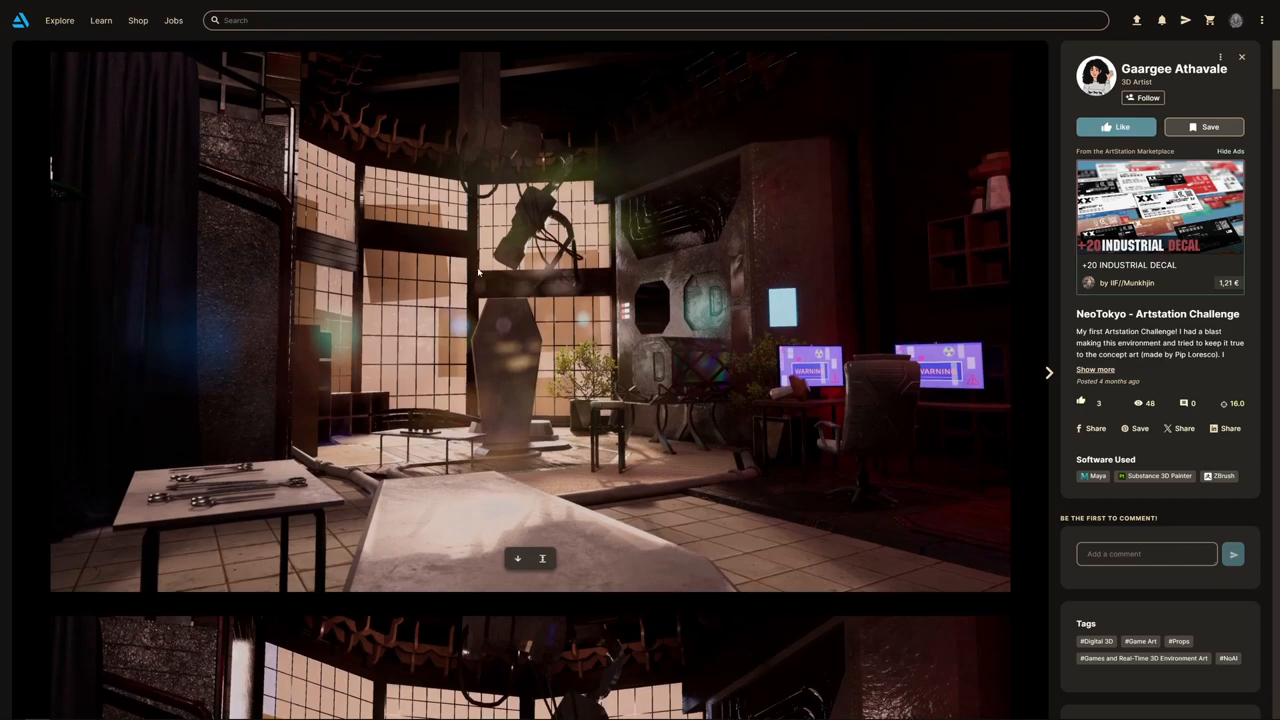
mouse_move(364, 366)
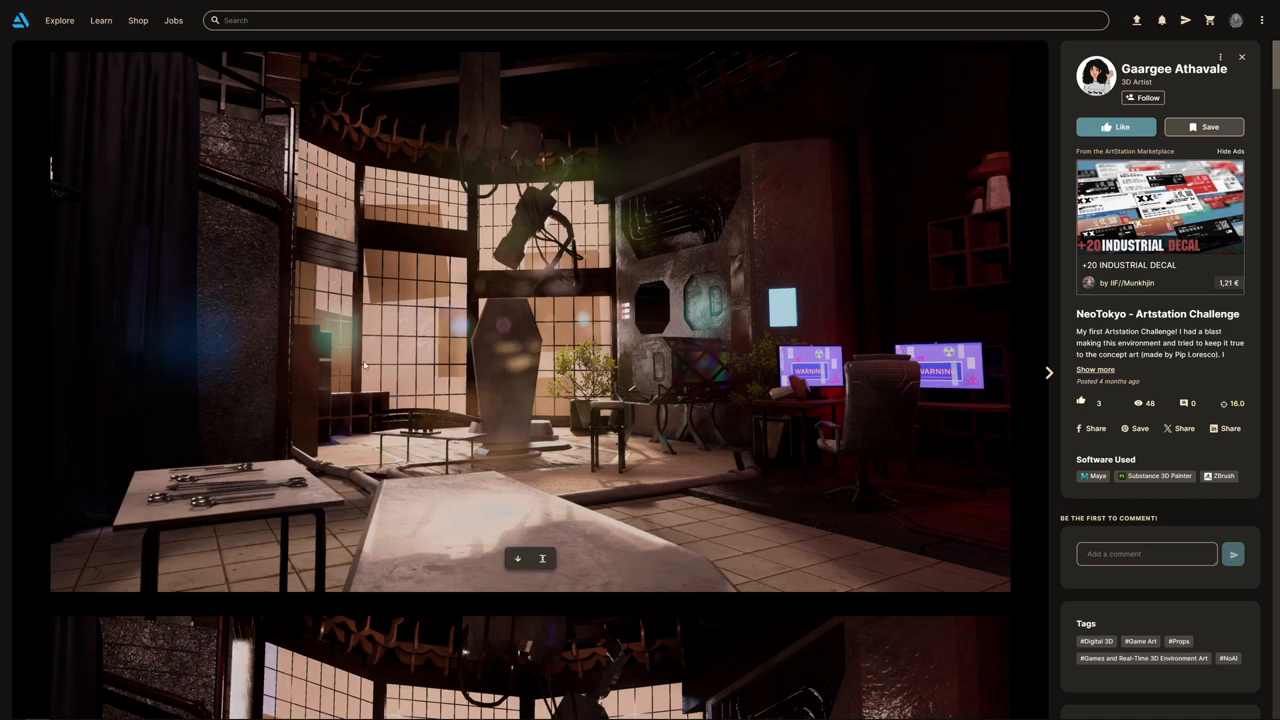
mouse_move(400, 350)
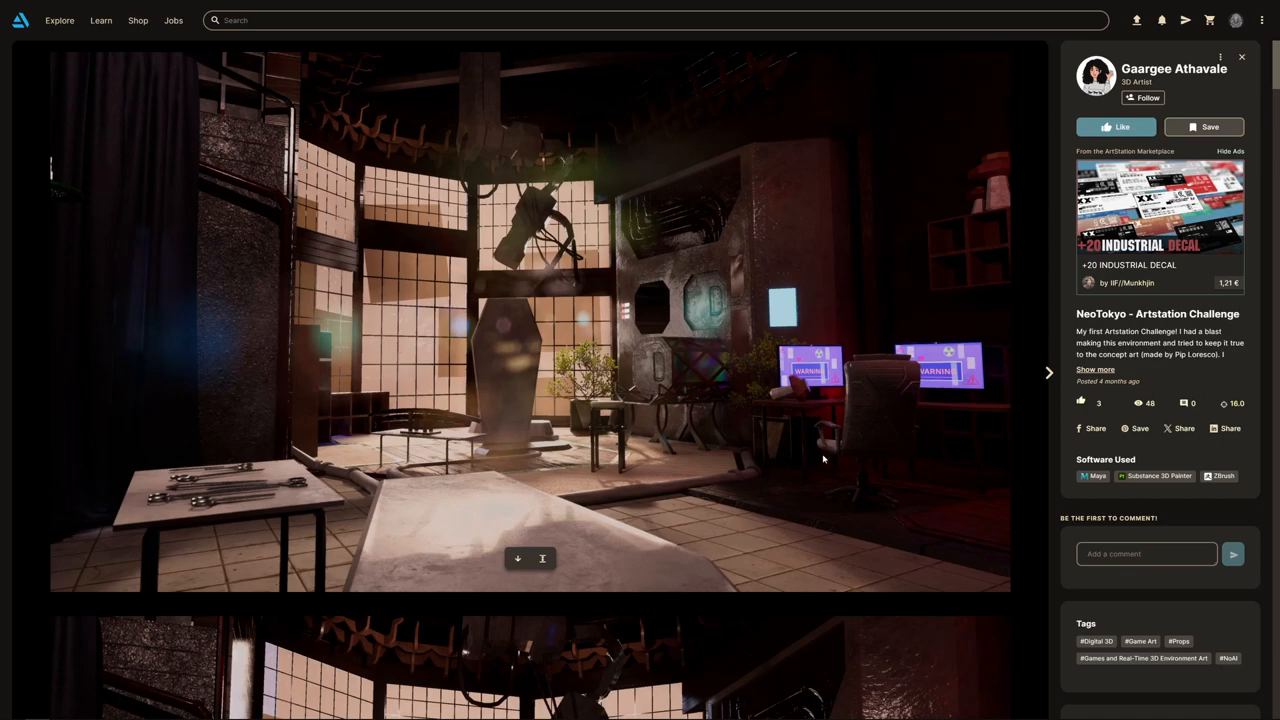
mouse_move(870, 406)
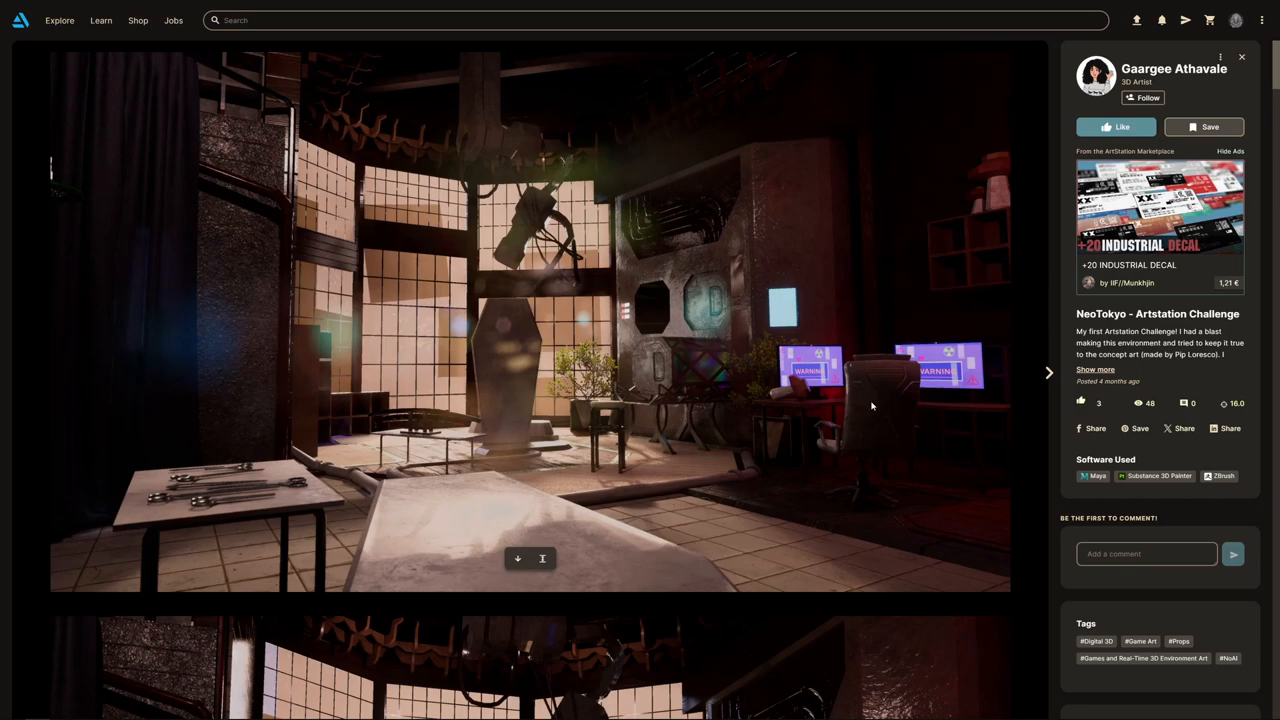
mouse_move(888, 414)
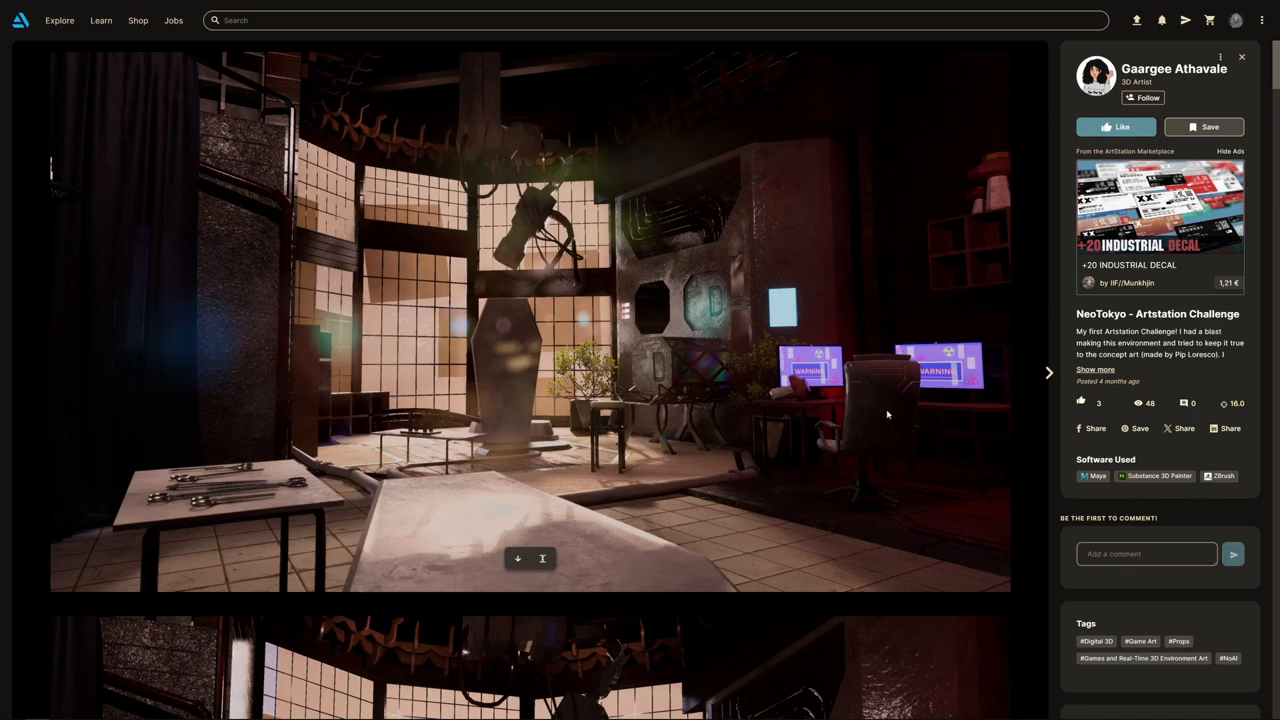
mouse_move(872, 366)
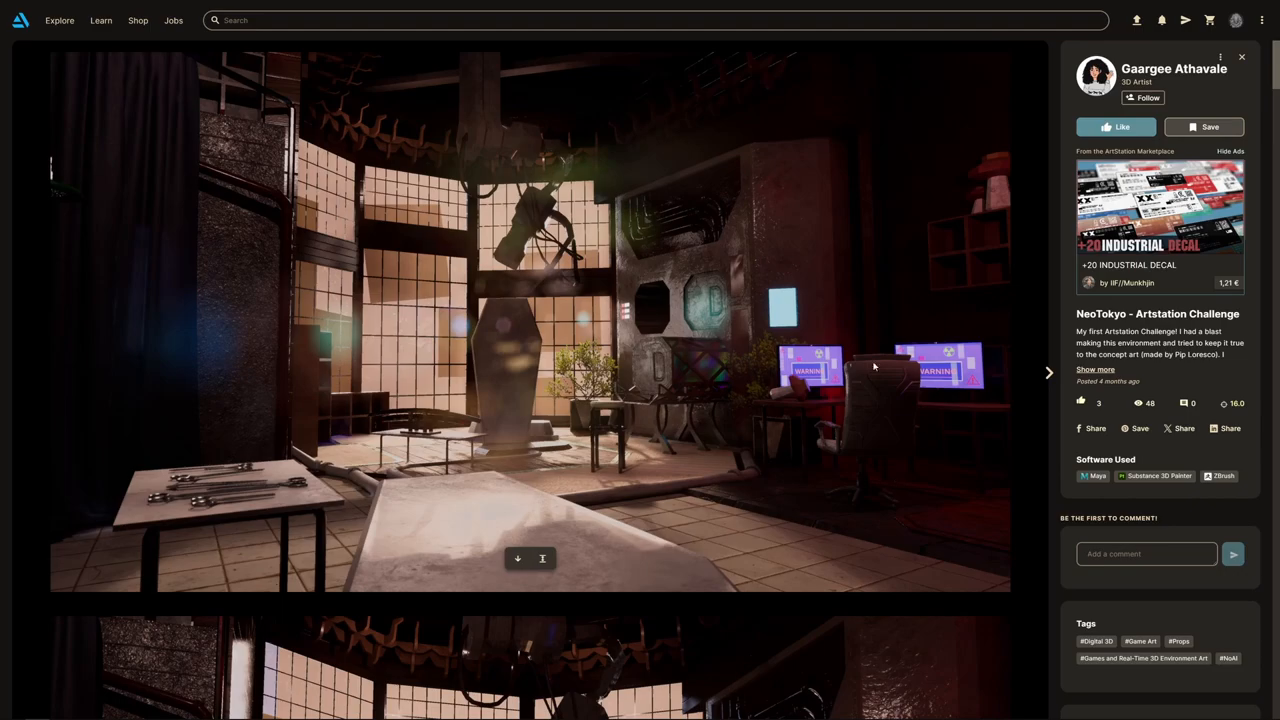
mouse_move(794, 396)
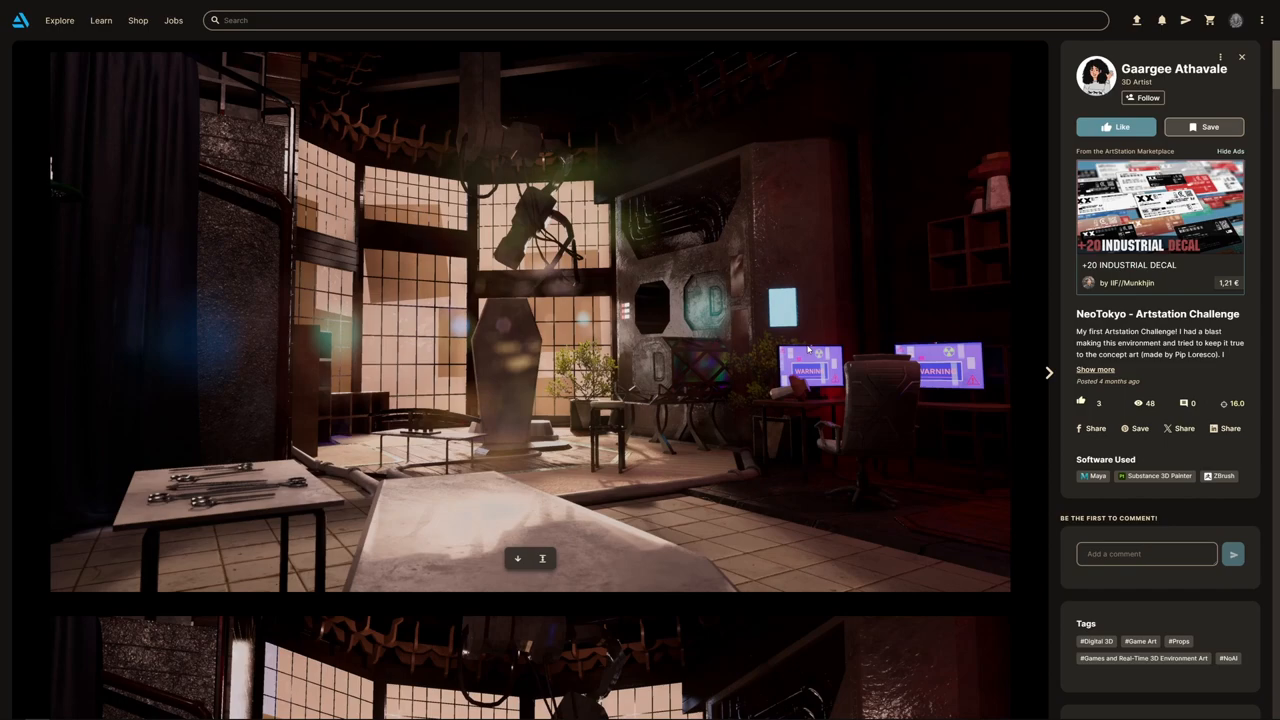
mouse_move(164, 224)
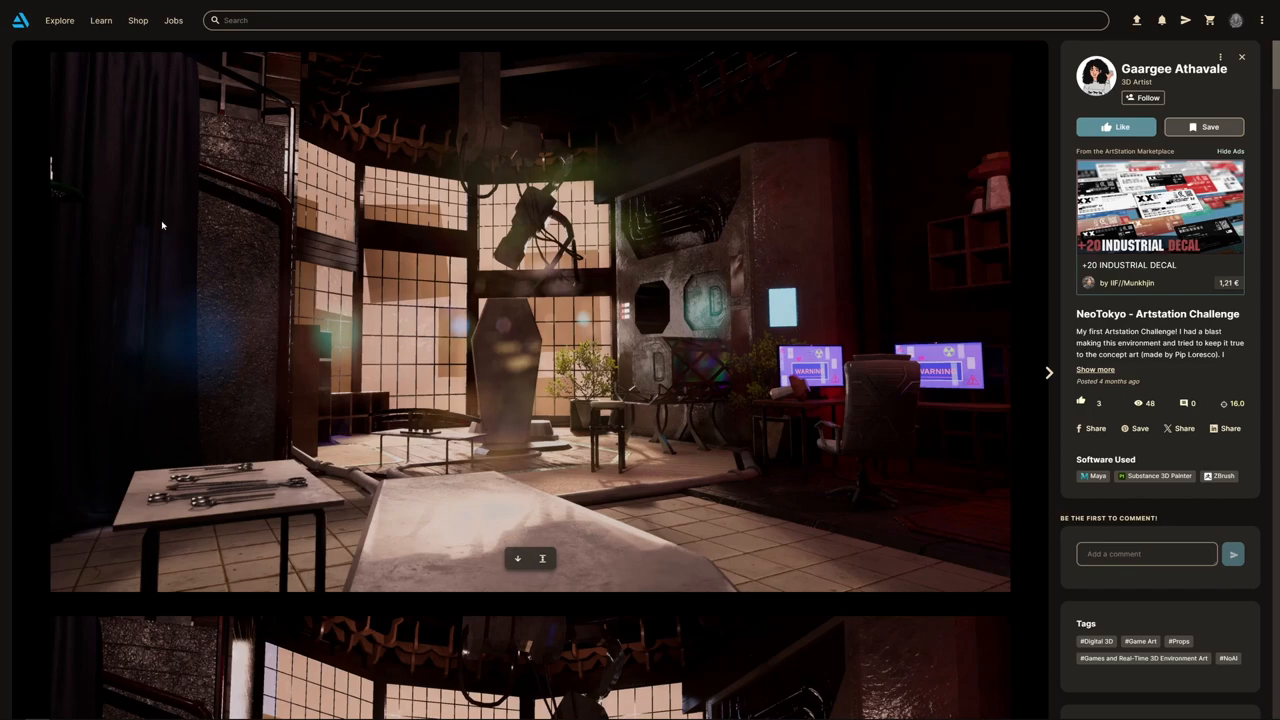
mouse_move(686, 426)
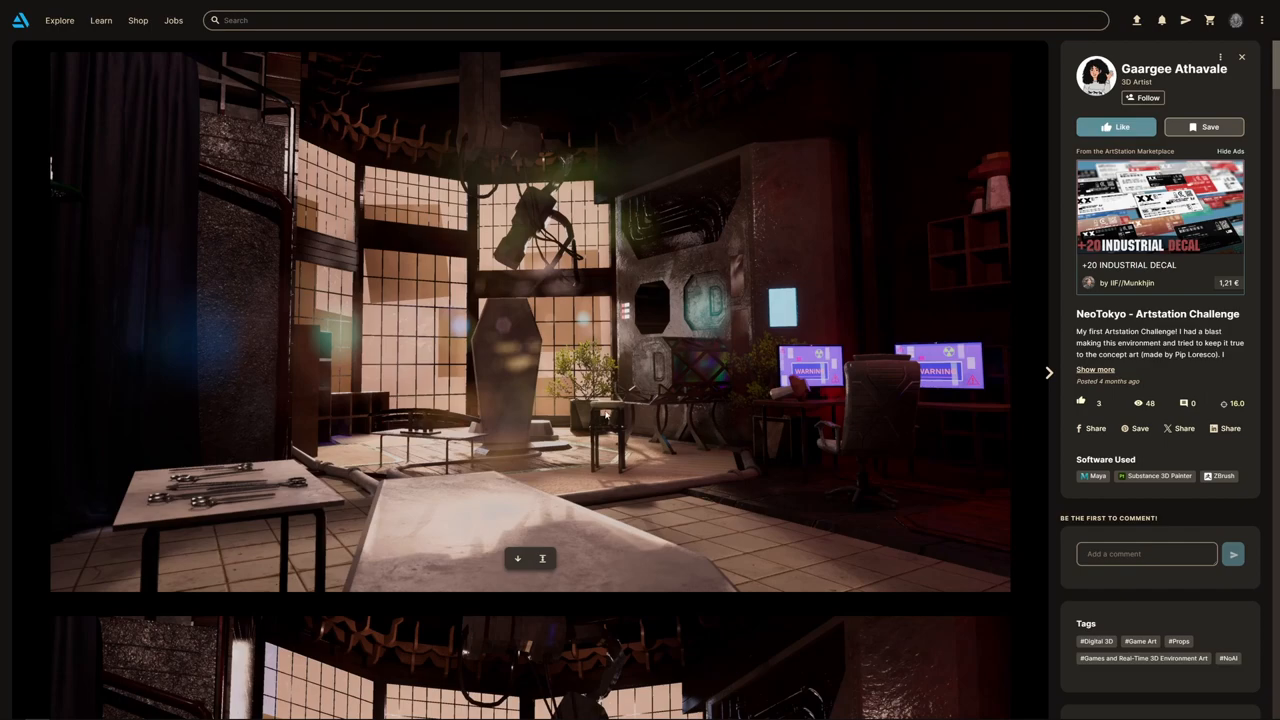
Scroll through the NeoTokyo pod-and-chair close-ups back down to the prop wireframes and concept art
scroll("down", 3)
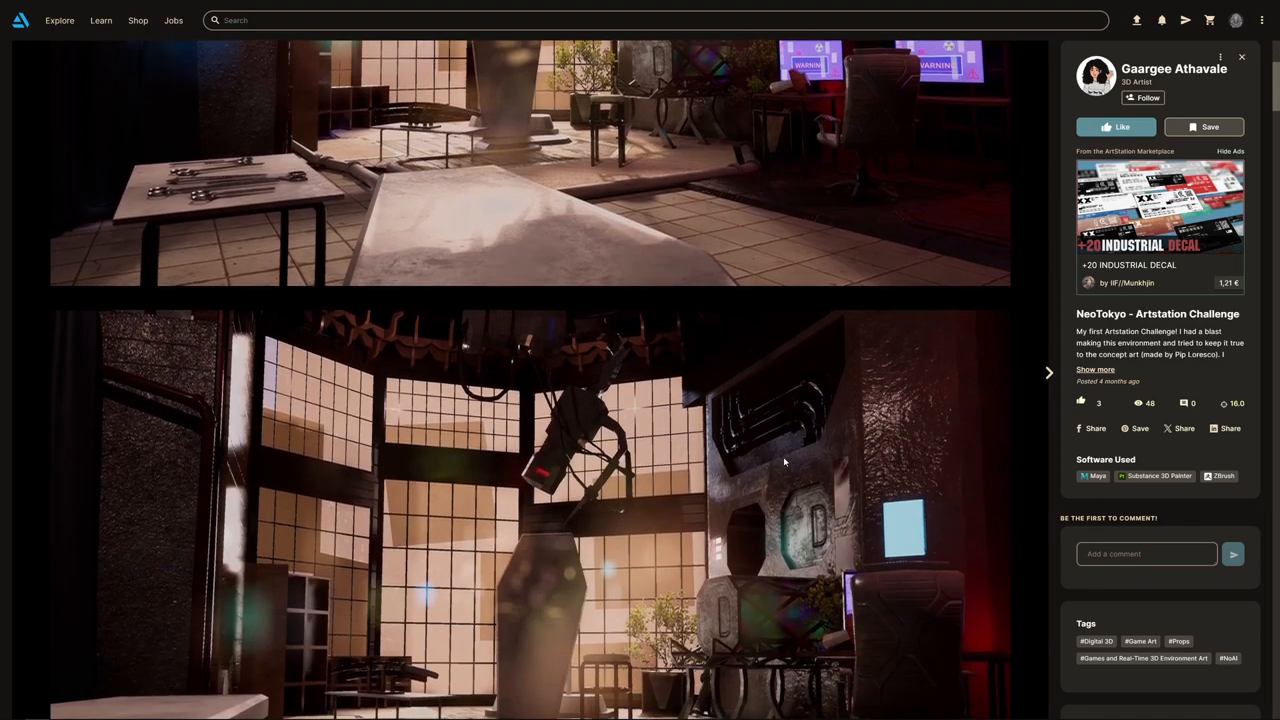
scroll("down", 3)
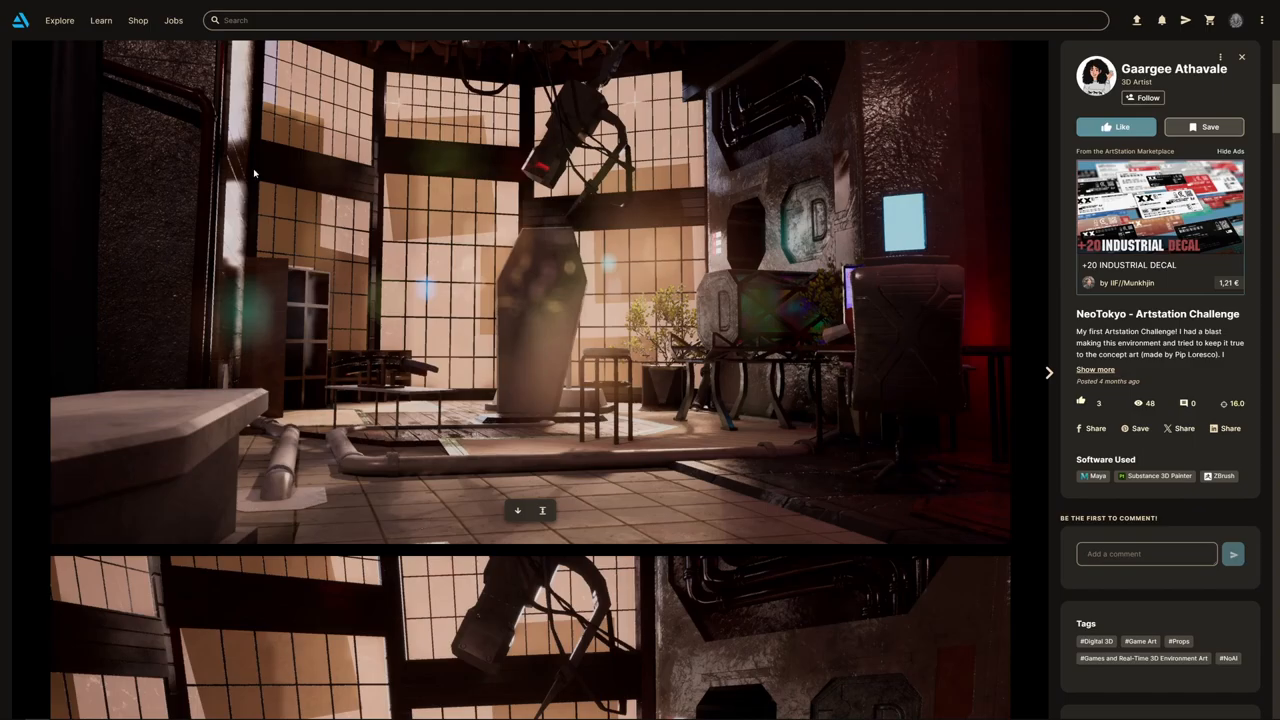
scroll("down", 3)
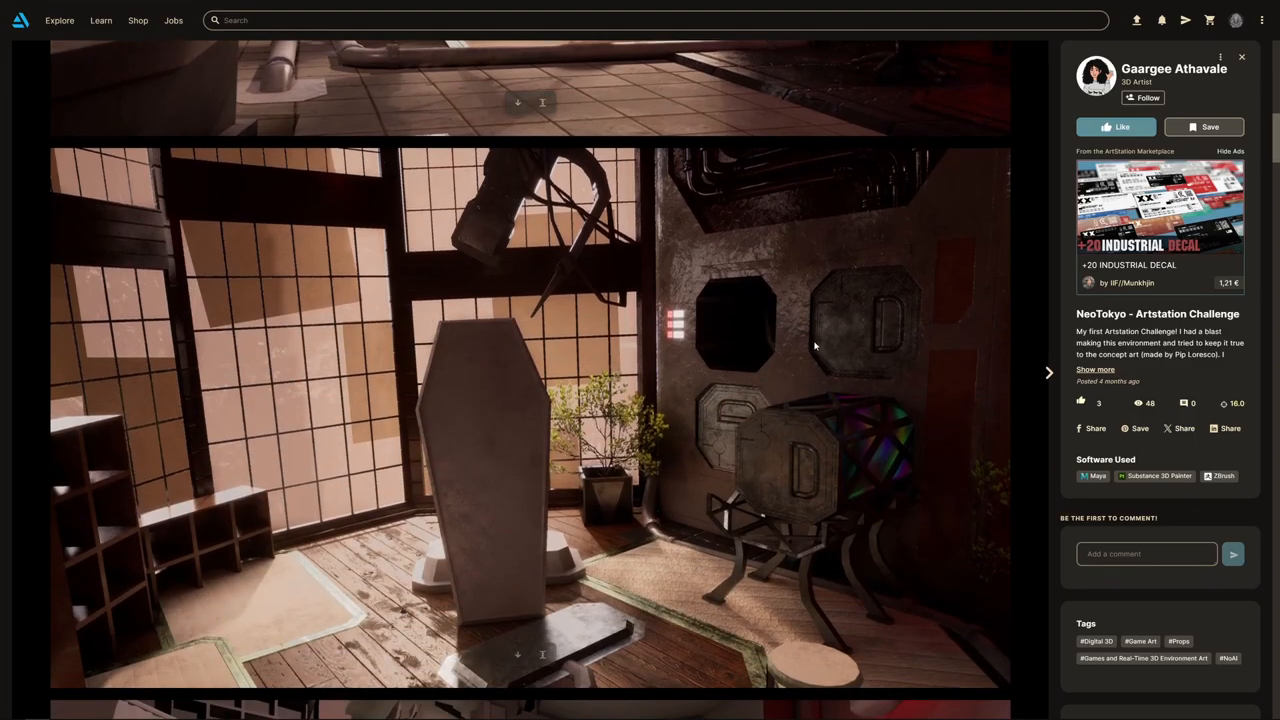
scroll("down", 3)
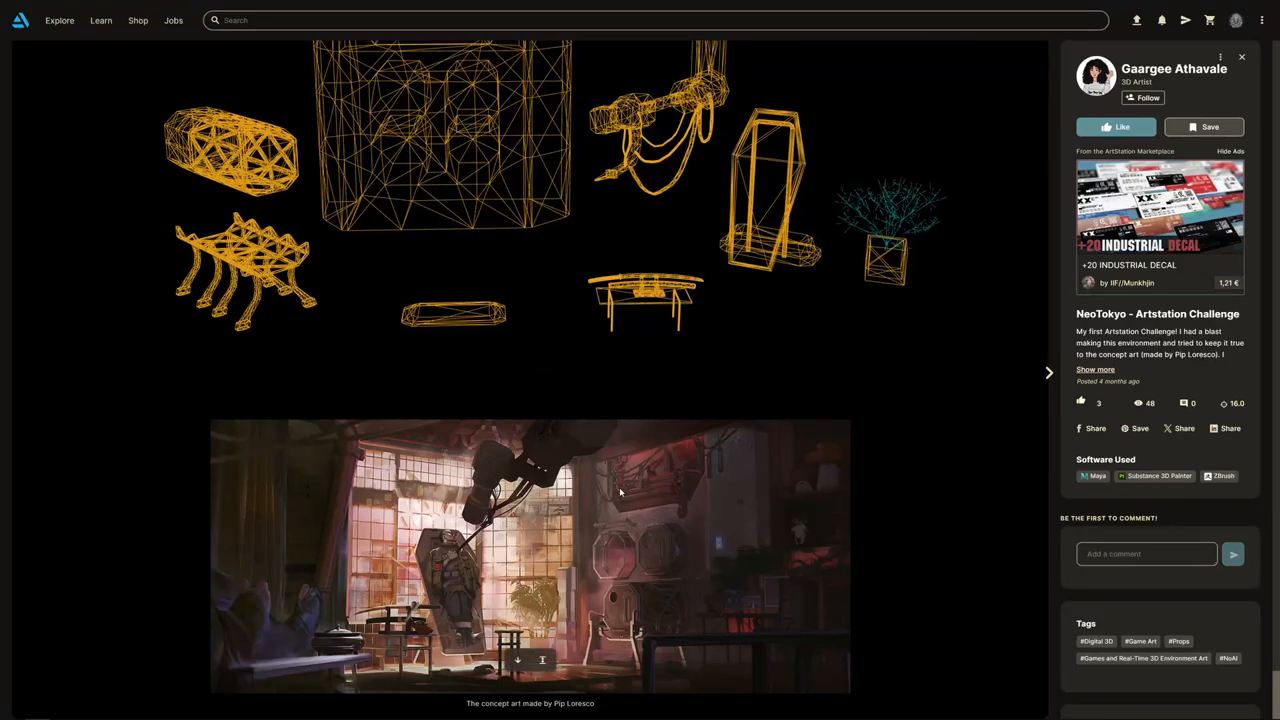
mouse_move(670, 458)
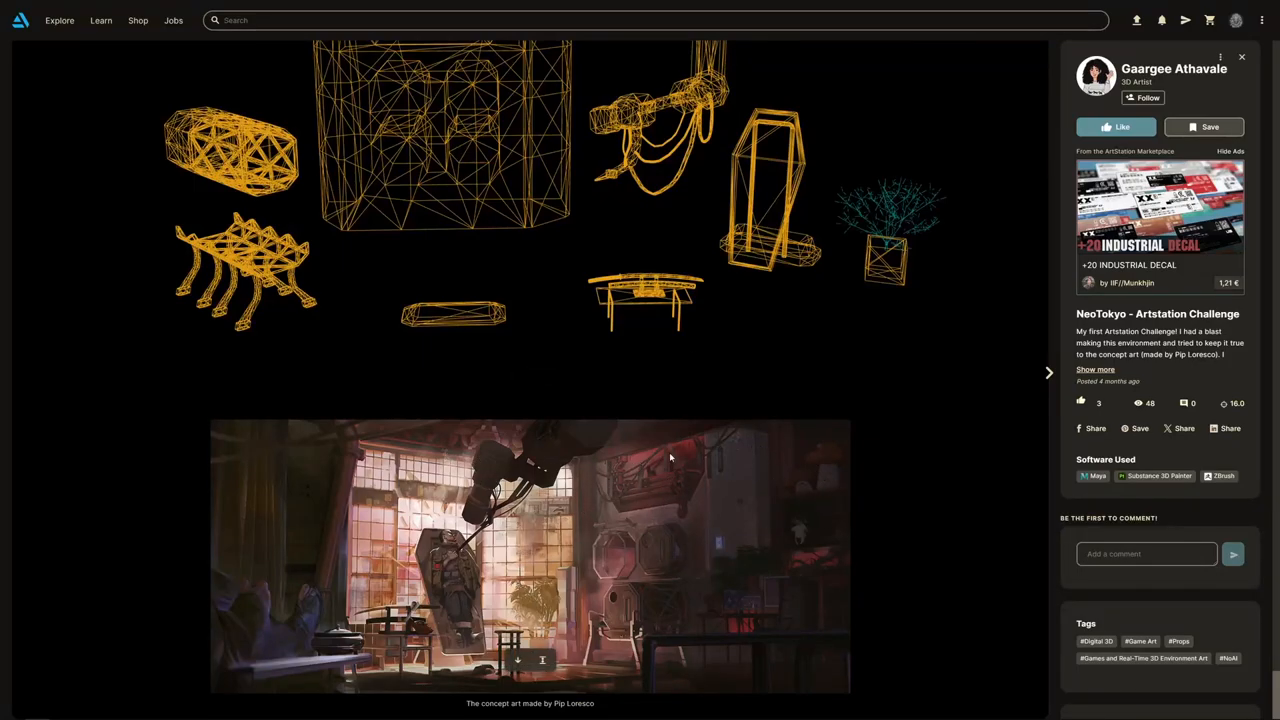
mouse_move(716, 504)
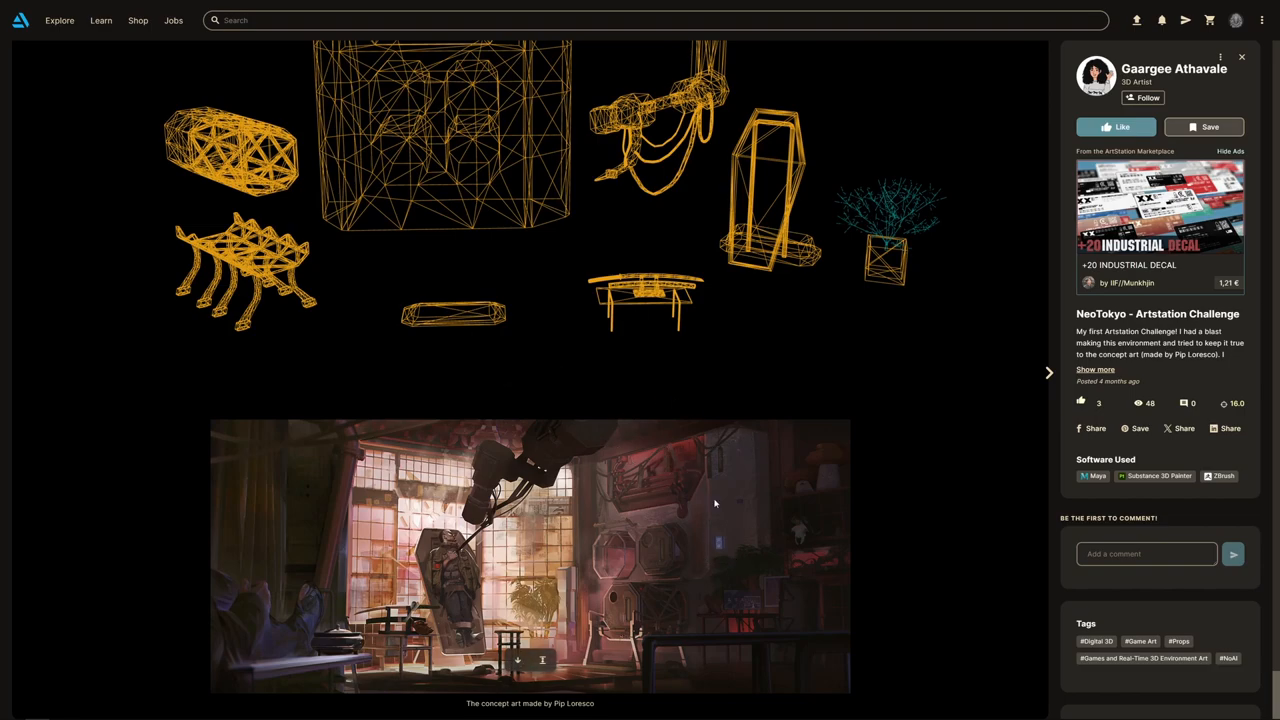
mouse_move(756, 500)
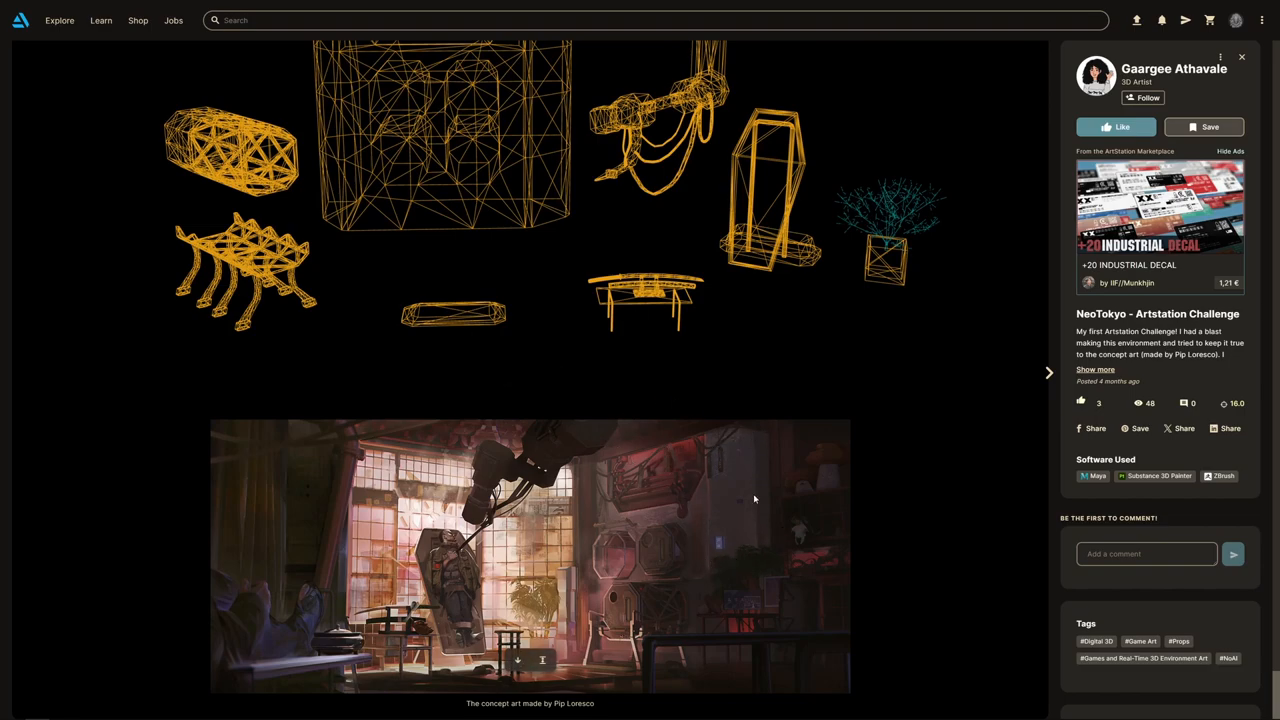
mouse_move(632, 564)
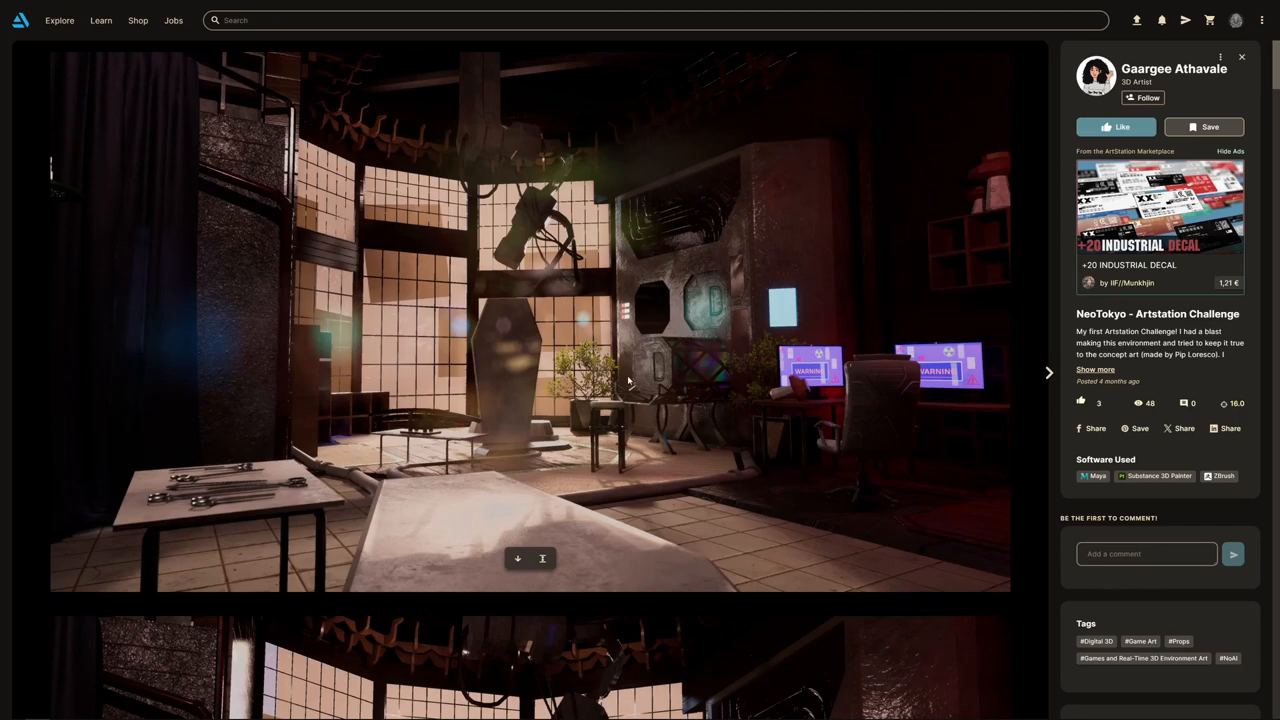
mouse_move(488, 444)
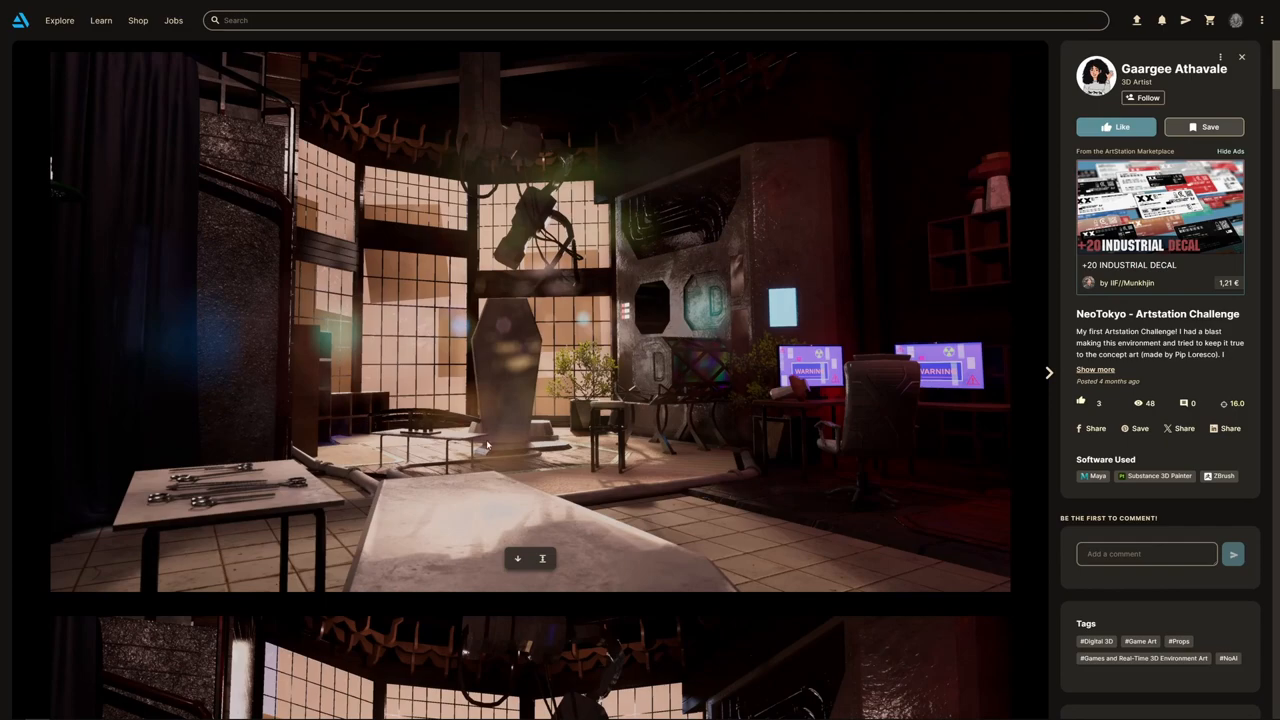
mouse_move(108, 602)
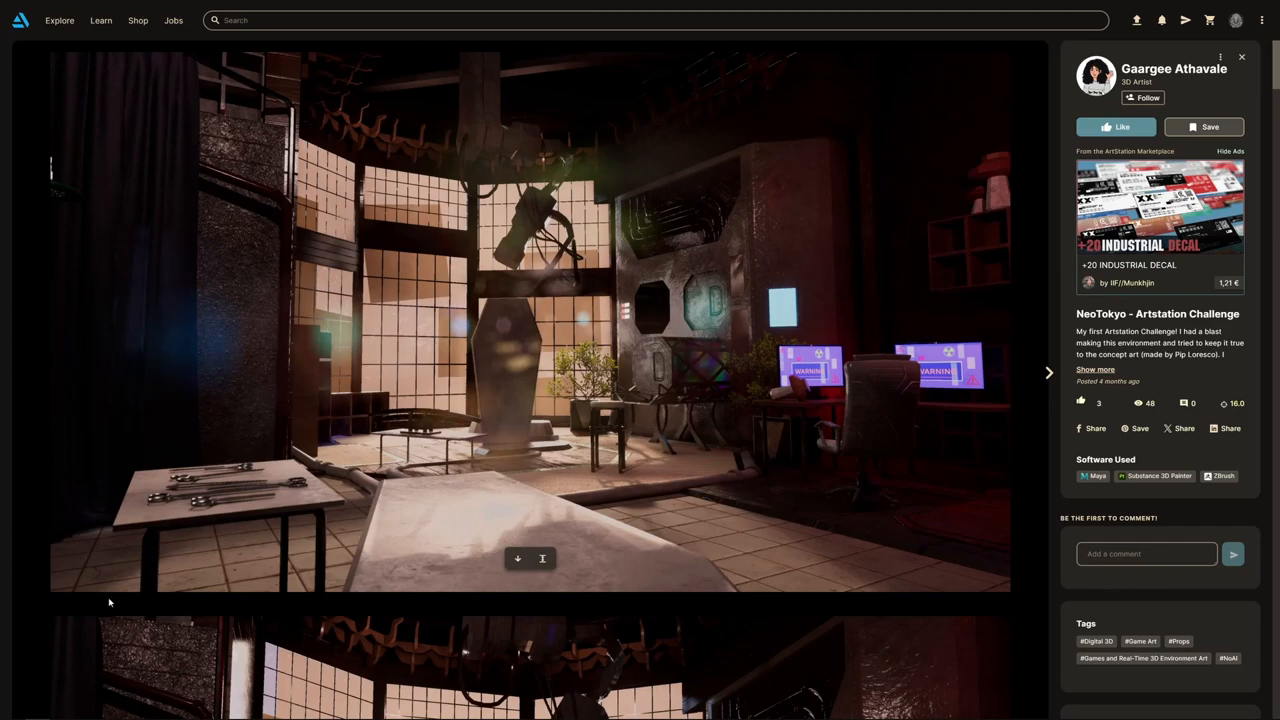
mouse_move(560, 268)
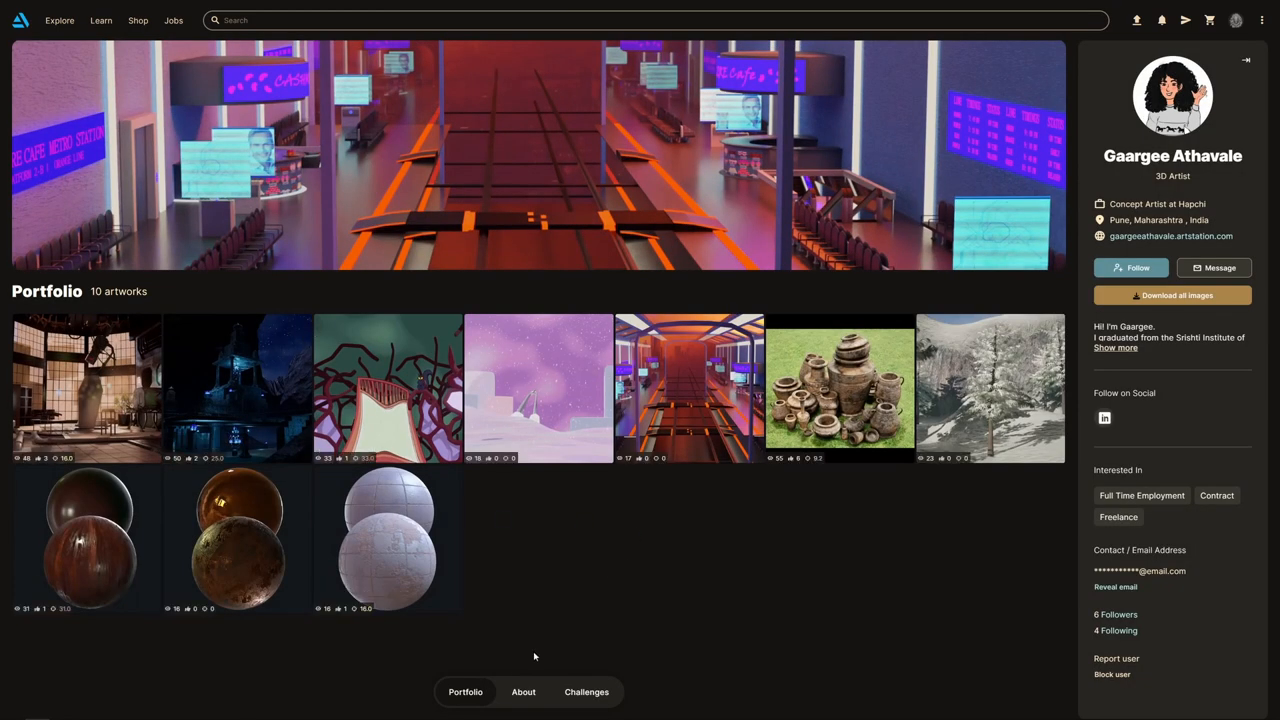
View the artist's About section with contact, work history, hiring info and skills
left_click(524, 692)
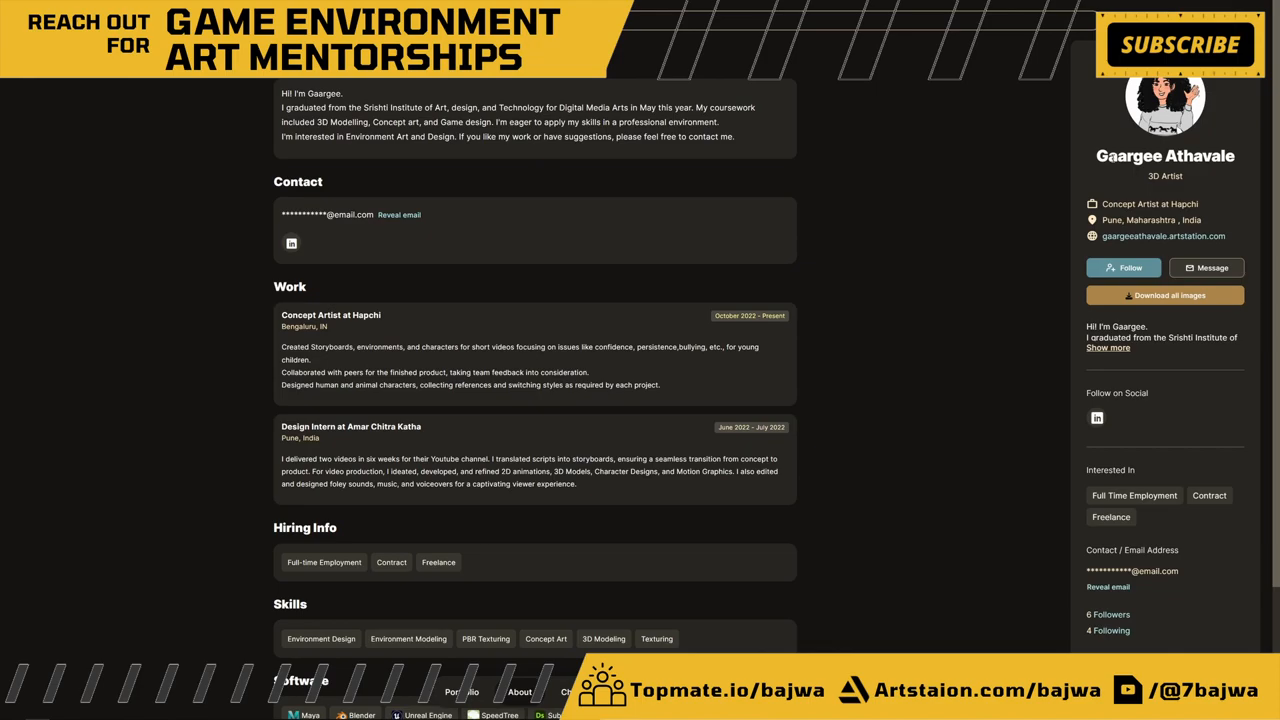
scroll("down", 3)
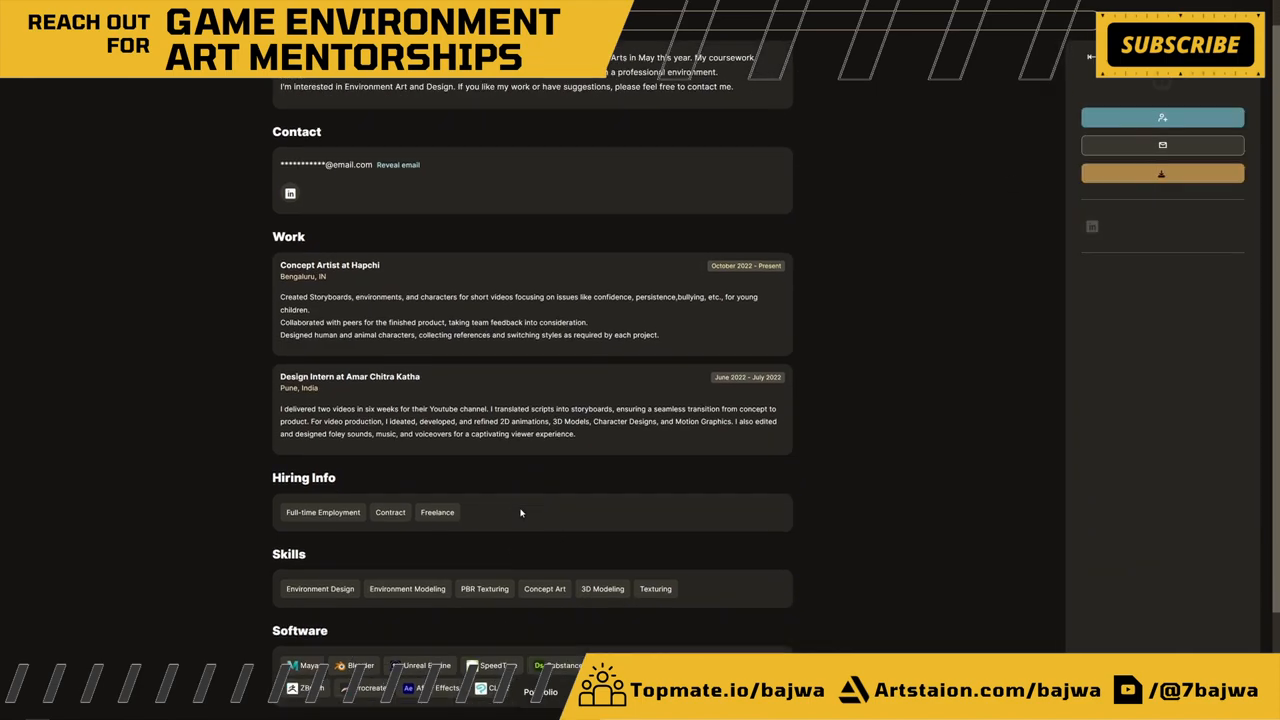